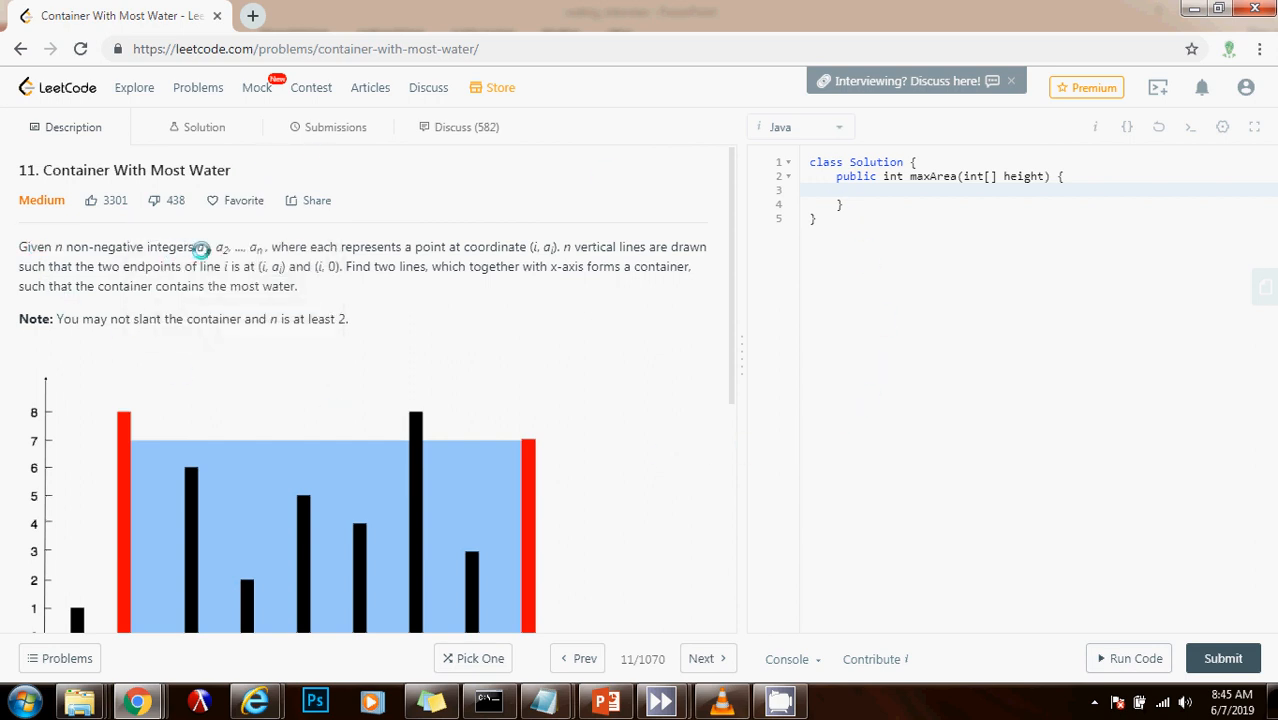
pyautogui.moveTo(273, 250)
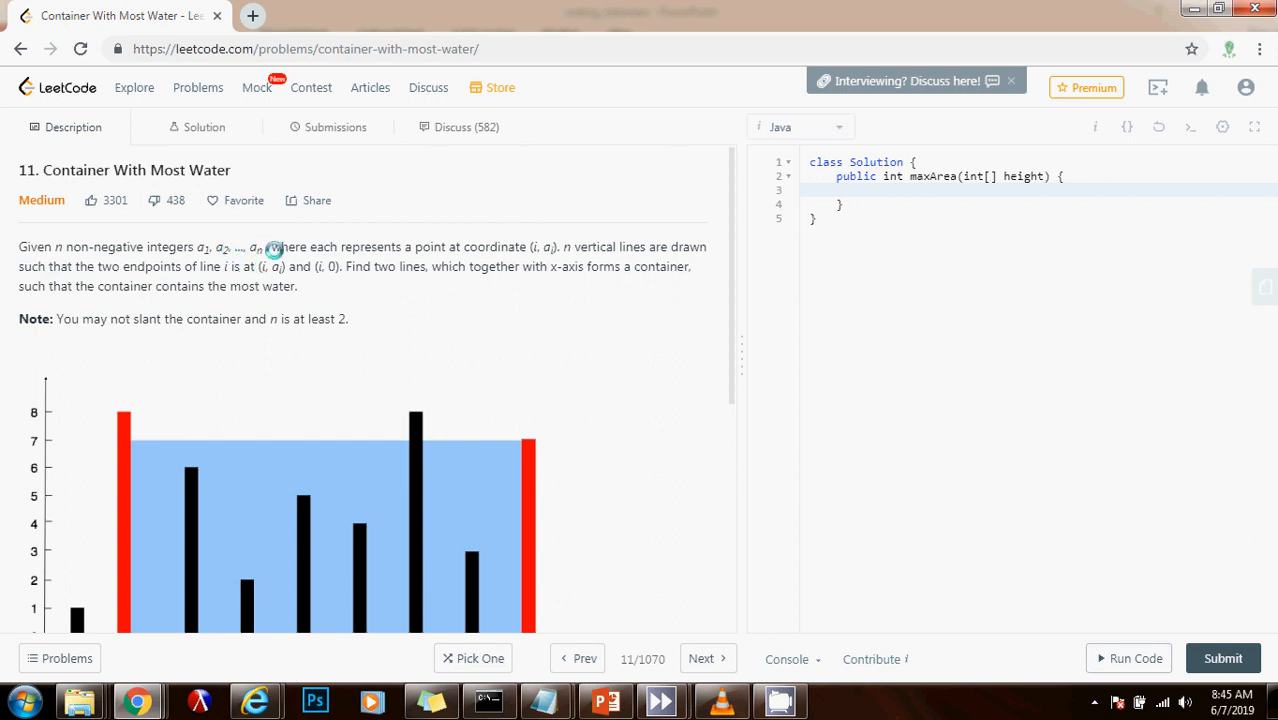
pyautogui.moveTo(468, 249)
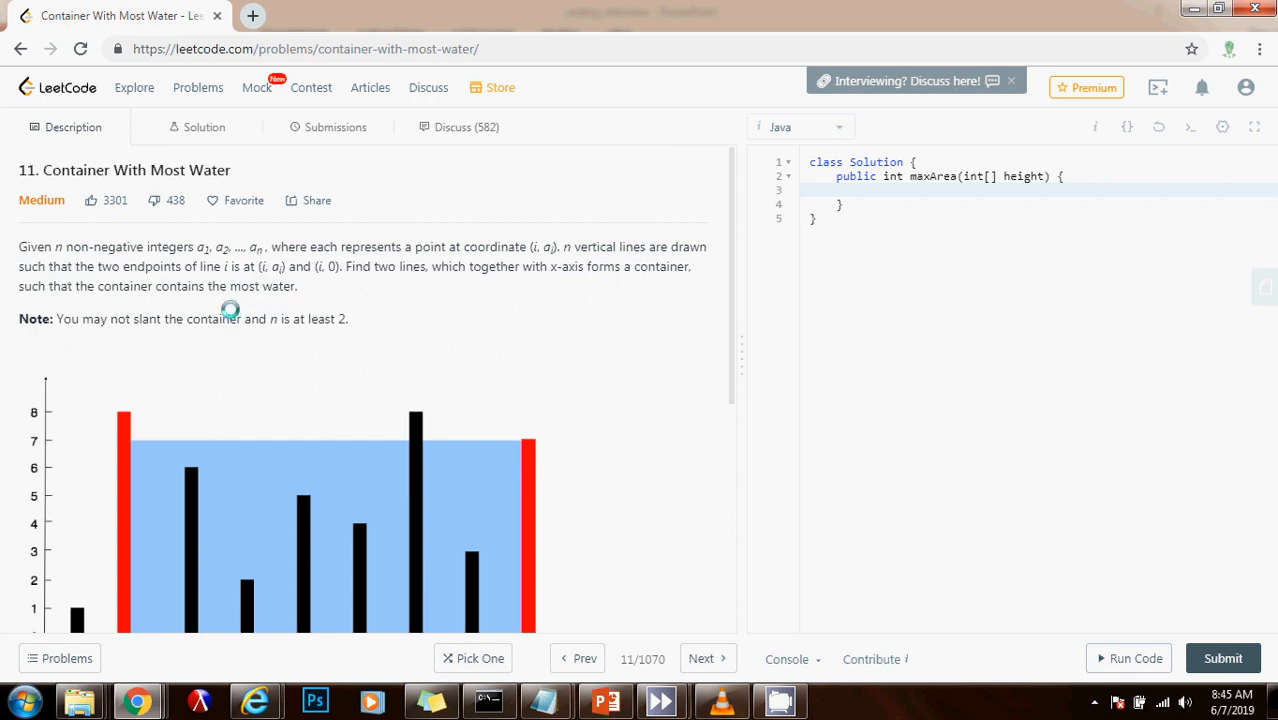
# Type 'int res = 0, l = 0, r = height.length - 1;' on line 3 of maxArea.
pyautogui.scroll(-3)
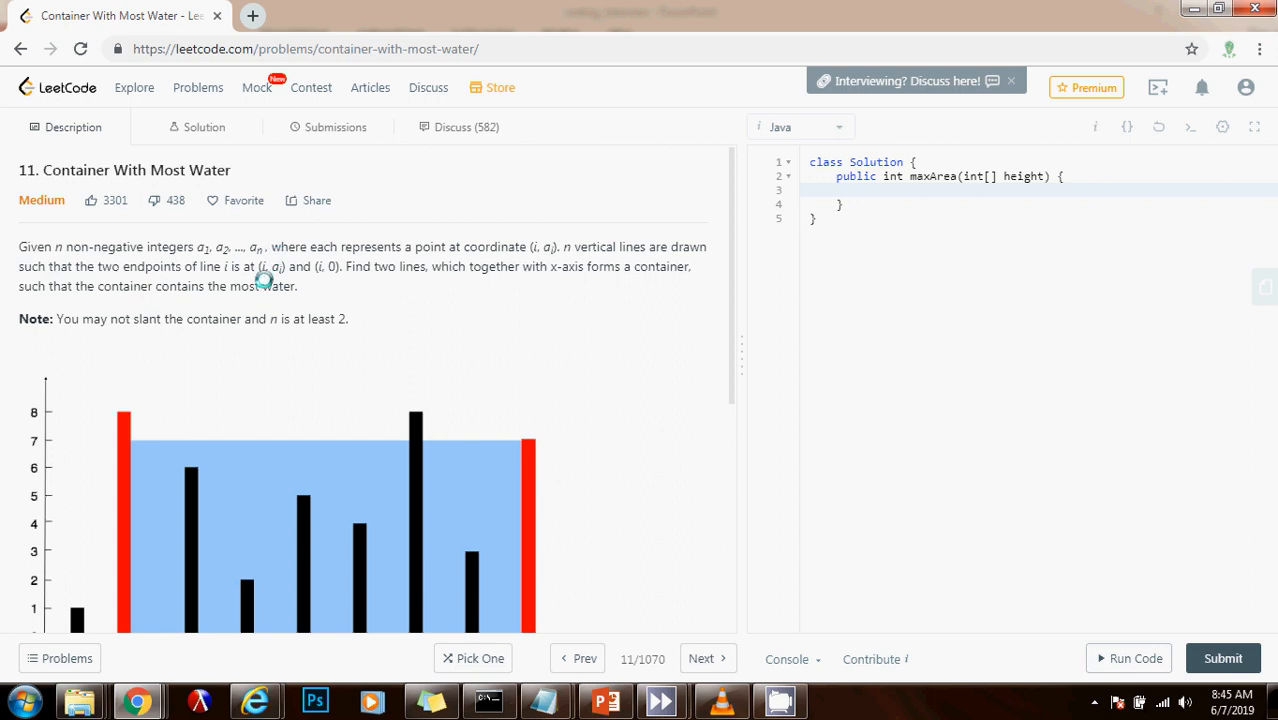
pyautogui.moveTo(348, 291)
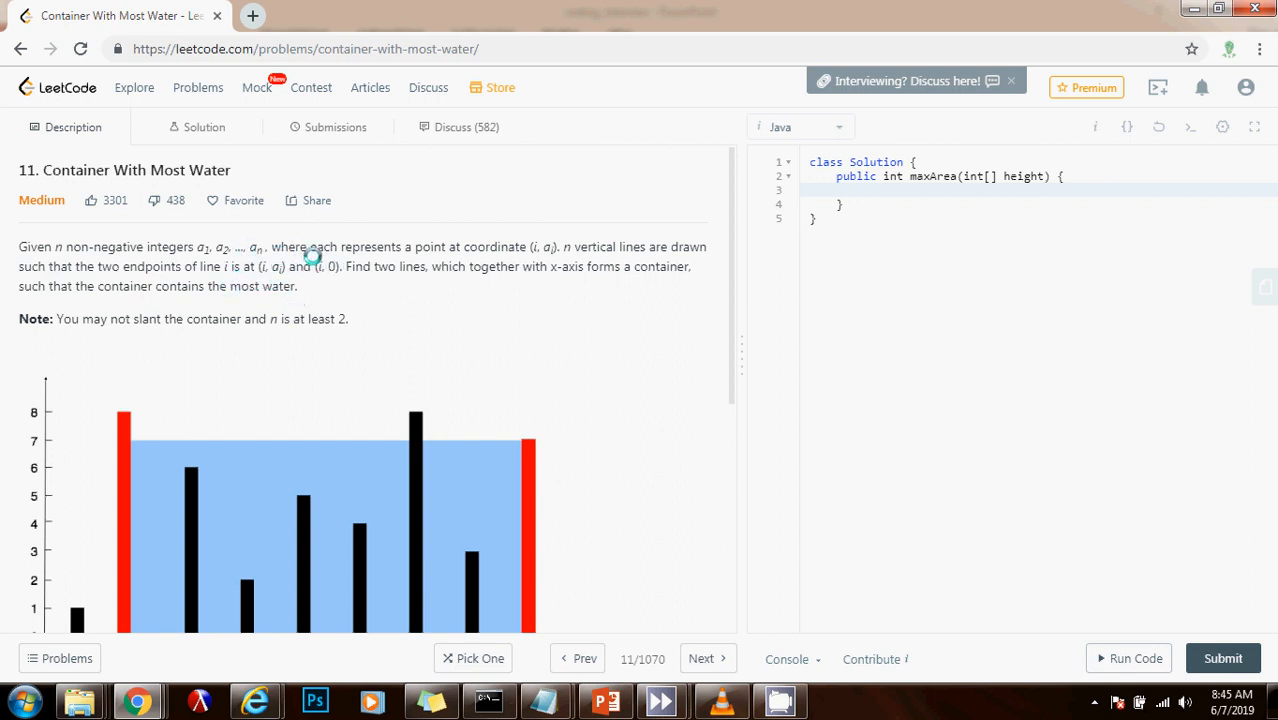
pyautogui.moveTo(136, 467)
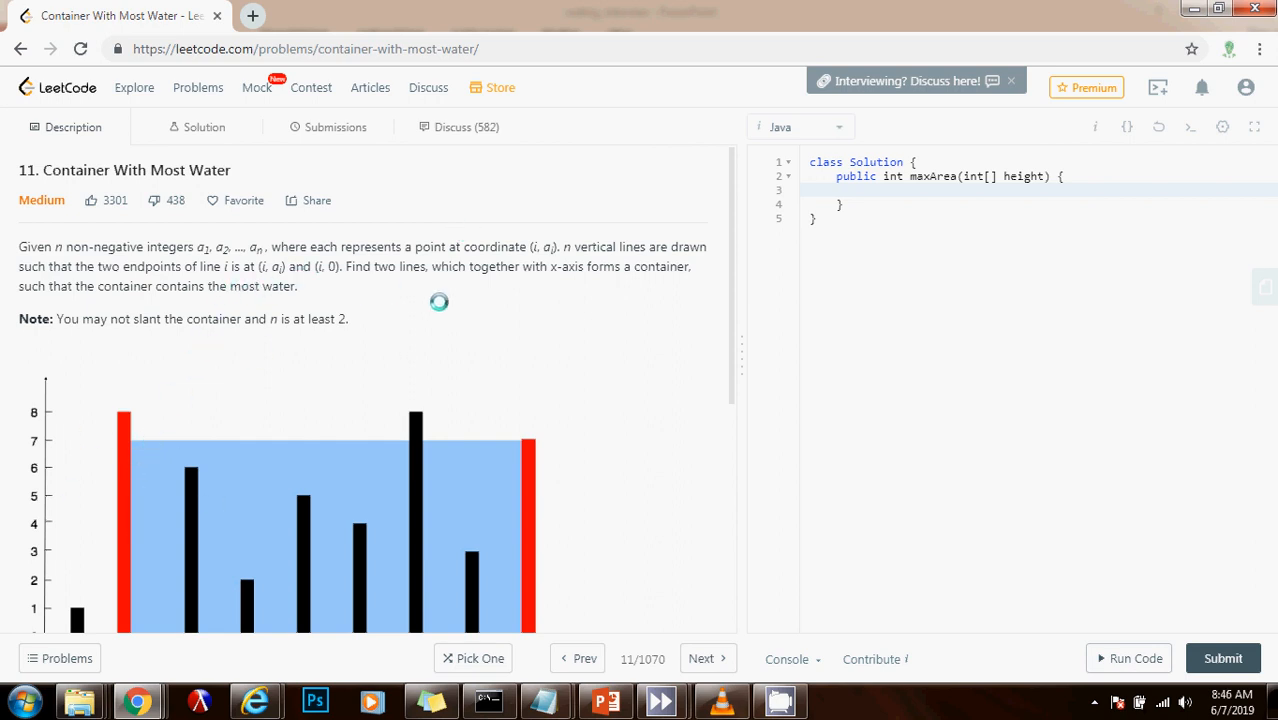
pyautogui.scroll(-3)
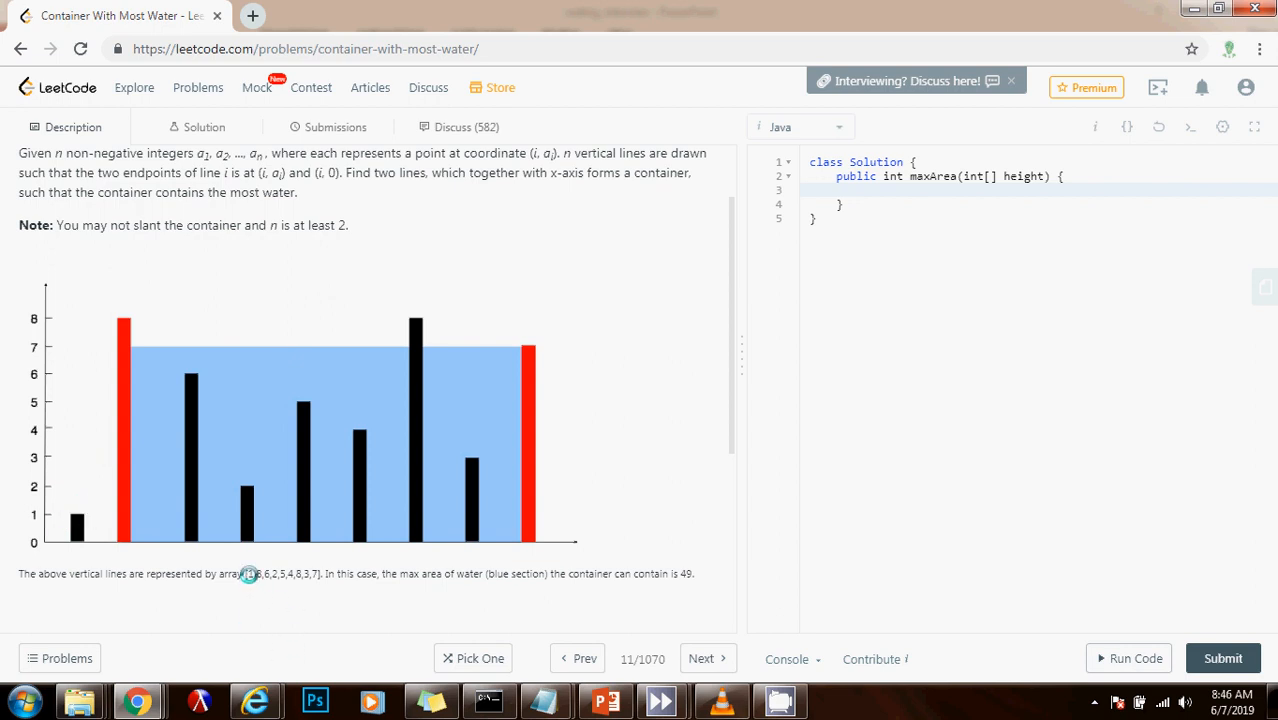
pyautogui.moveTo(80, 510)
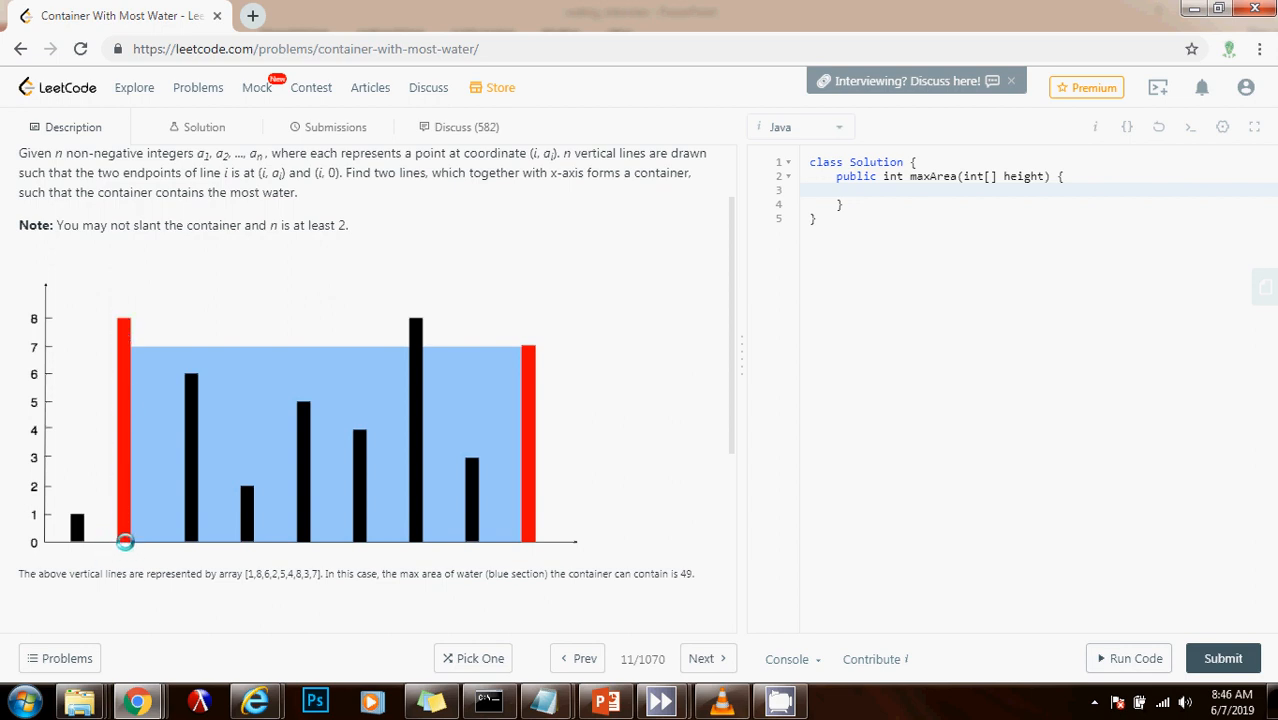
pyautogui.moveTo(270, 577)
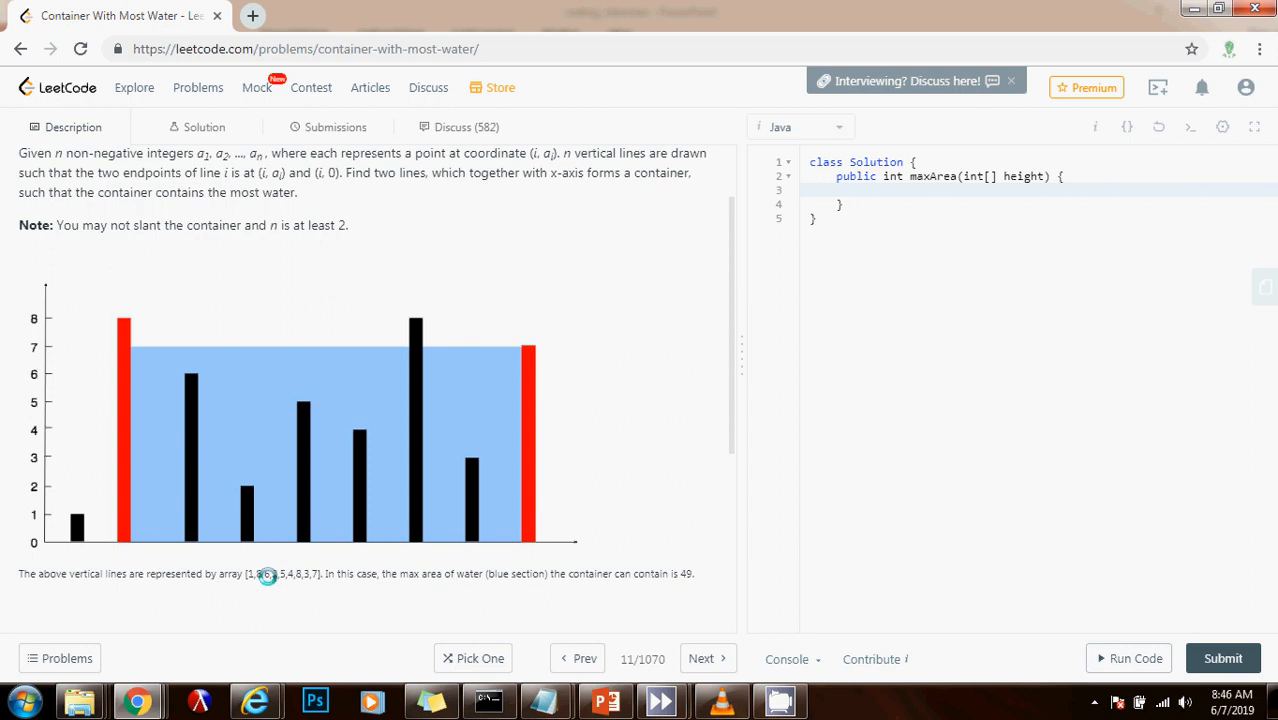
pyautogui.moveTo(193, 377)
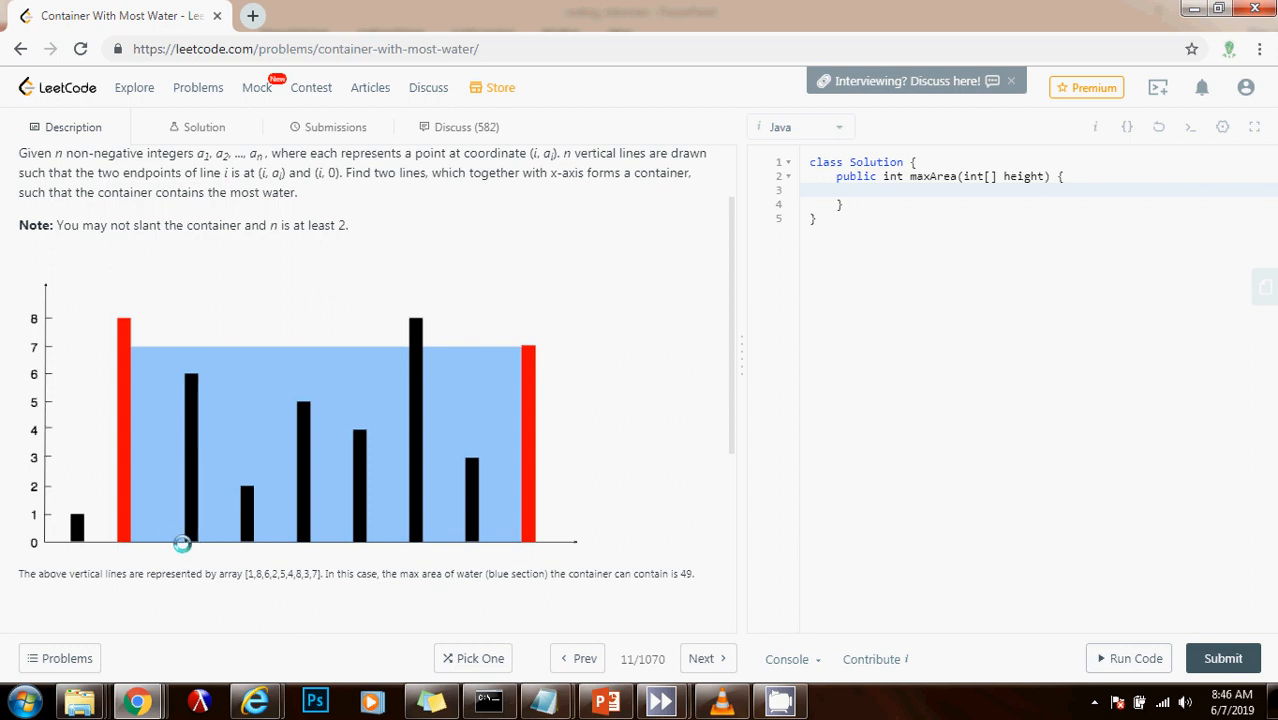
pyautogui.moveTo(192, 539)
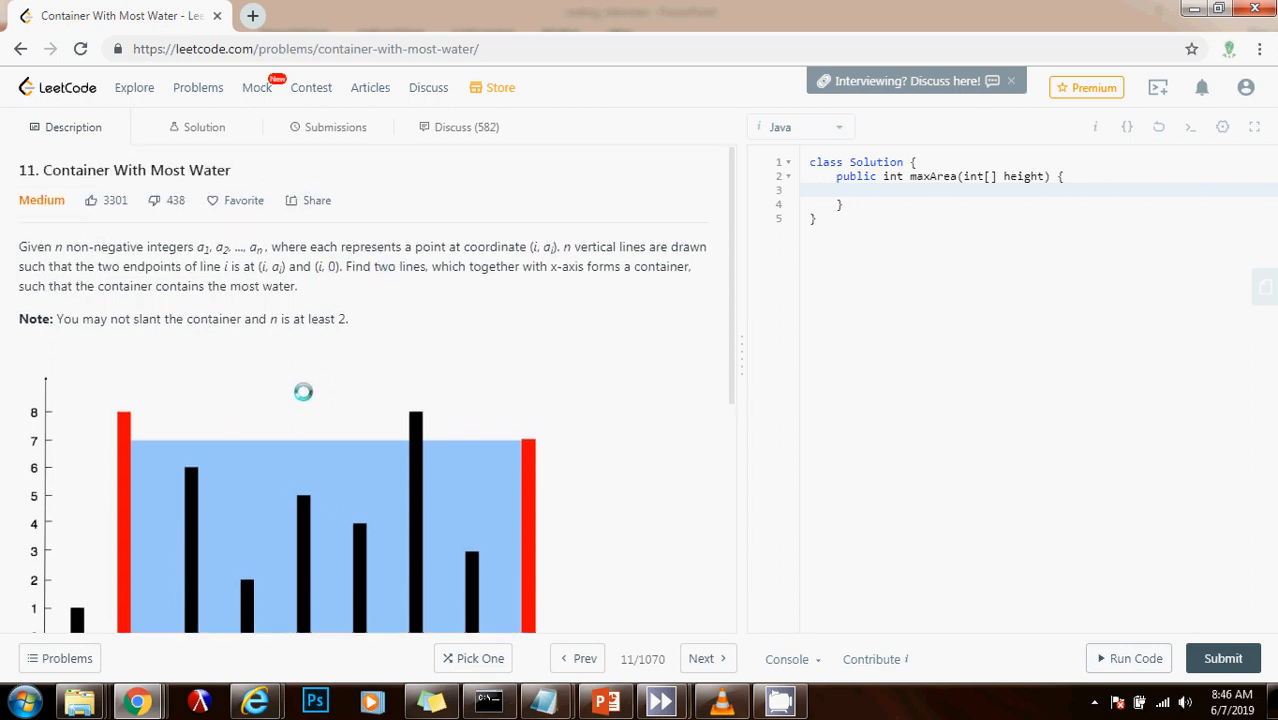
pyautogui.scroll(-3)
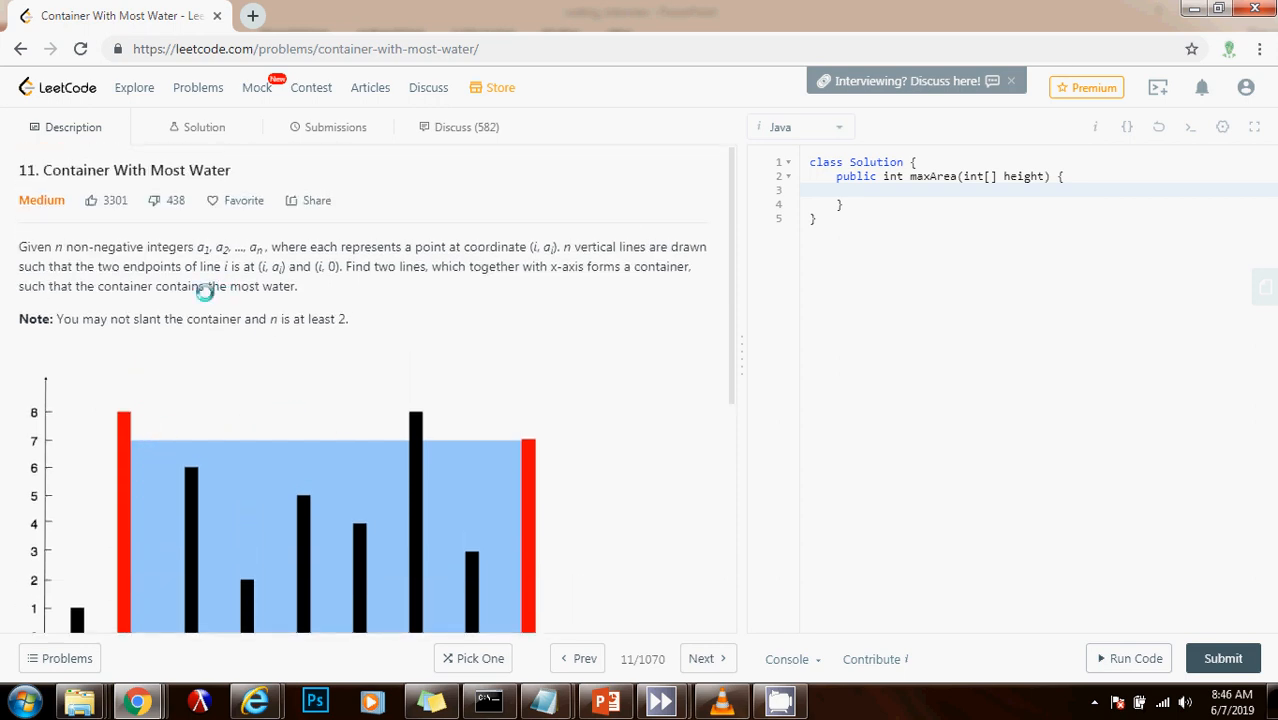
pyautogui.scroll(-3)
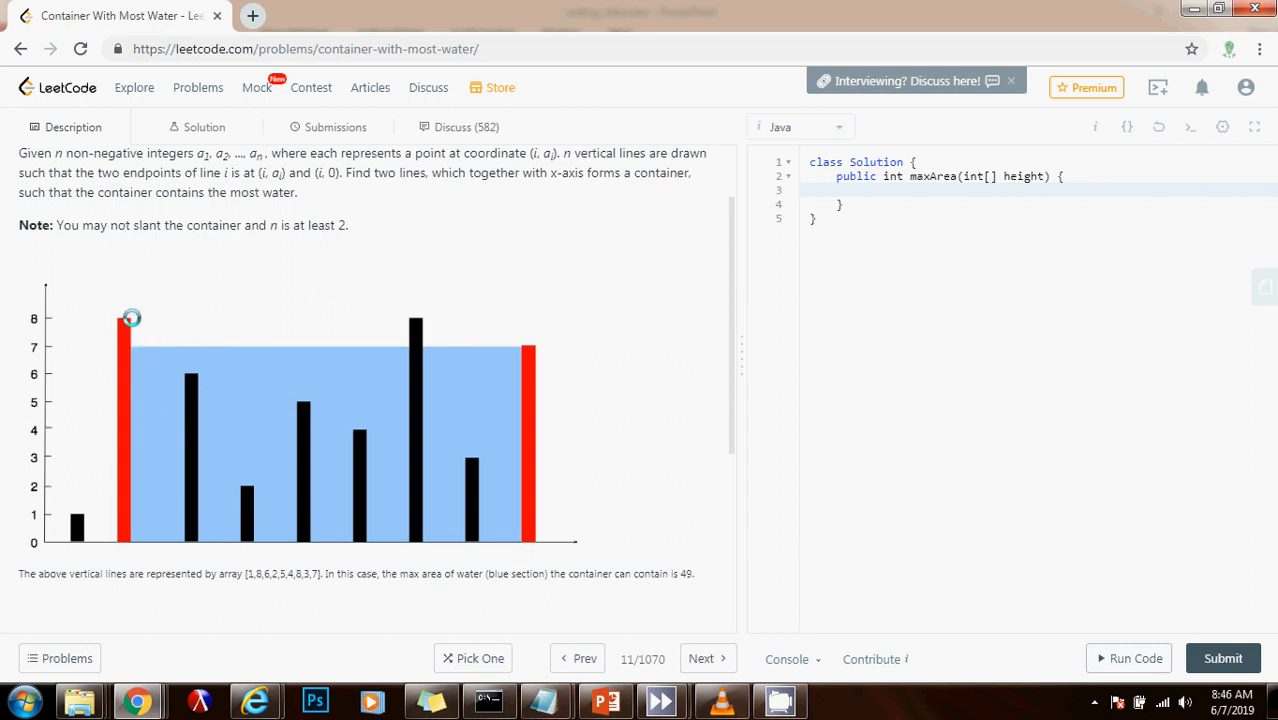
pyautogui.moveTo(380, 335)
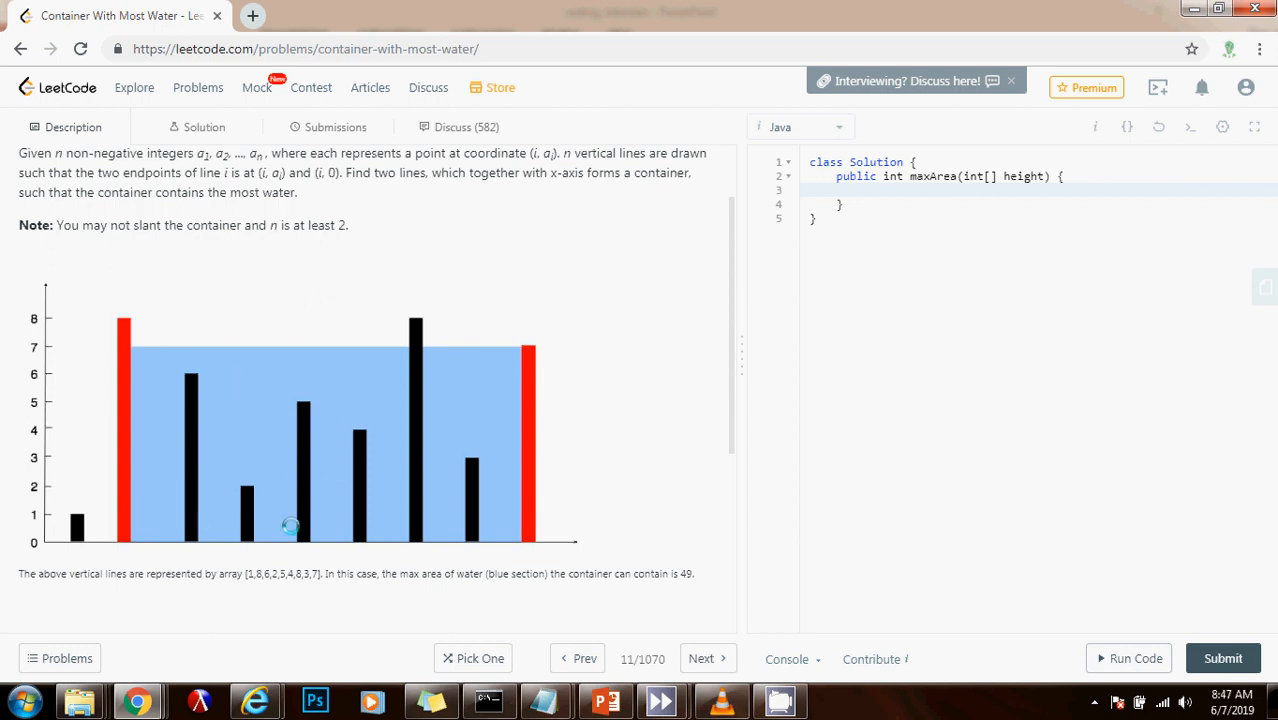
pyautogui.moveTo(305, 431)
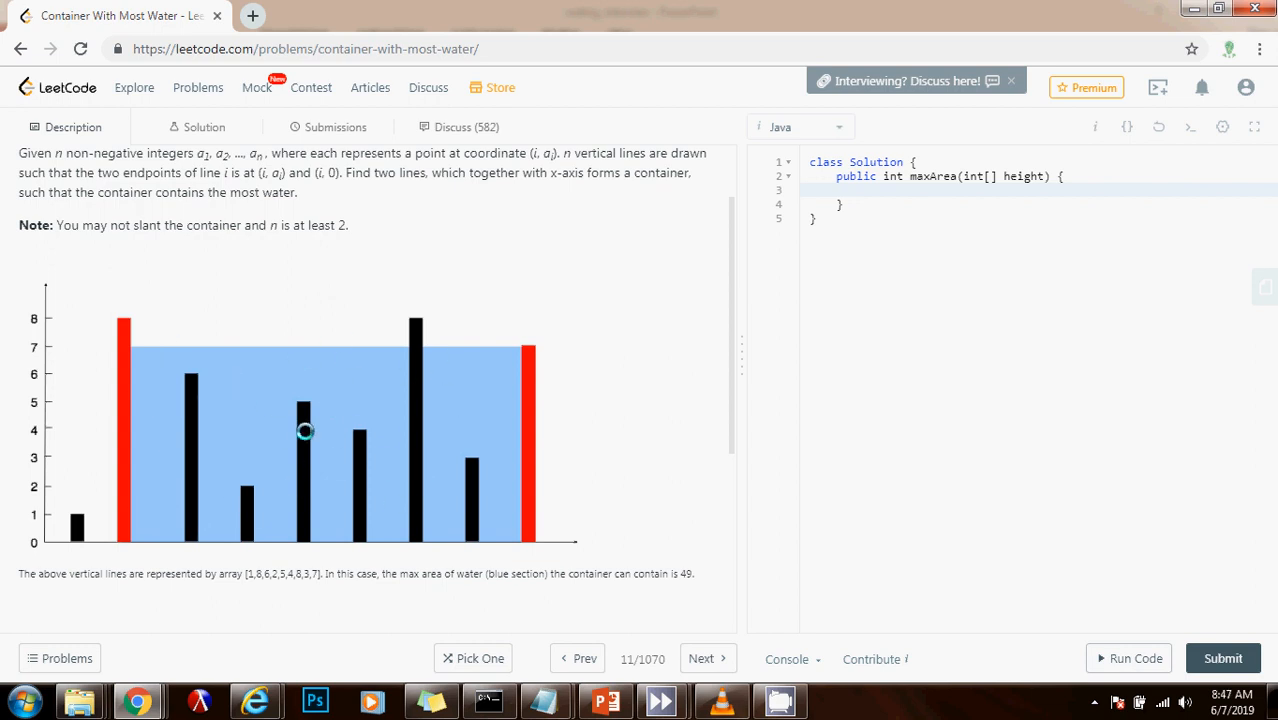
pyautogui.moveTo(85, 526)
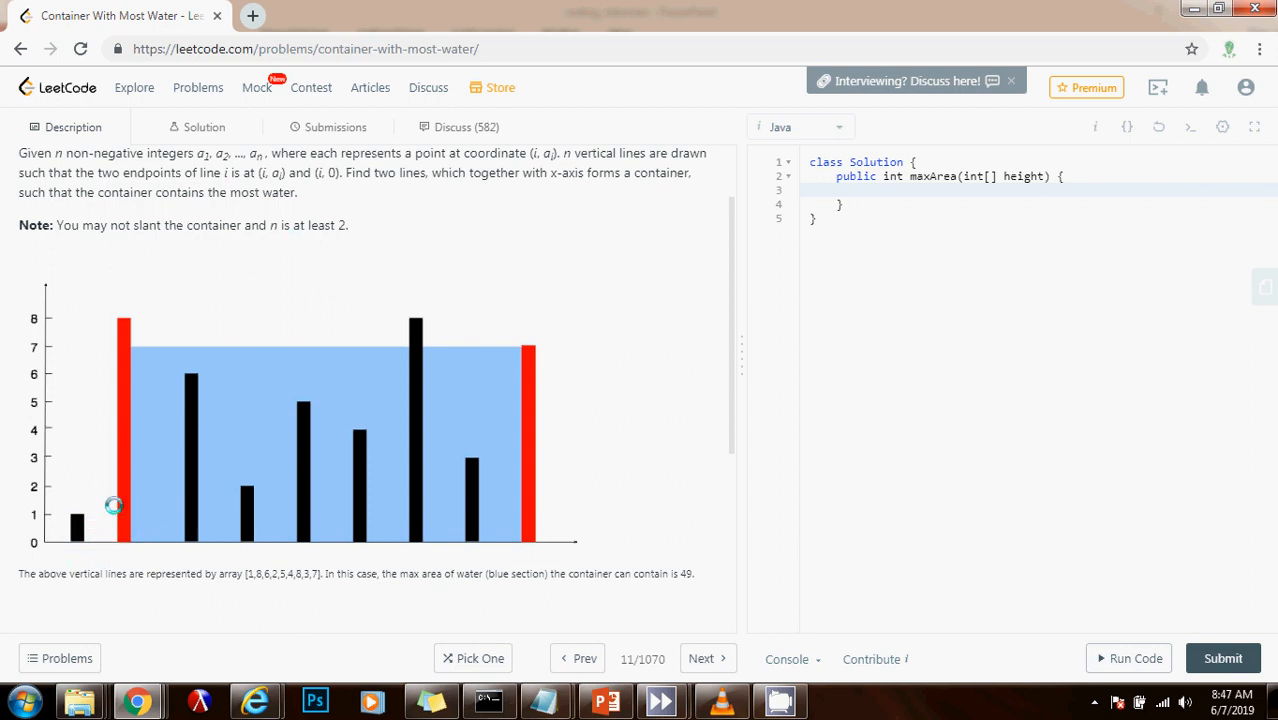
pyautogui.moveTo(164, 461)
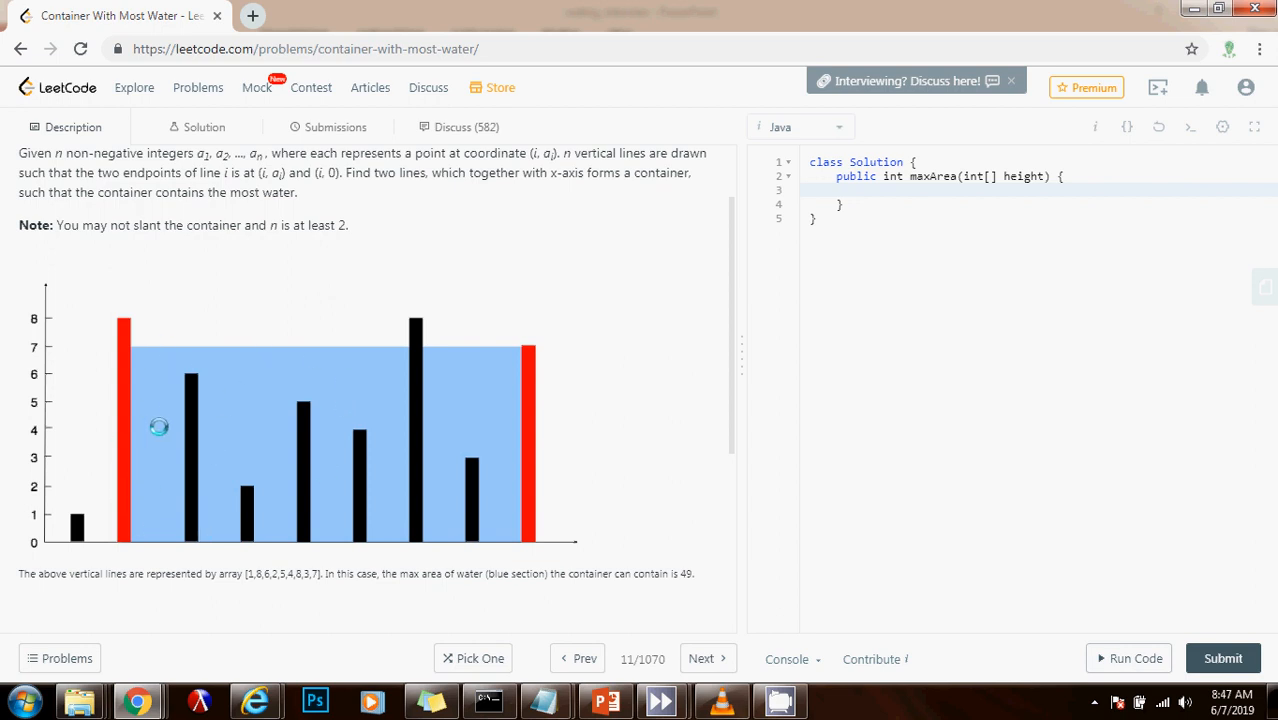
pyautogui.moveTo(194, 407)
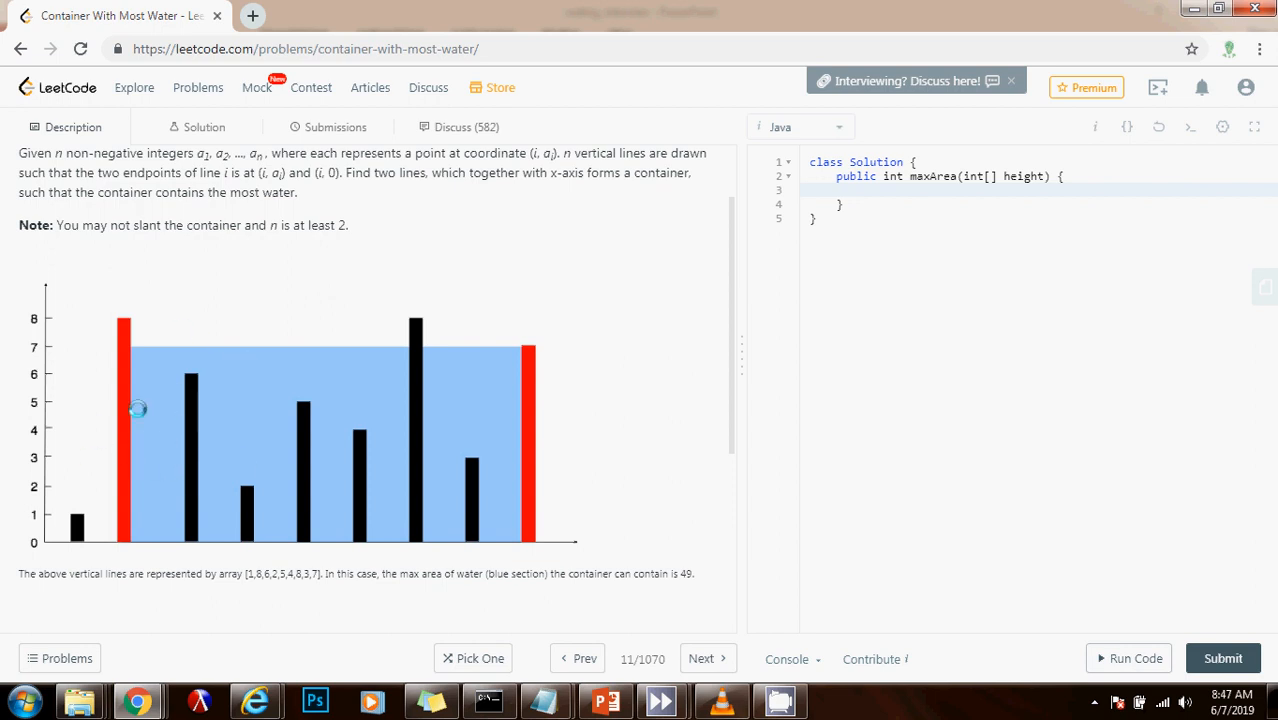
pyautogui.moveTo(112, 458)
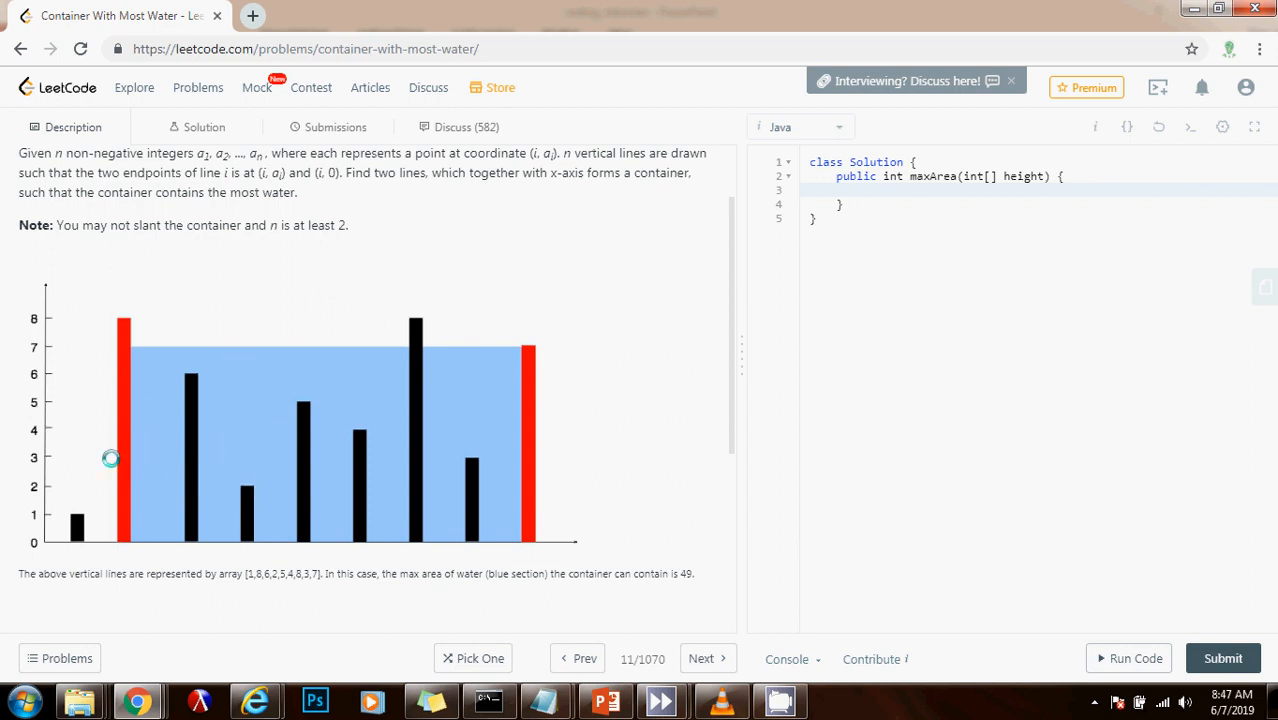
pyautogui.moveTo(114, 446)
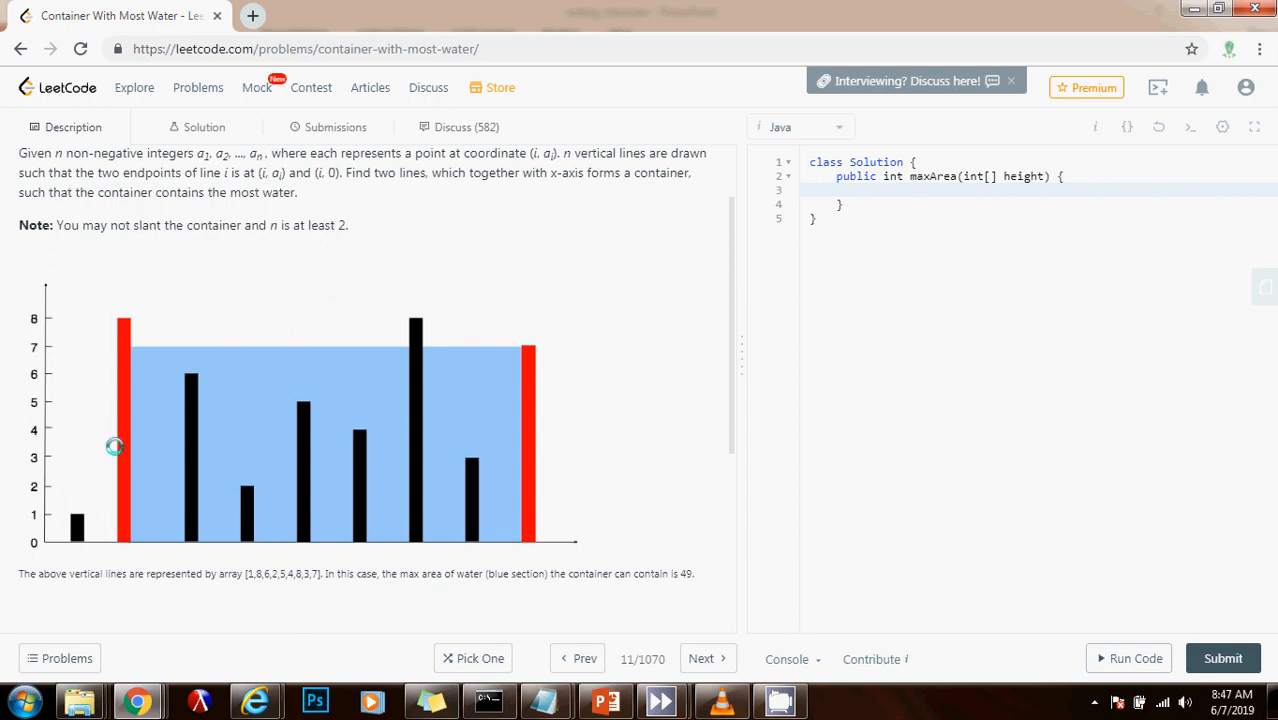
pyautogui.moveTo(140, 448)
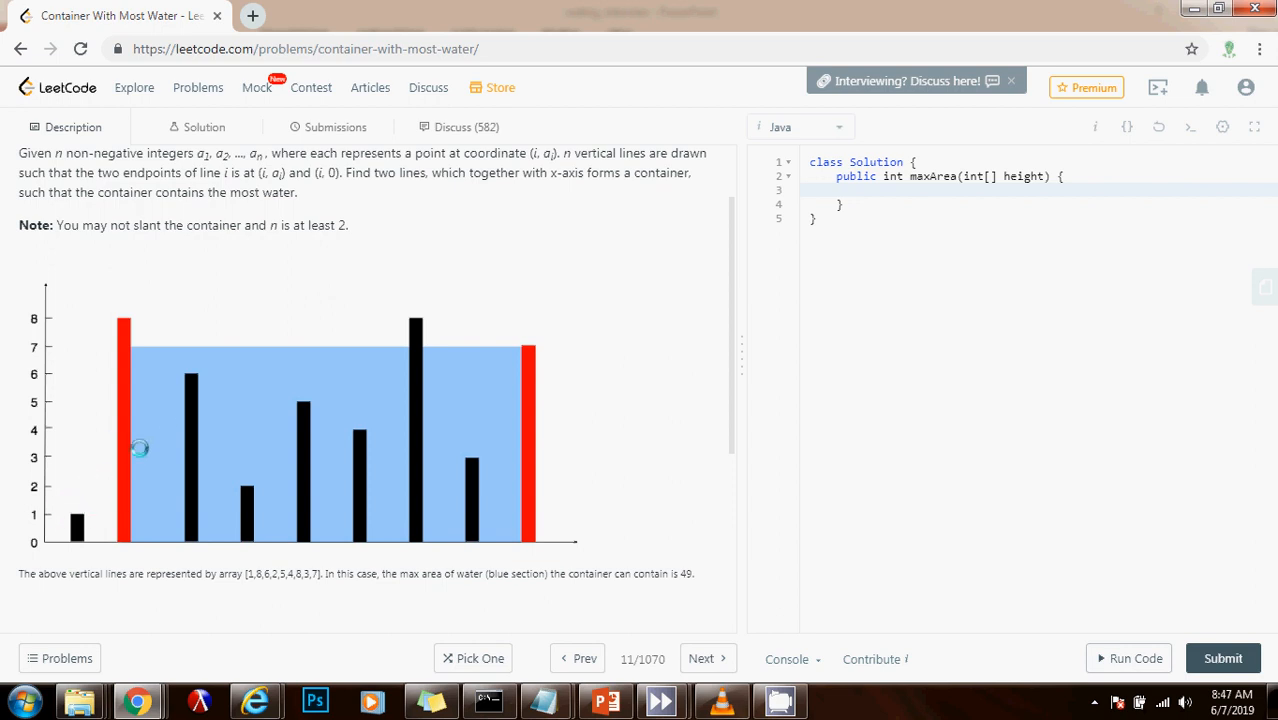
pyautogui.moveTo(168, 450)
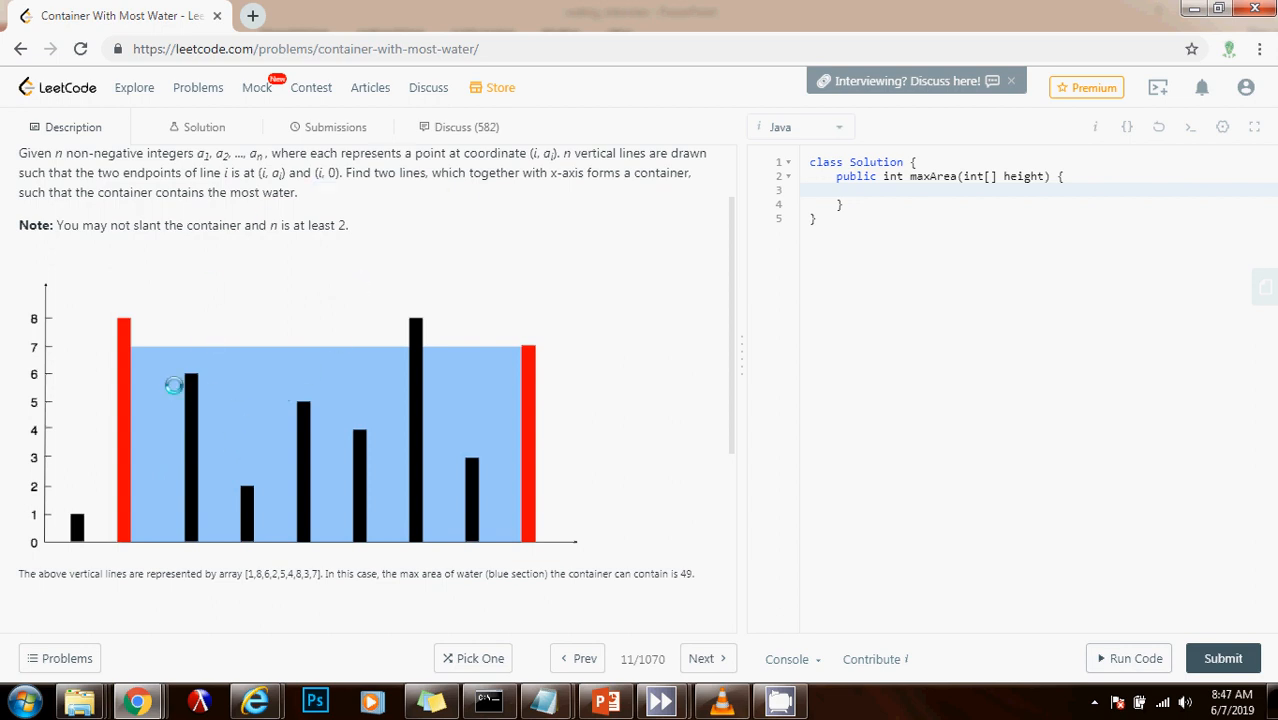
pyautogui.moveTo(183, 406)
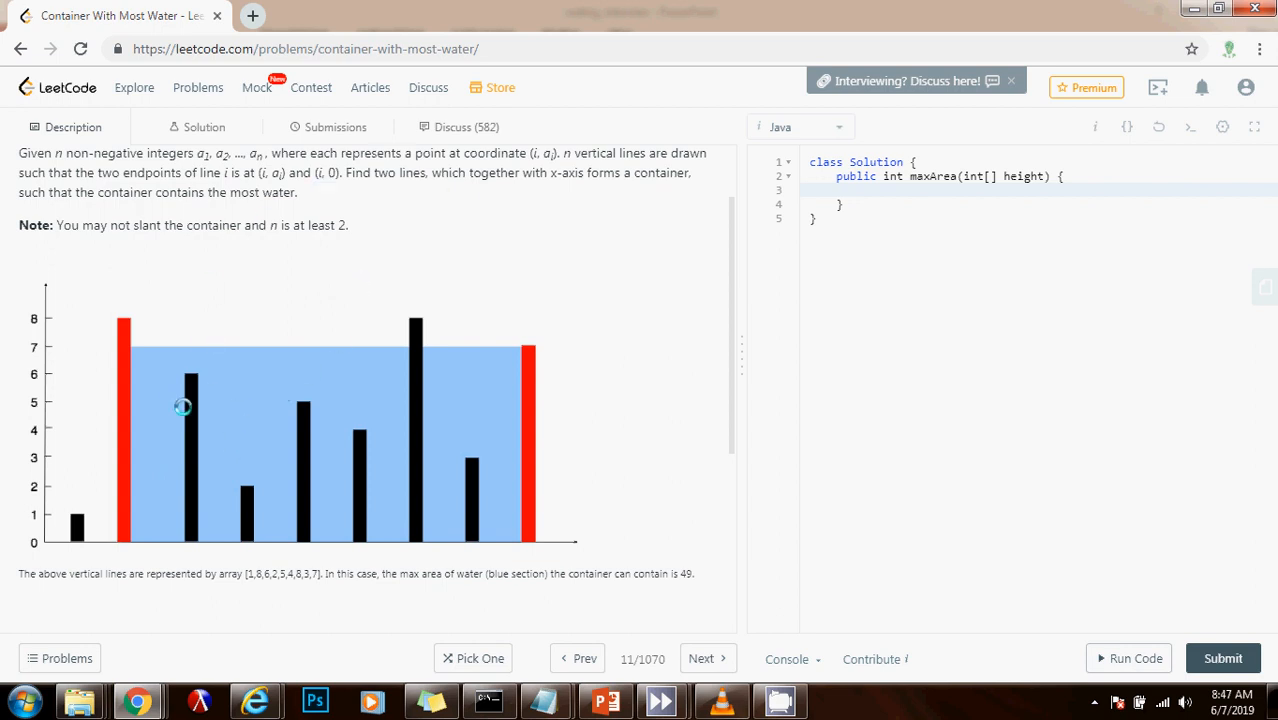
pyautogui.moveTo(231, 506)
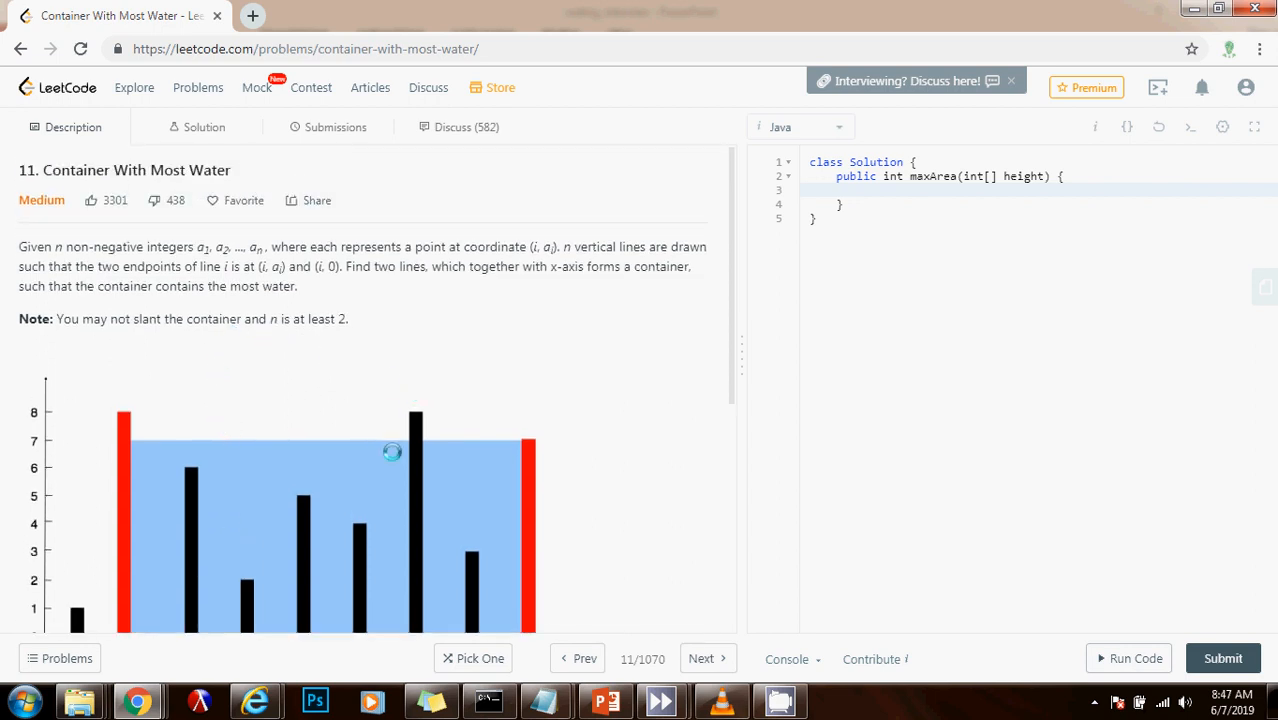
pyautogui.scroll(-3)
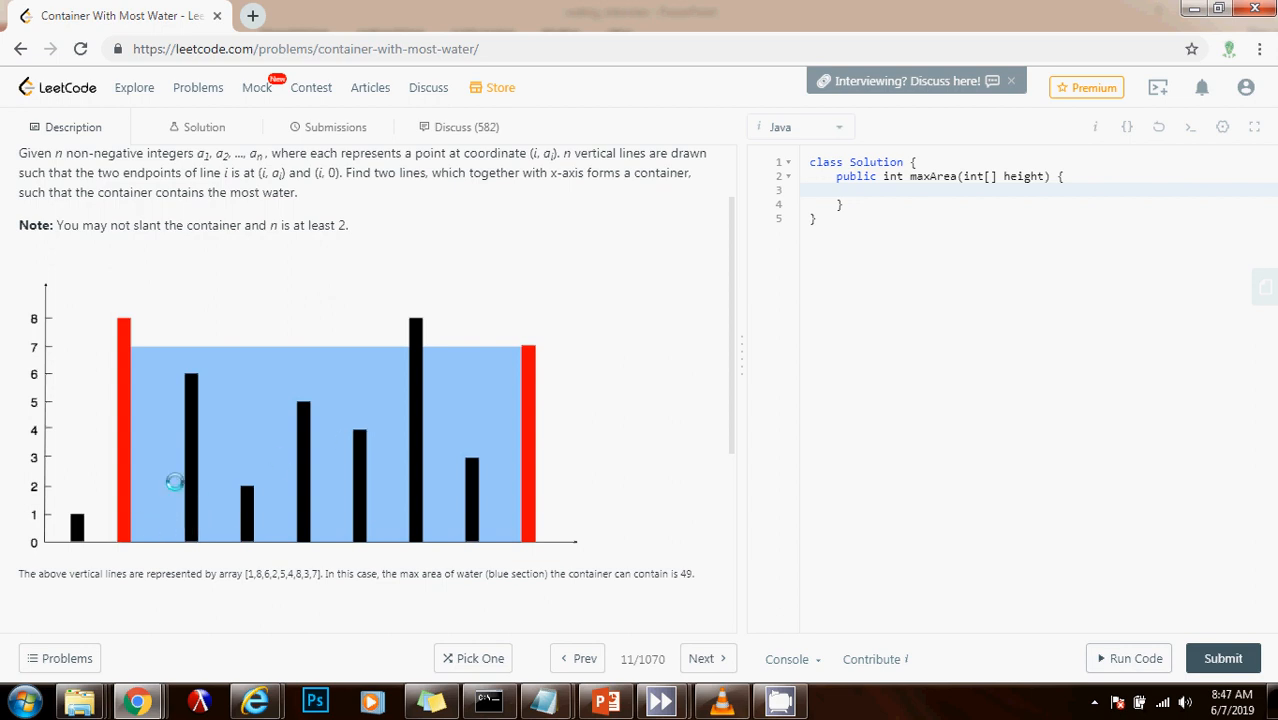
pyautogui.moveTo(72, 570)
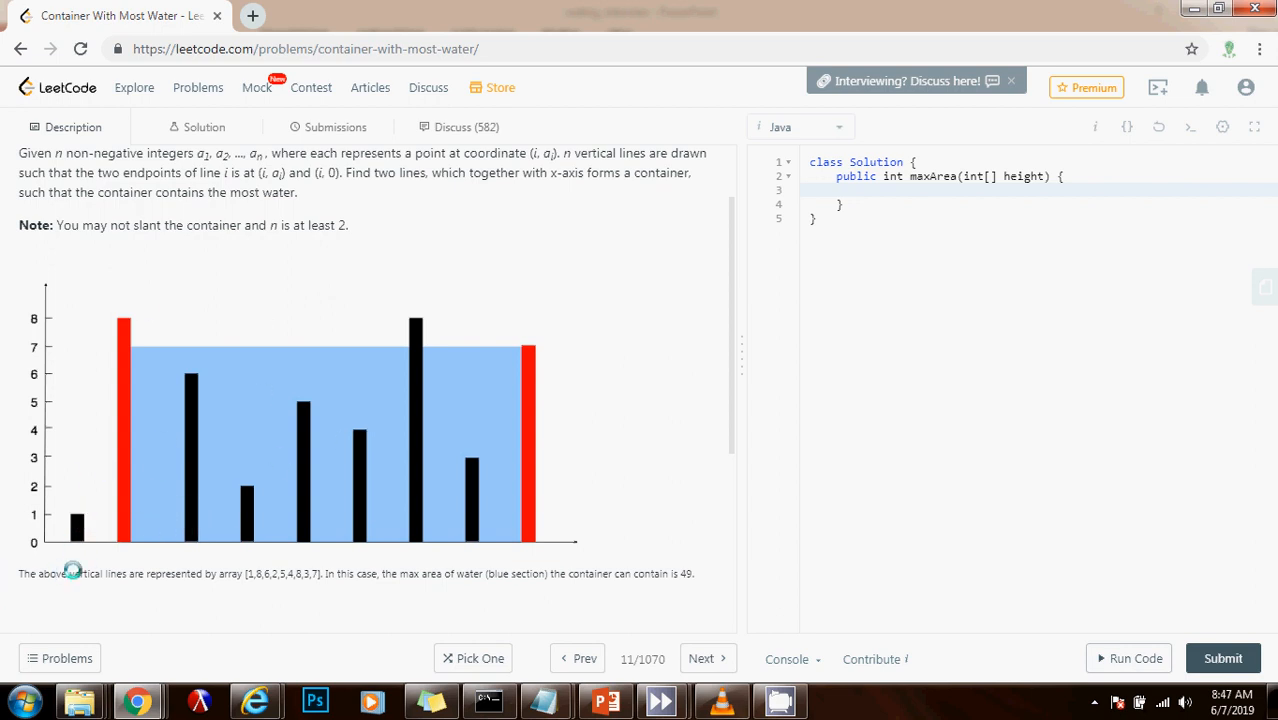
pyautogui.moveTo(537, 479)
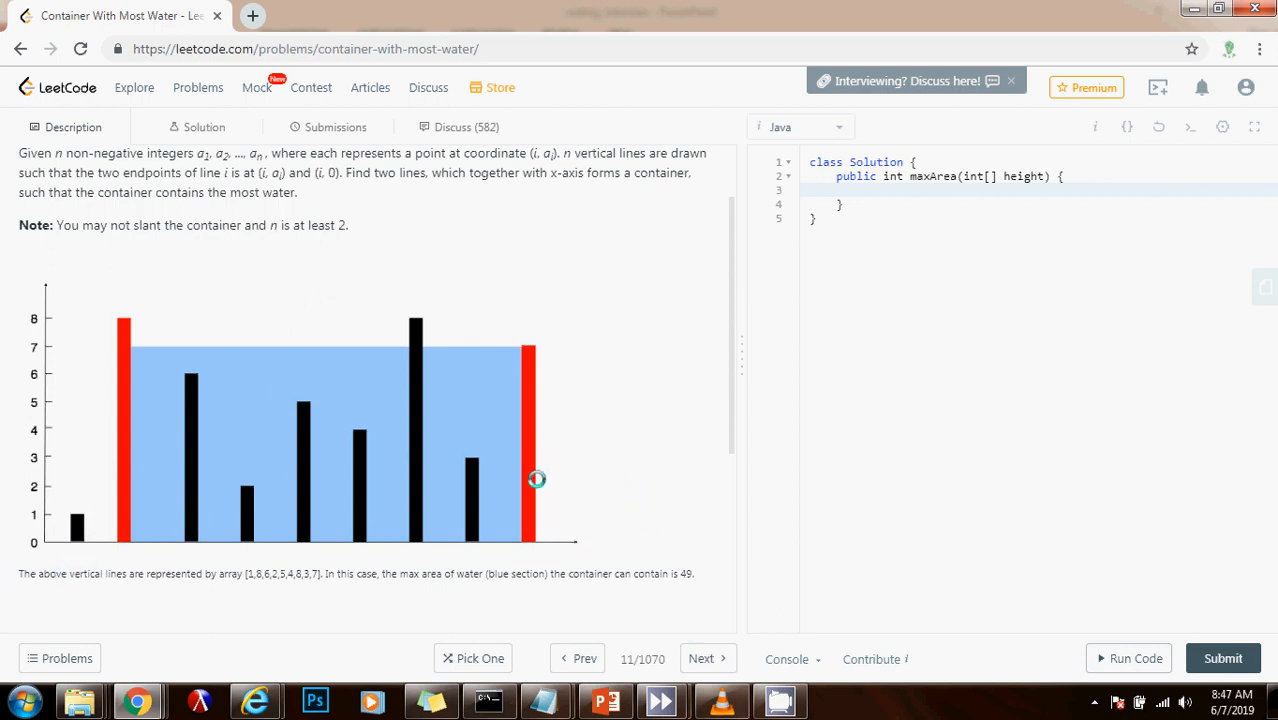
pyautogui.moveTo(539, 457)
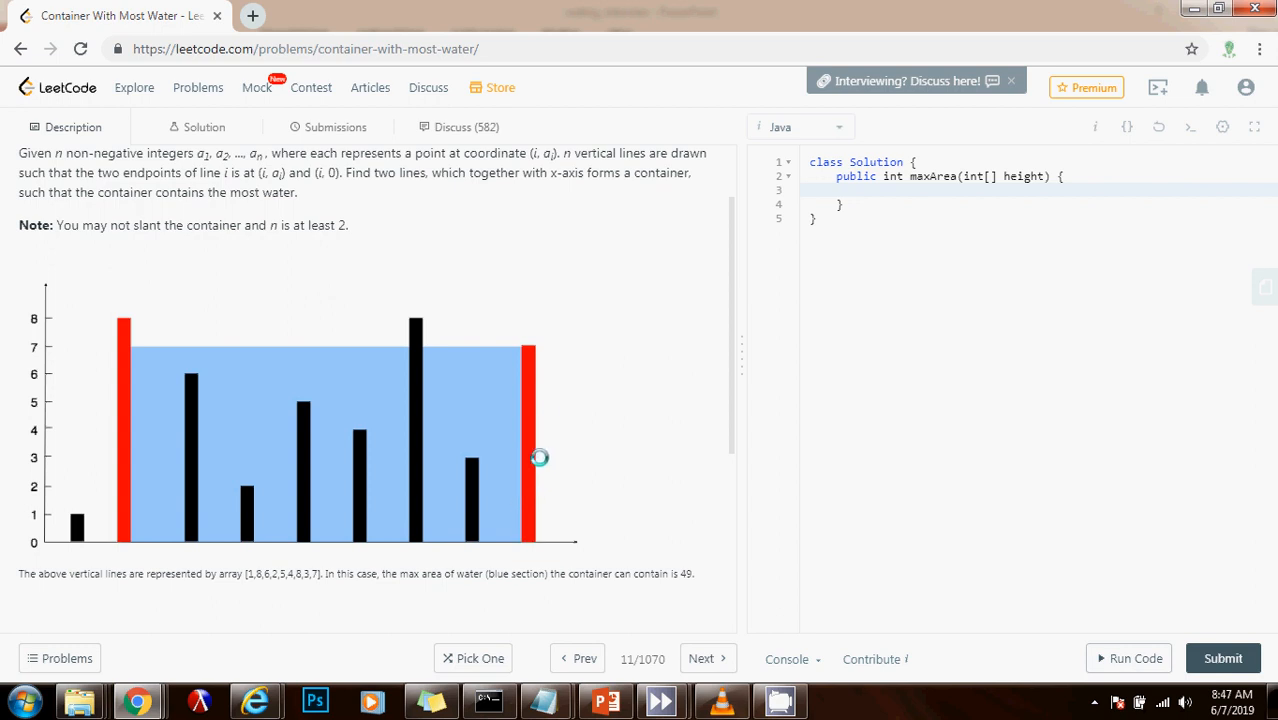
pyautogui.moveTo(538, 445)
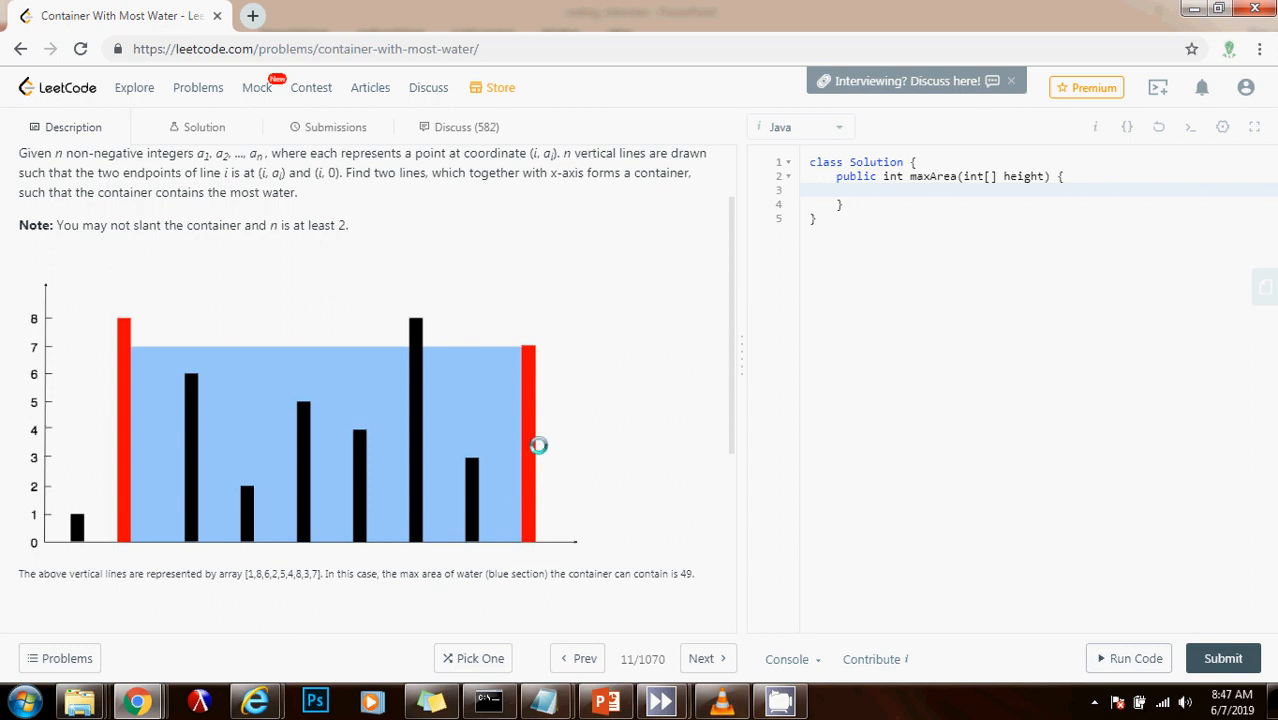
pyautogui.moveTo(485, 326)
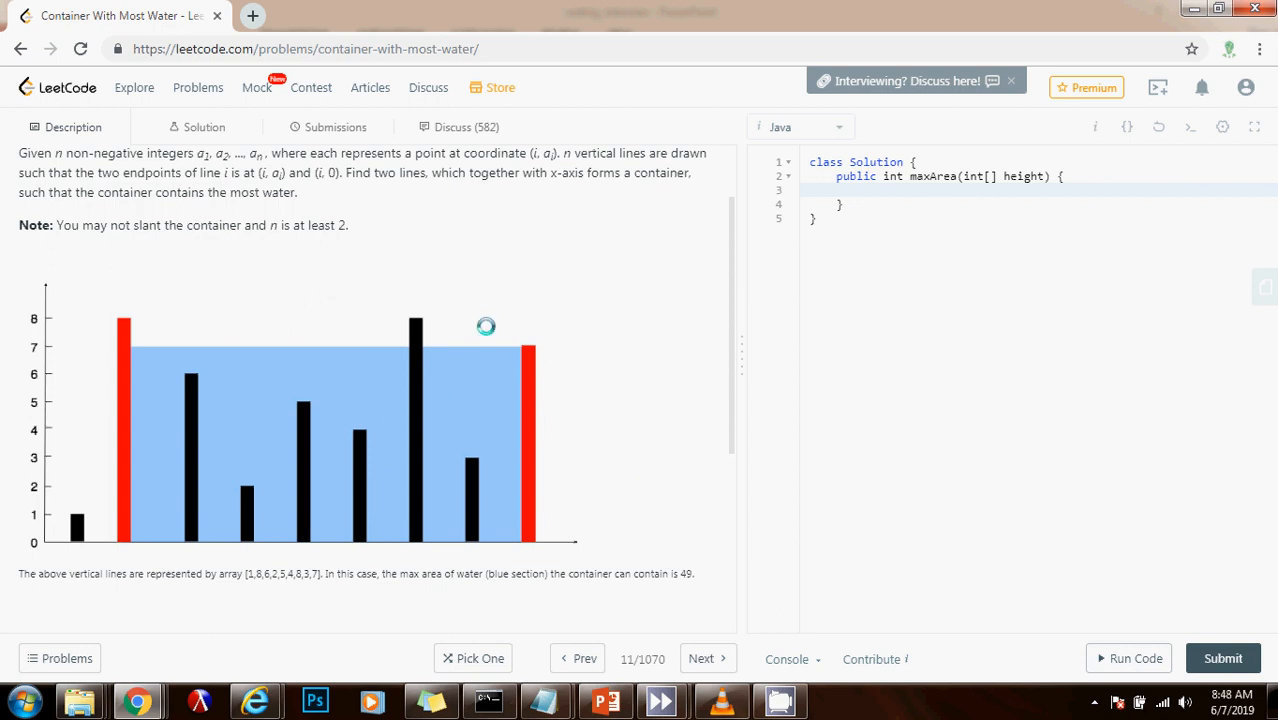
pyautogui.moveTo(60, 425)
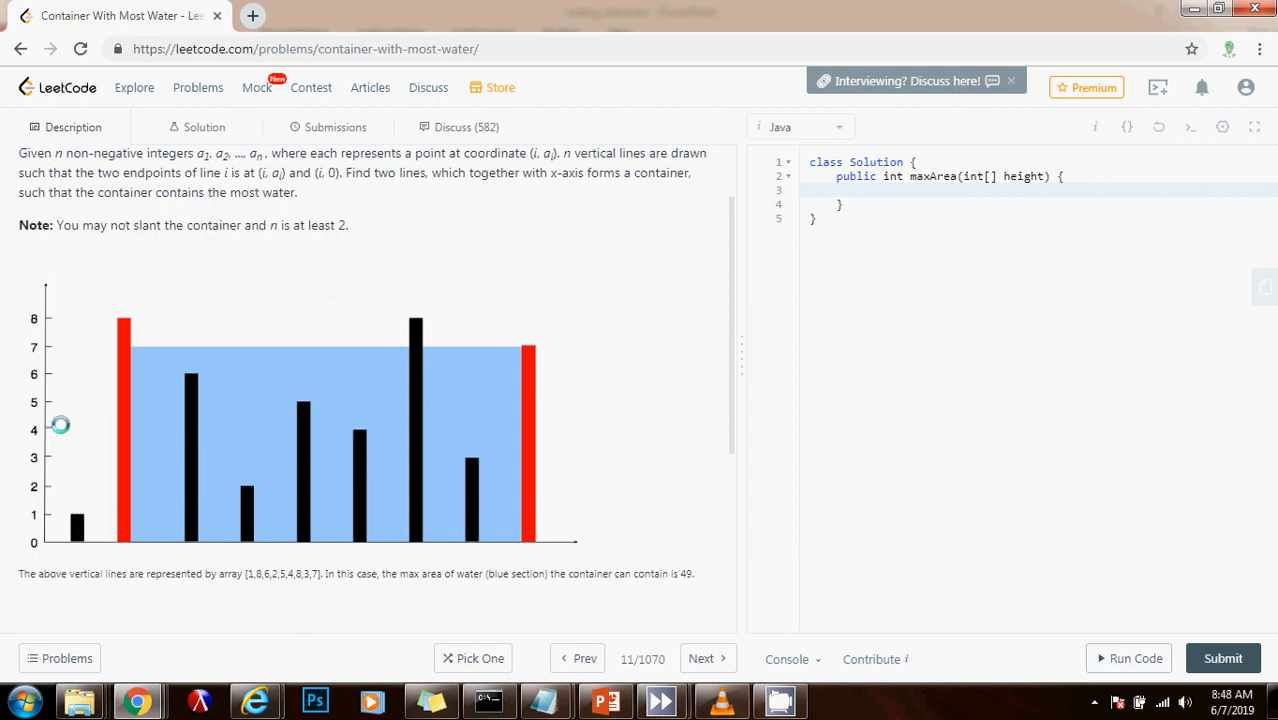
pyautogui.moveTo(174, 490)
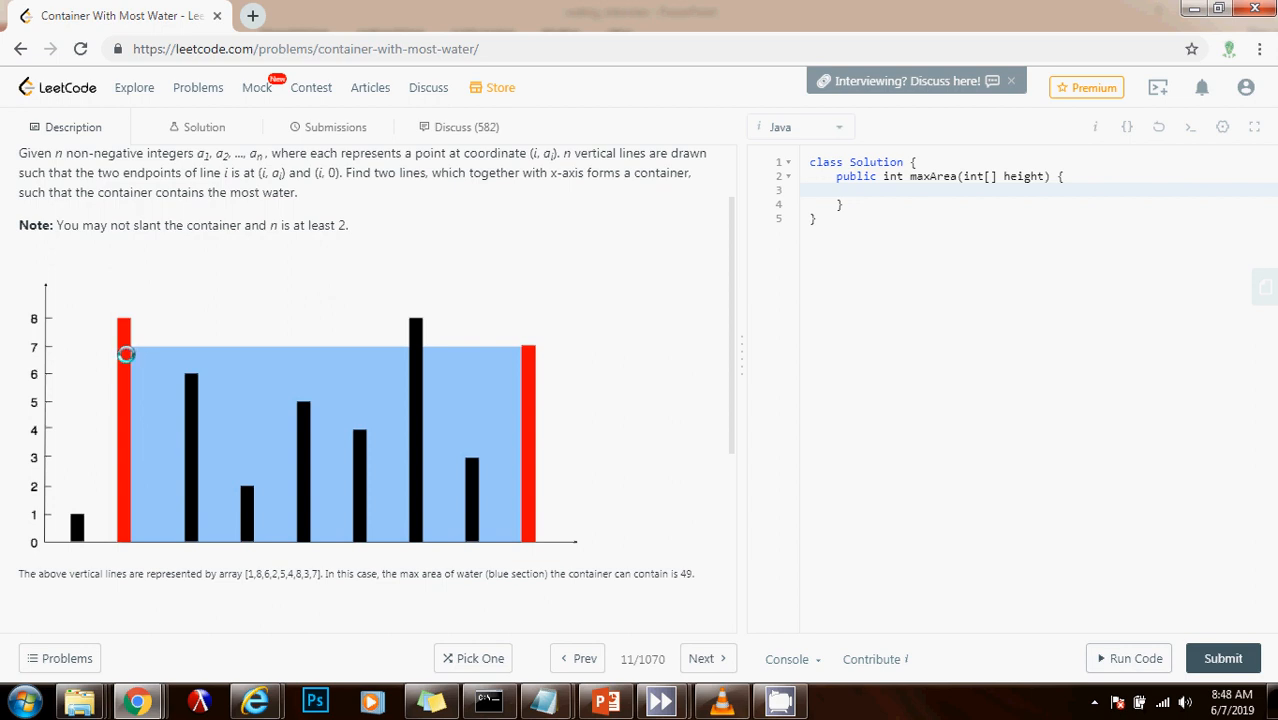
pyautogui.moveTo(528, 338)
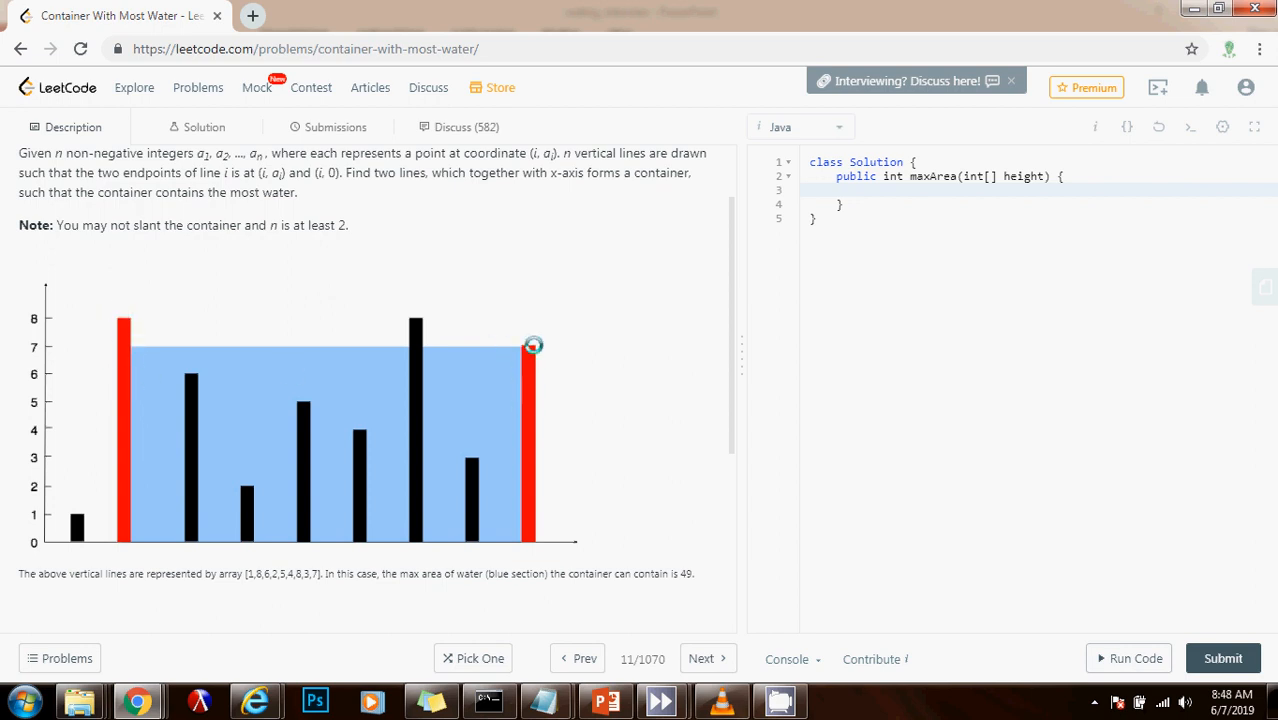
pyautogui.moveTo(118, 327)
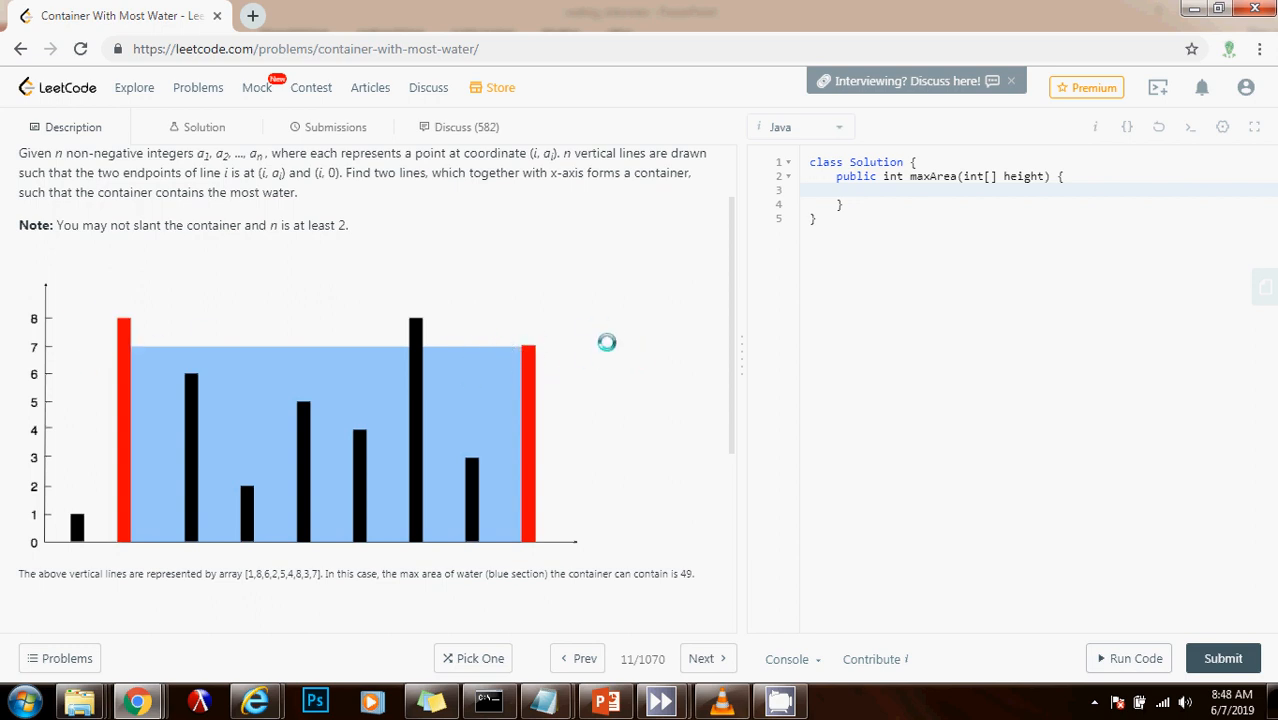
pyautogui.moveTo(540, 341)
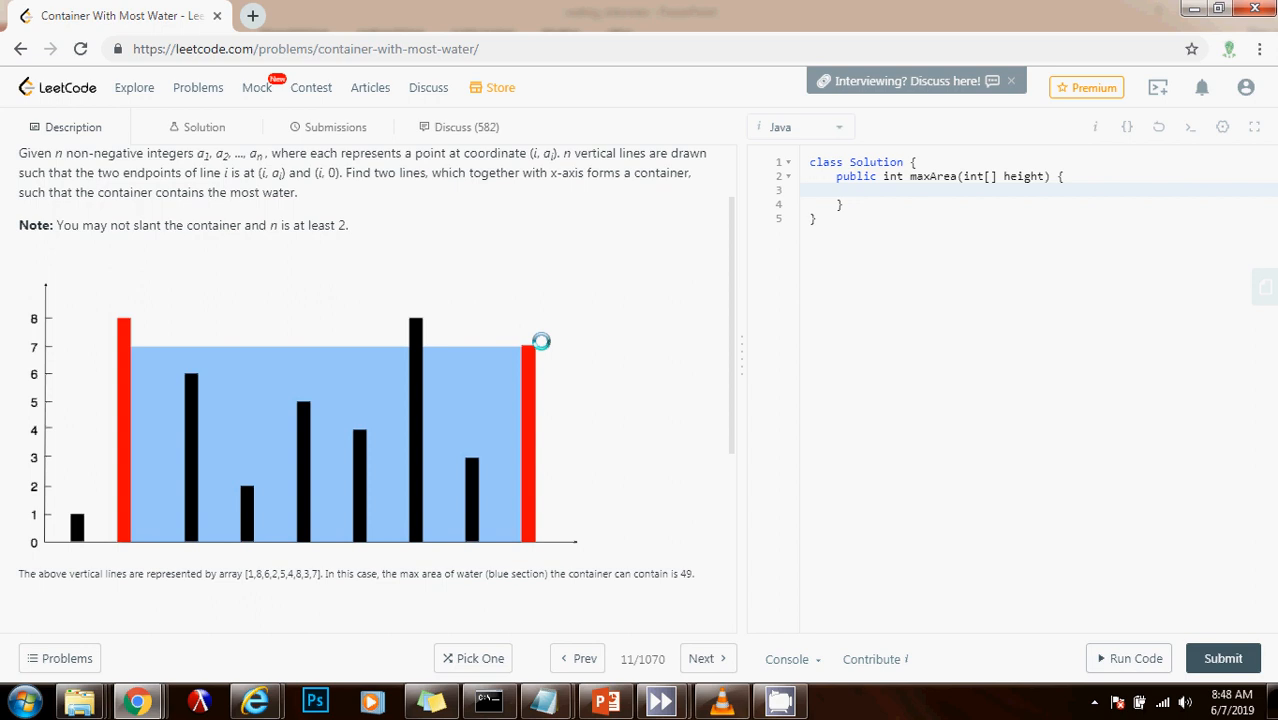
pyautogui.moveTo(547, 390)
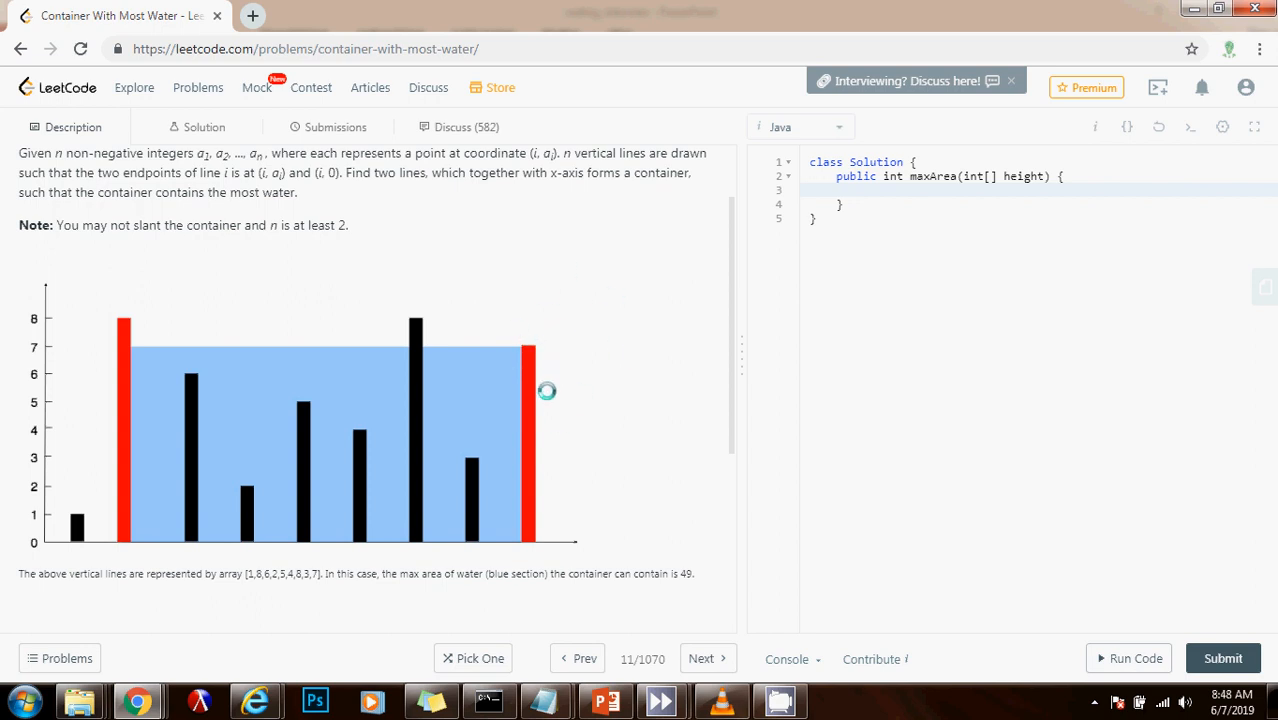
pyautogui.moveTo(541, 407)
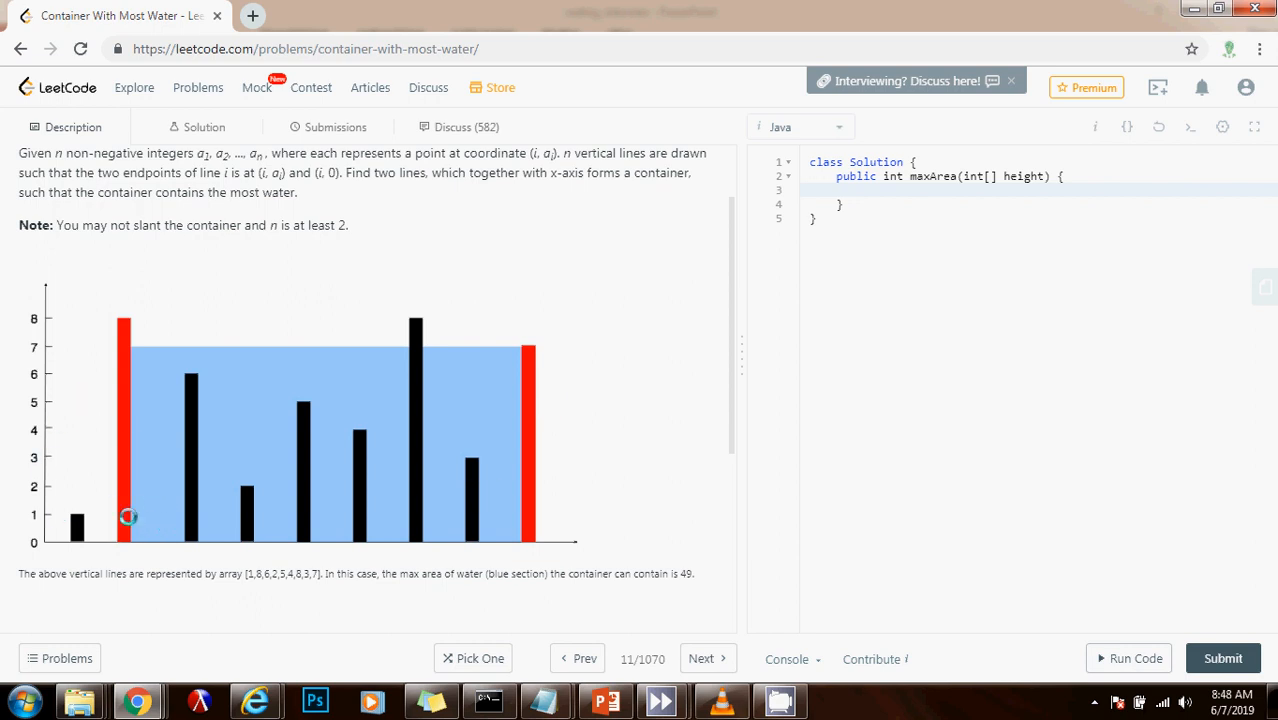
pyautogui.moveTo(126, 400)
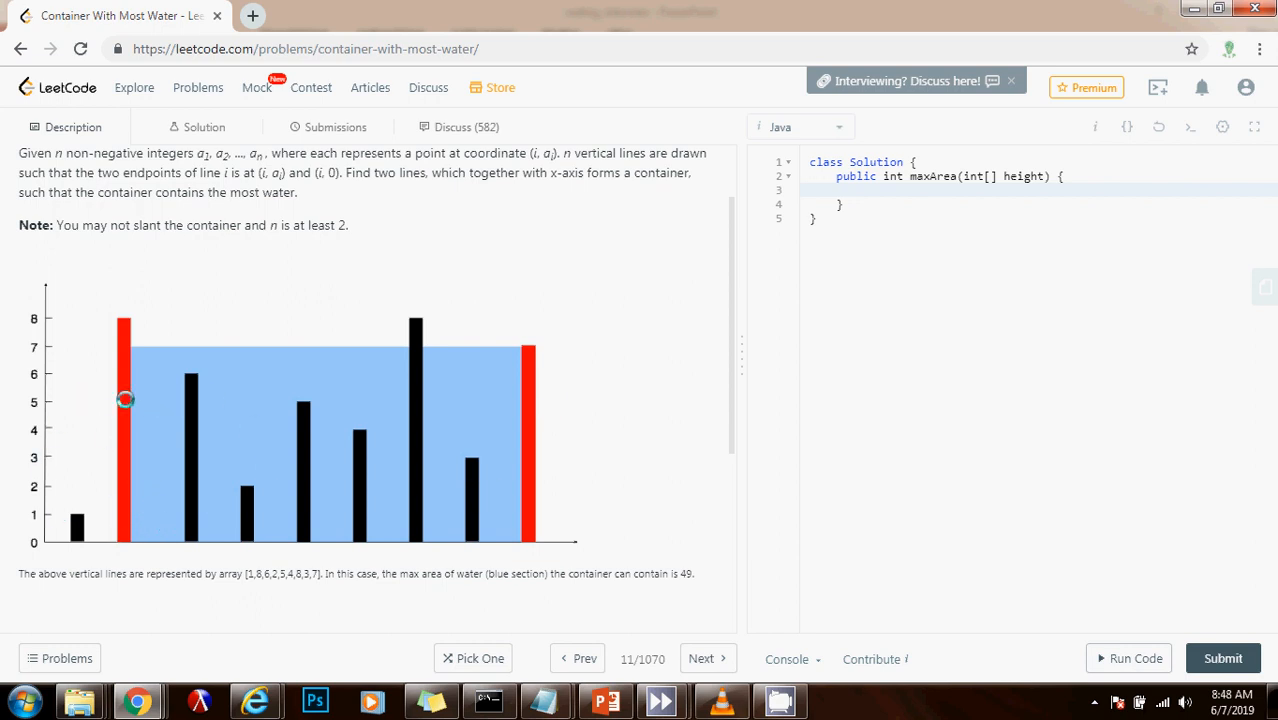
pyautogui.moveTo(166, 487)
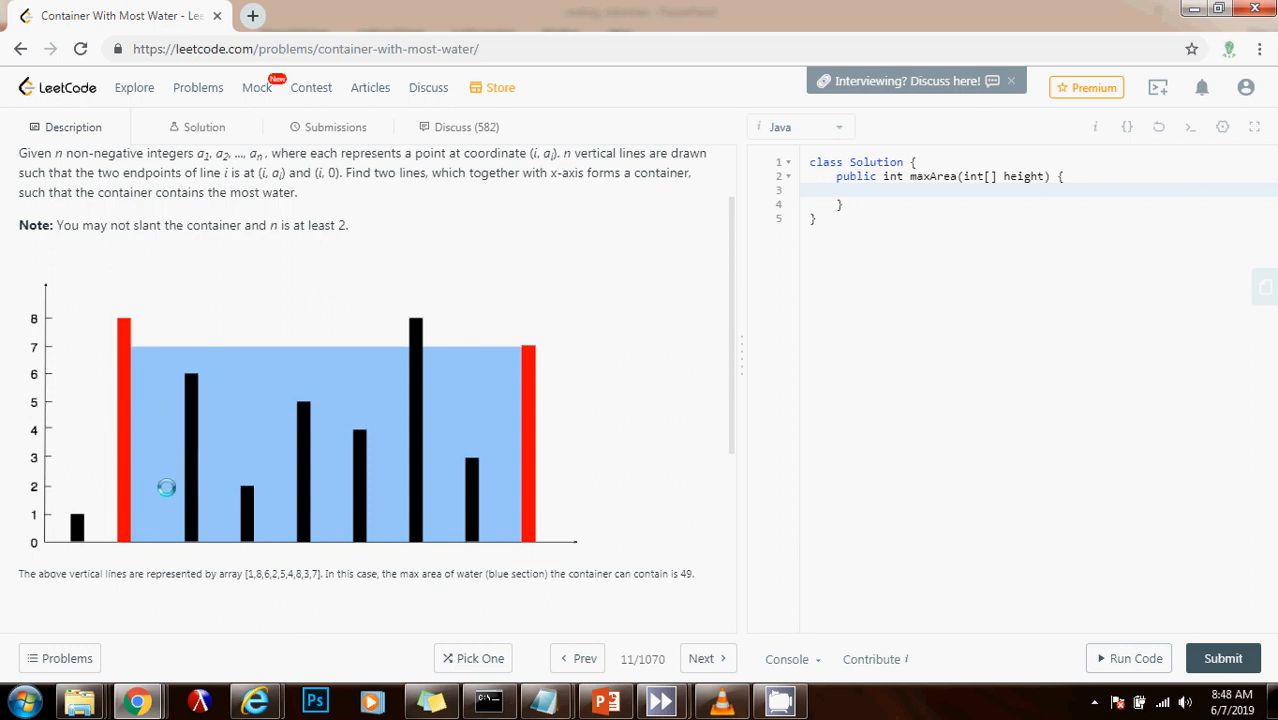
pyautogui.moveTo(210, 405)
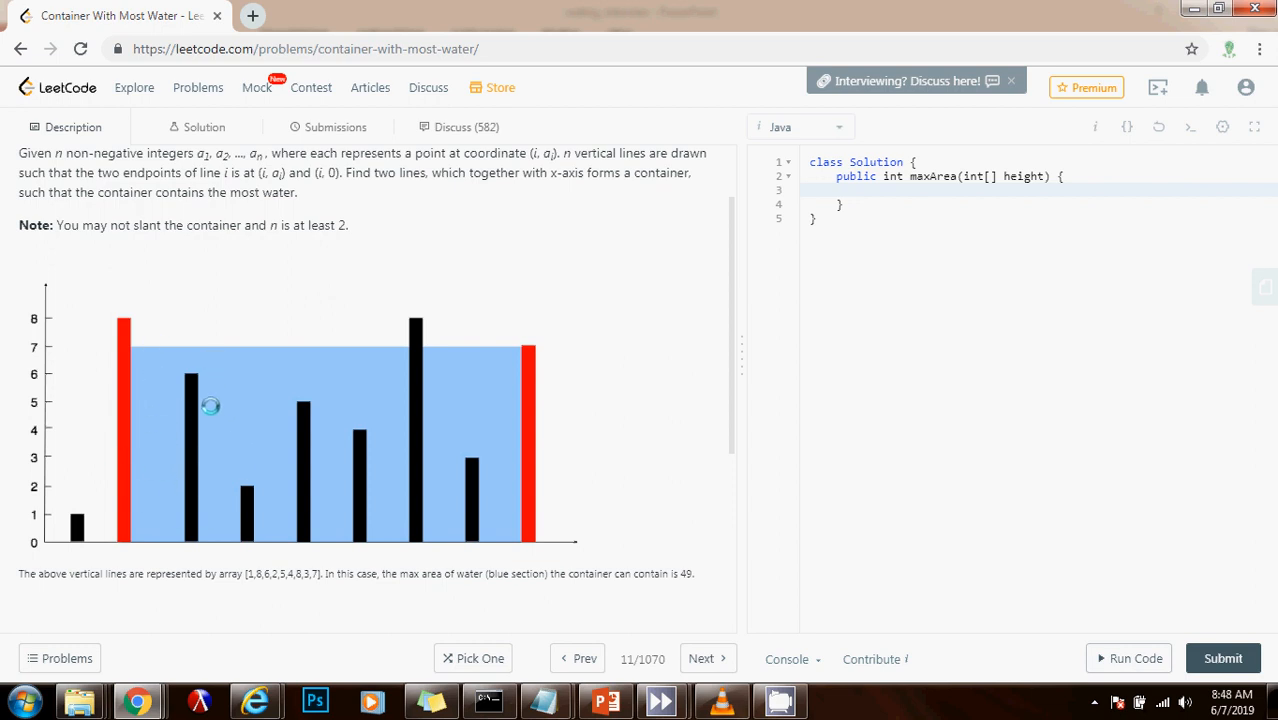
pyautogui.moveTo(303, 507)
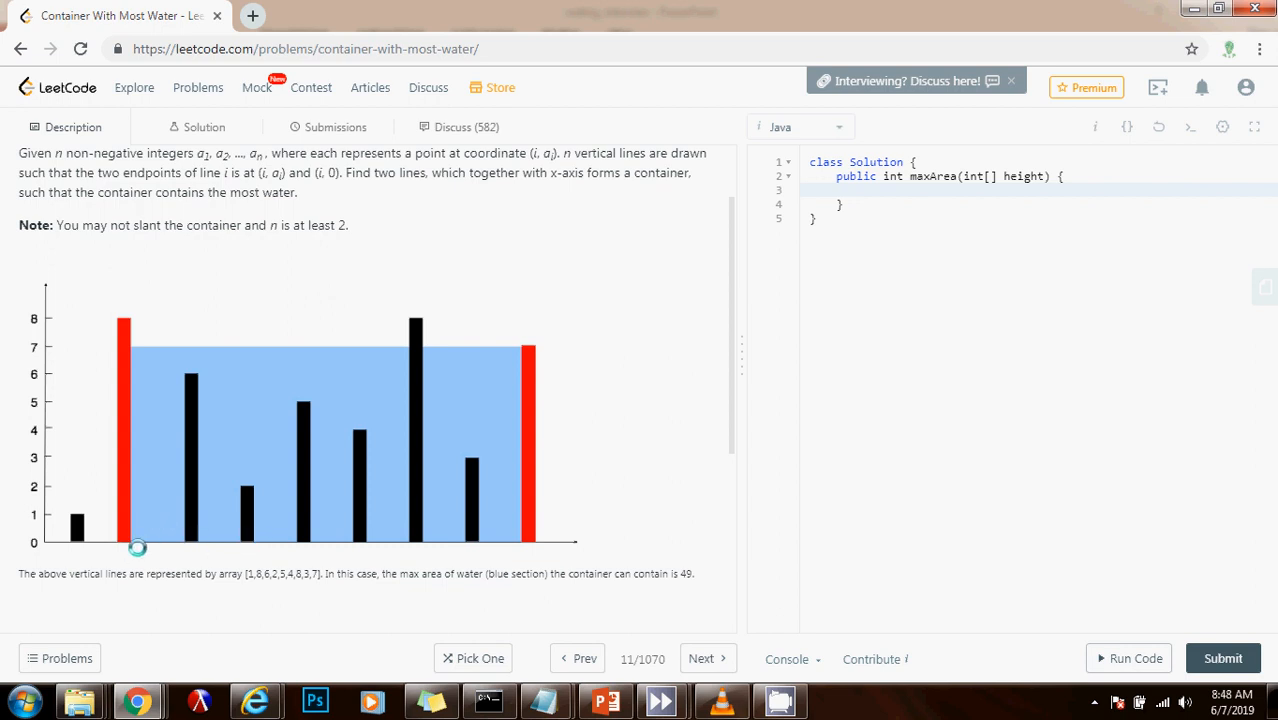
pyautogui.moveTo(525, 462)
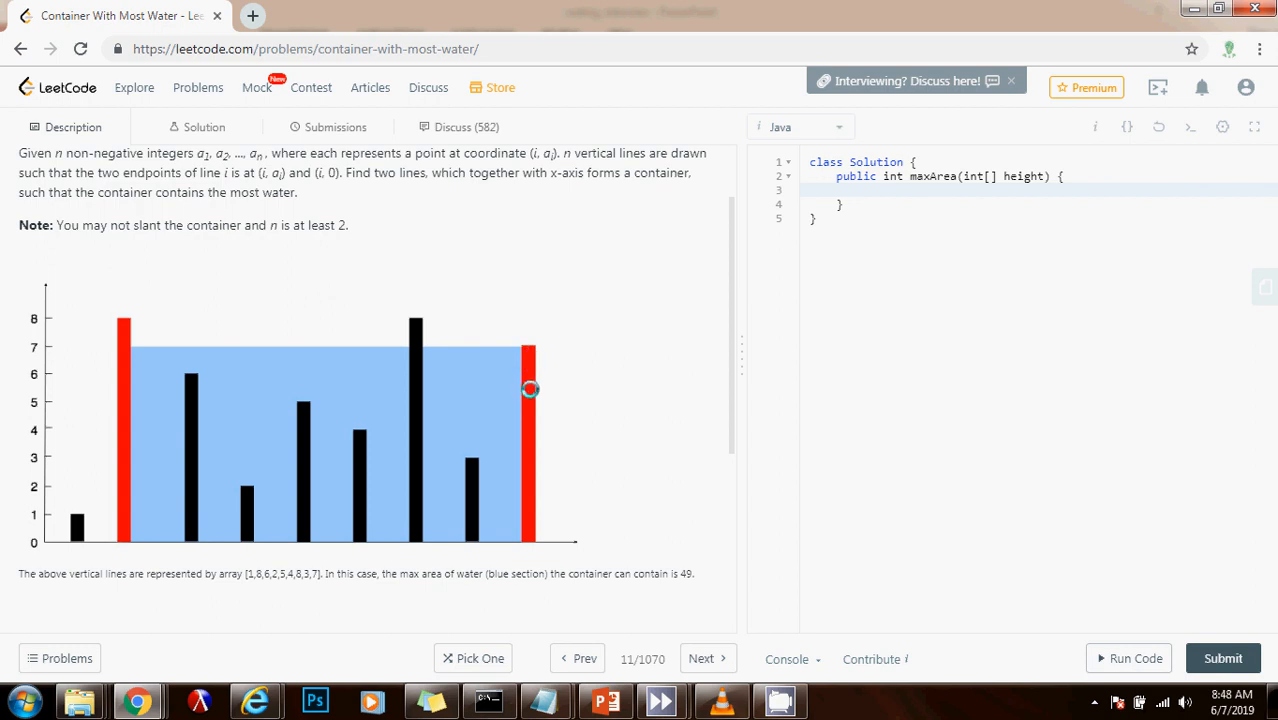
pyautogui.moveTo(510, 368)
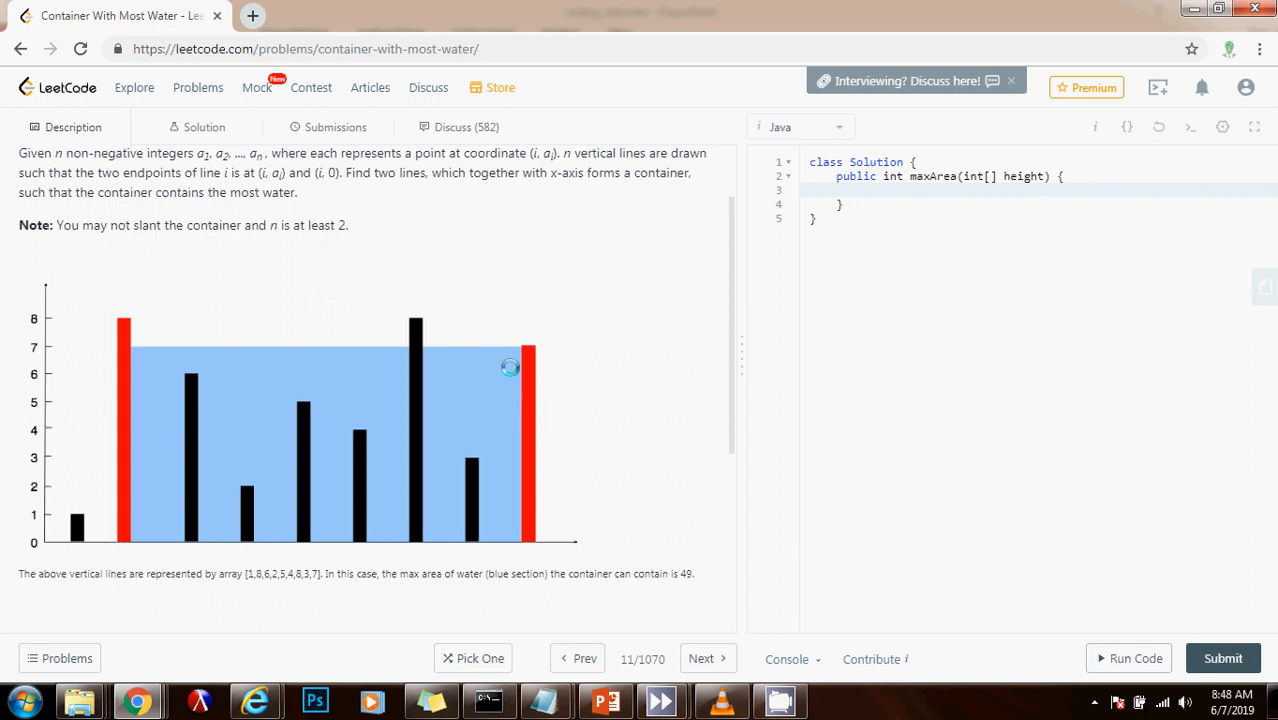
pyautogui.moveTo(158, 346)
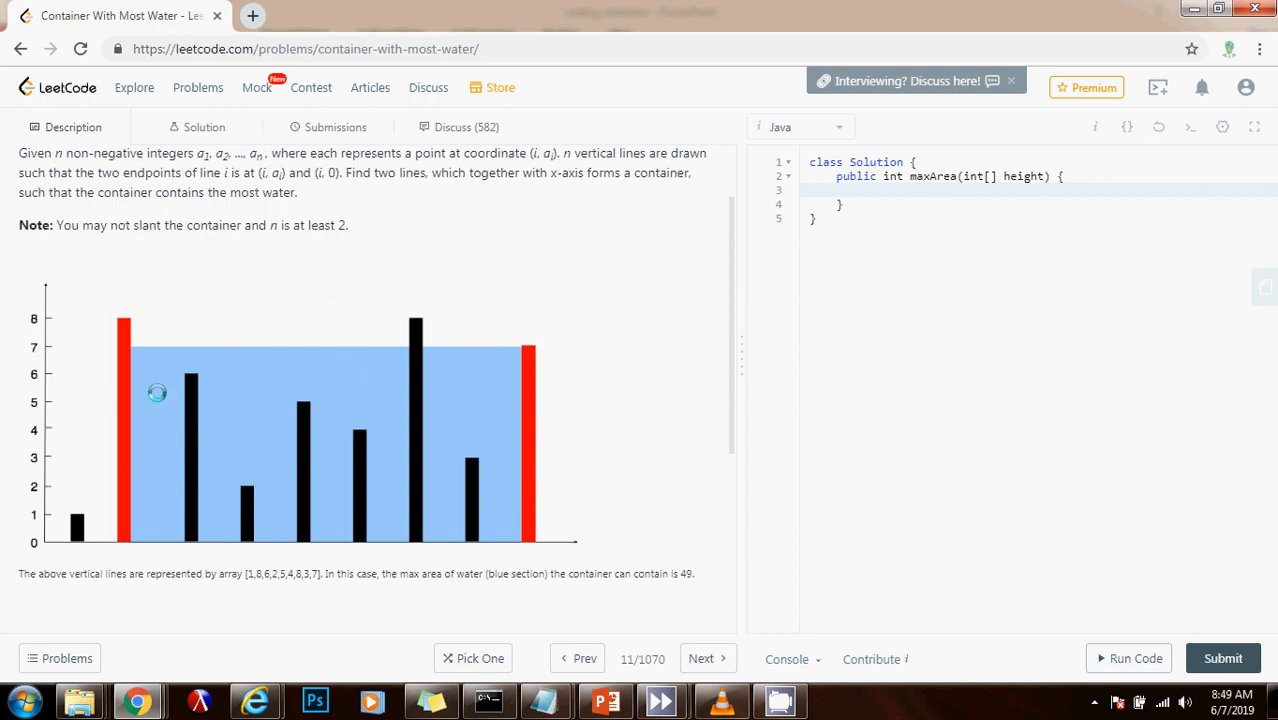
pyautogui.moveTo(254, 392)
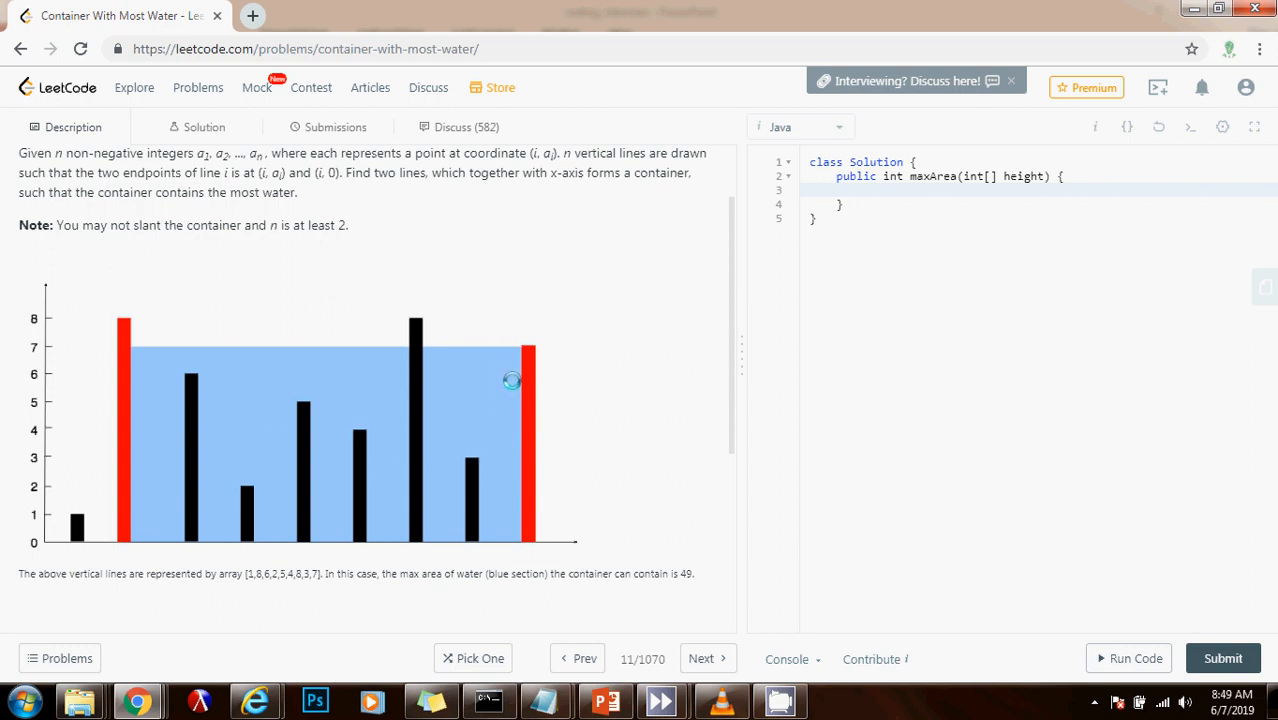
pyautogui.moveTo(134, 352)
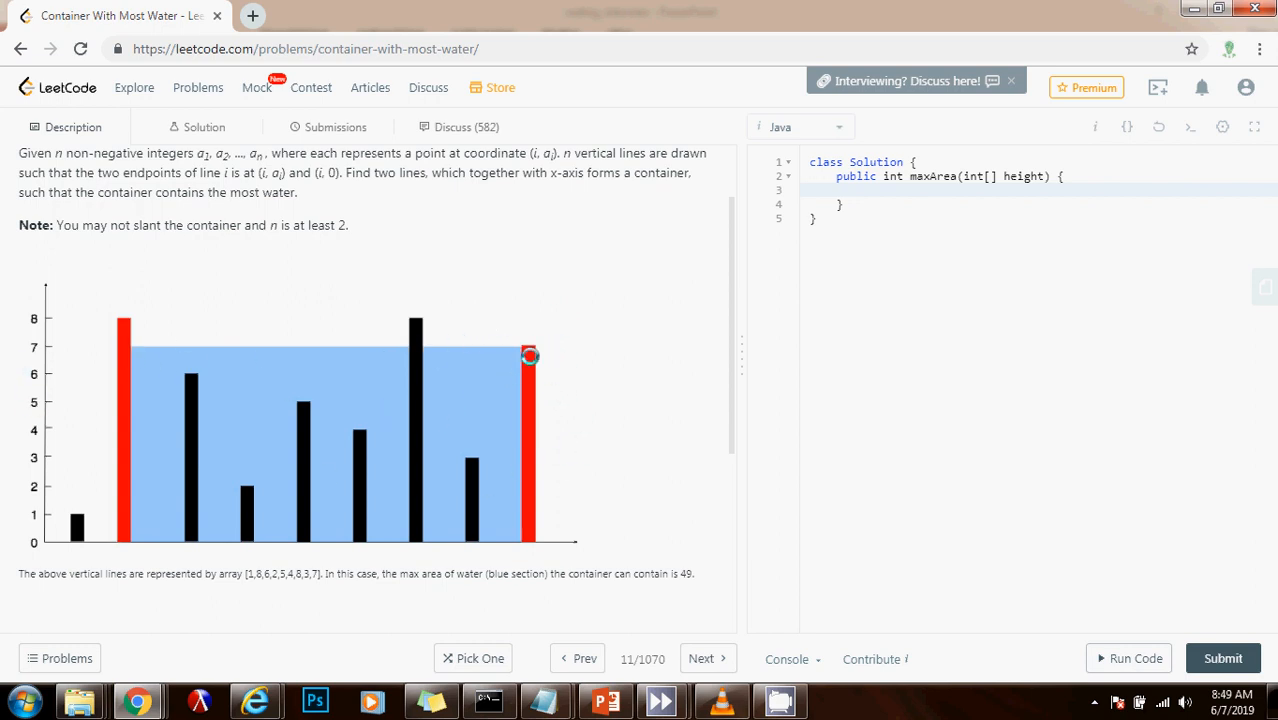
pyautogui.moveTo(520, 355)
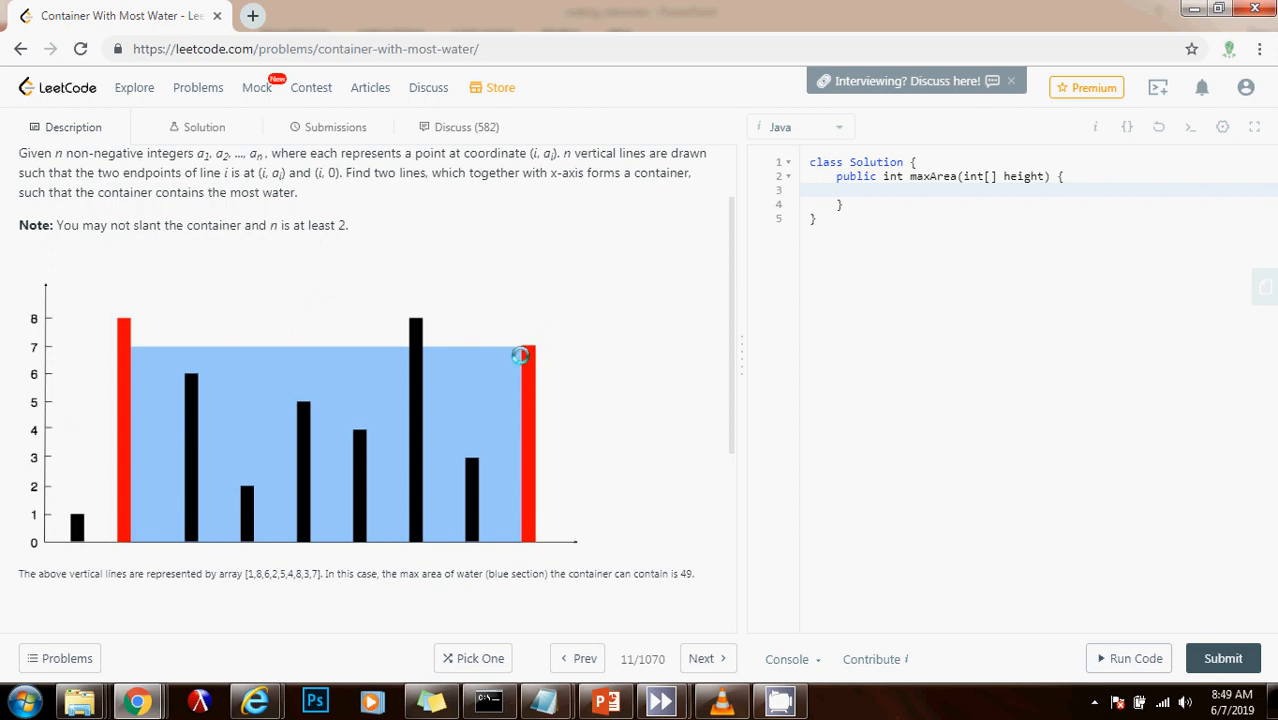
pyautogui.moveTo(526, 337)
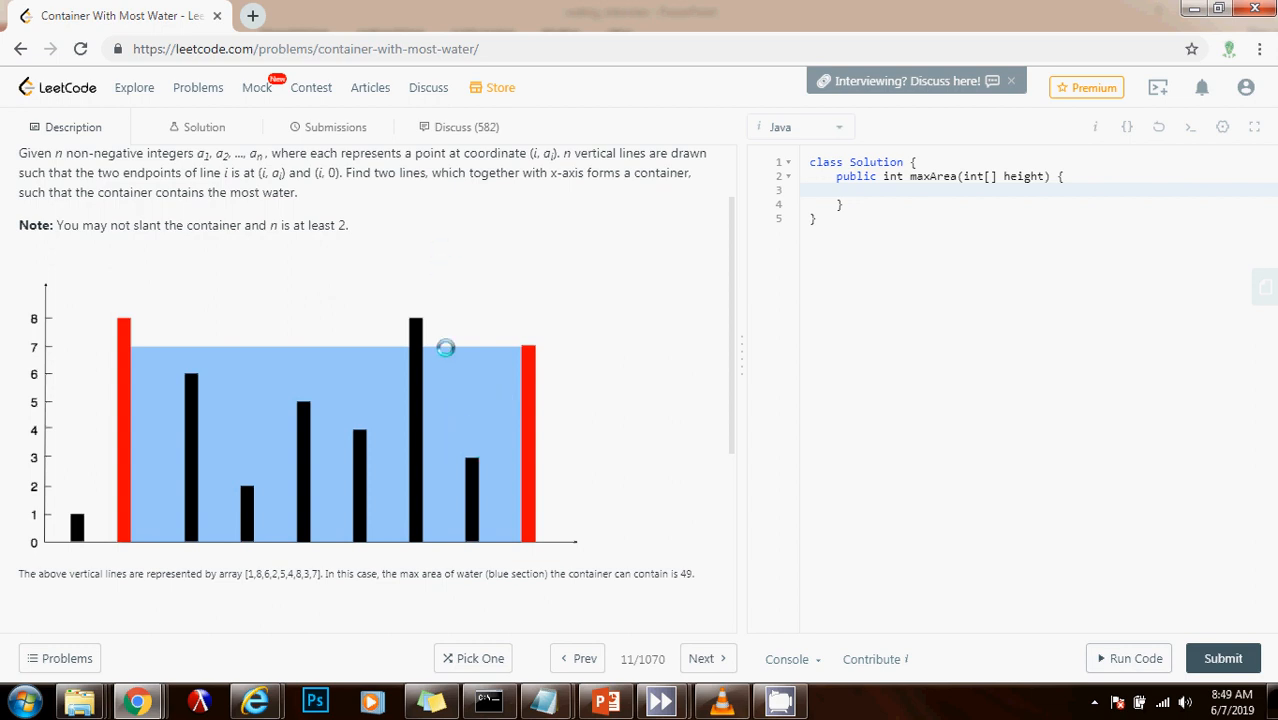
pyautogui.moveTo(419, 353)
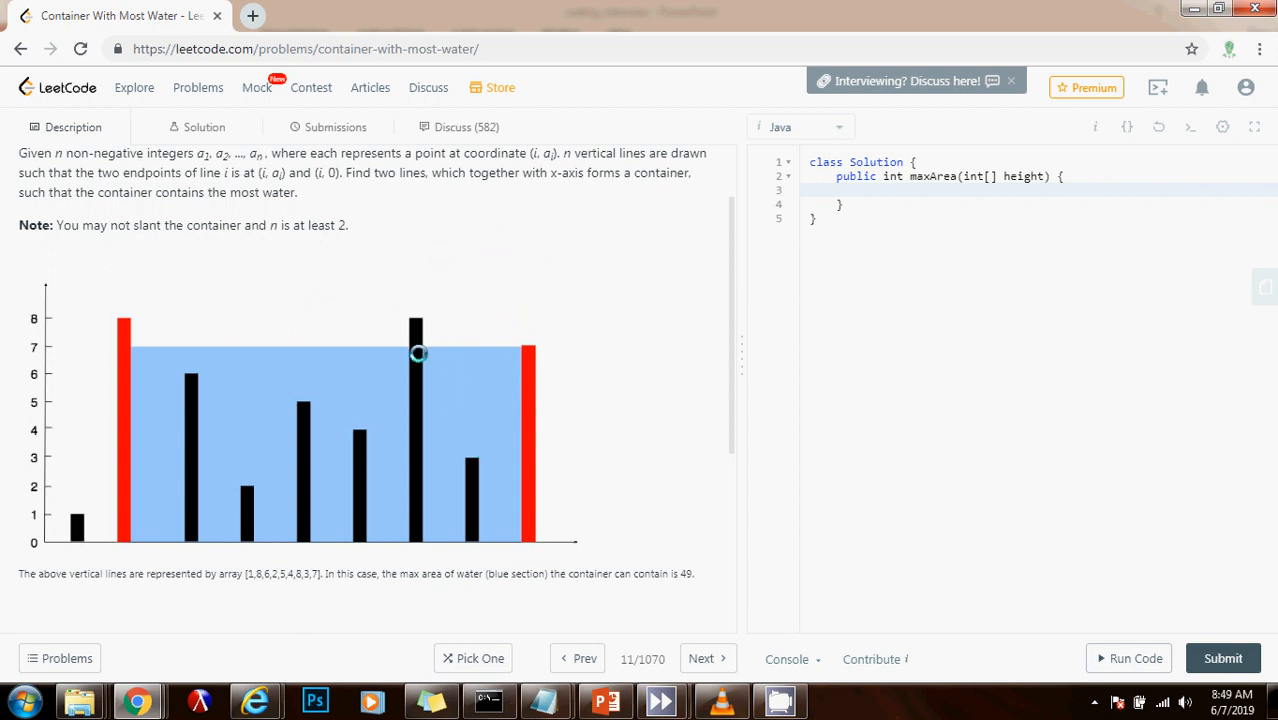
pyautogui.moveTo(428, 327)
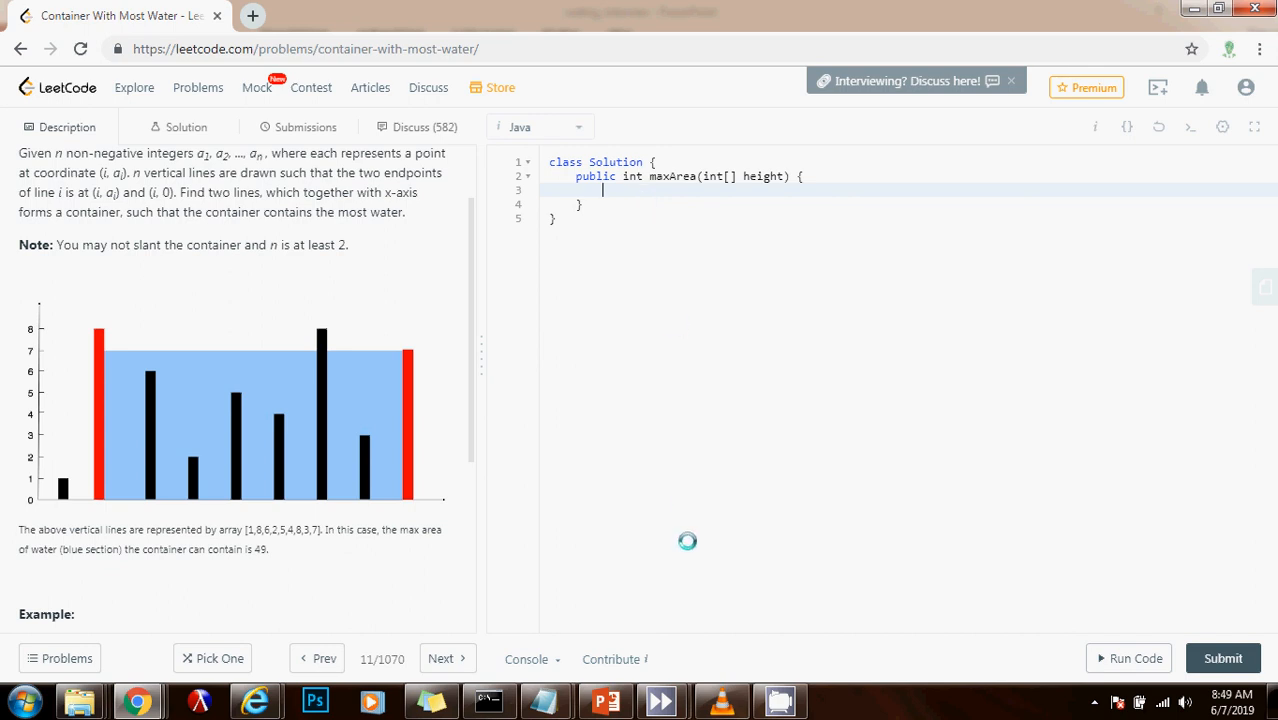
pyautogui.write('int')
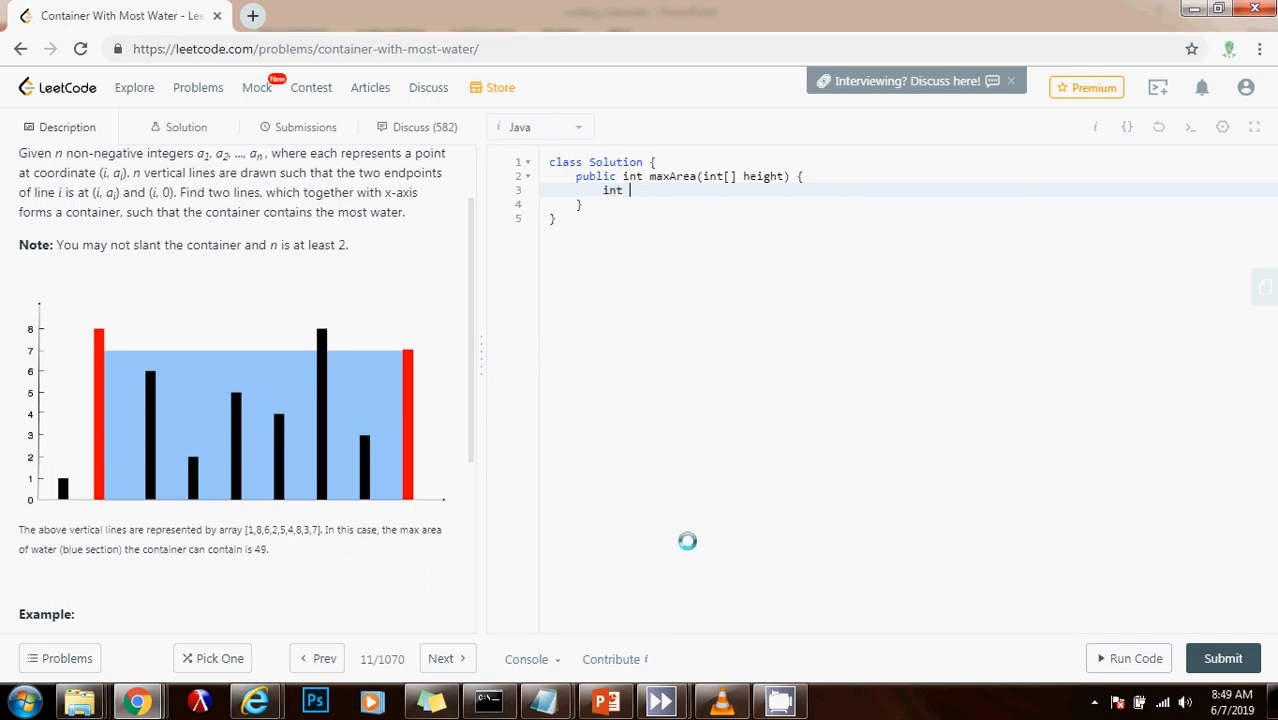
pyautogui.write('res = 0')
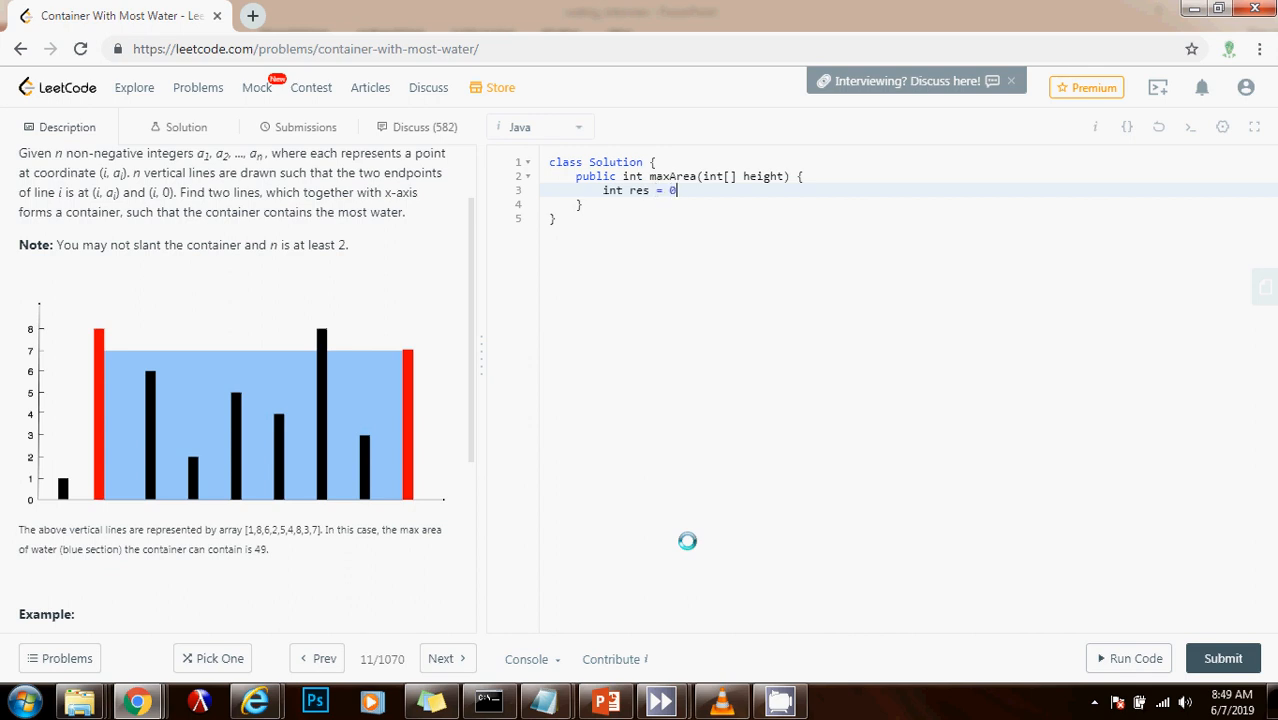
pyautogui.write(', l =')
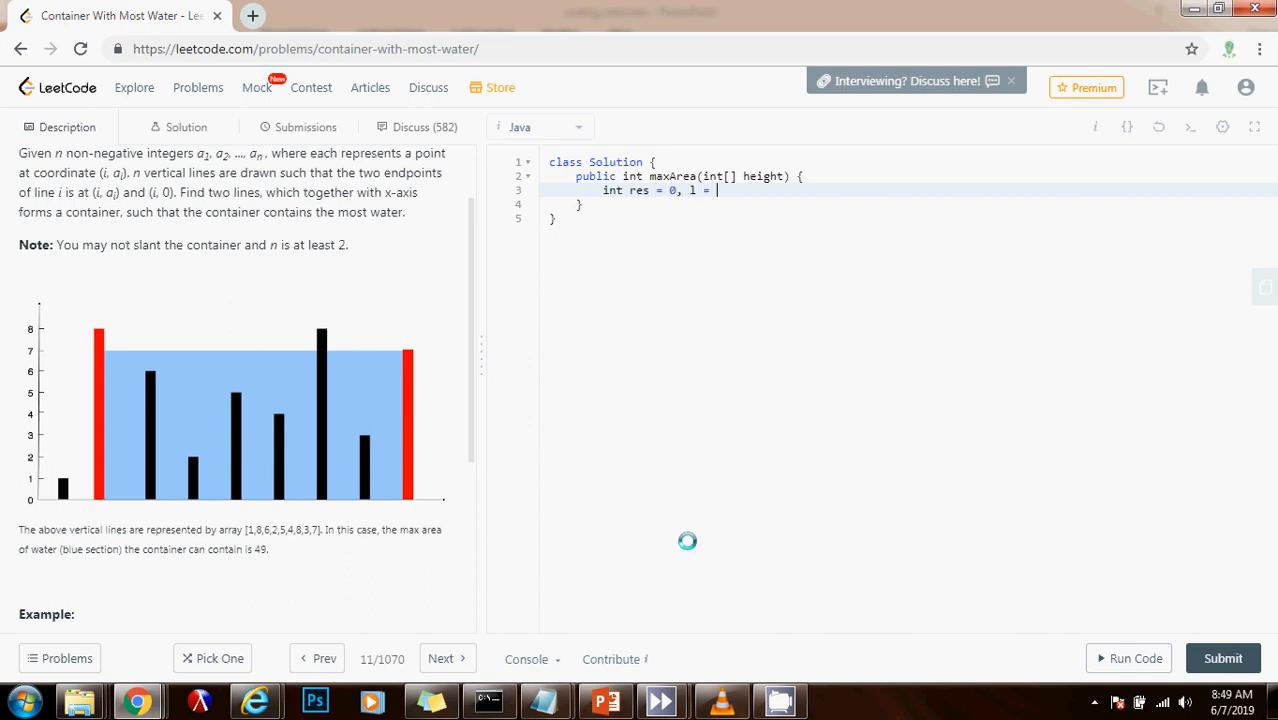
pyautogui.write('0,')
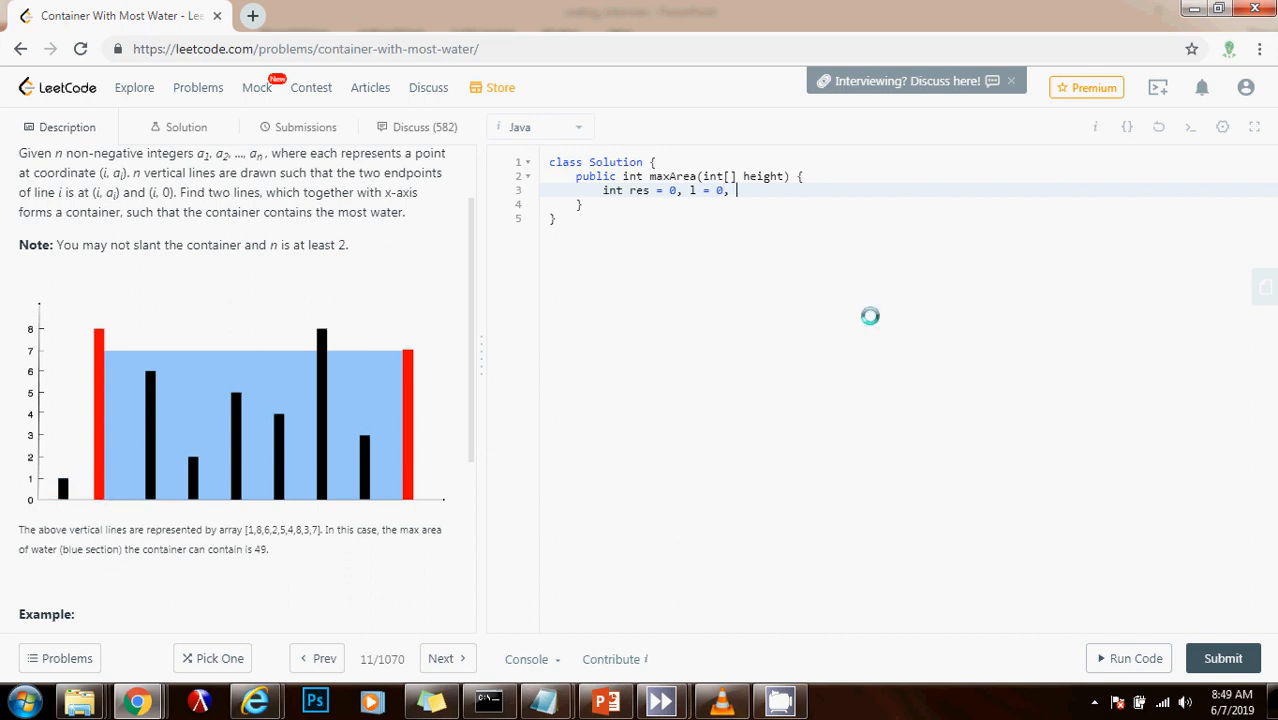
pyautogui.write('r = heigh')
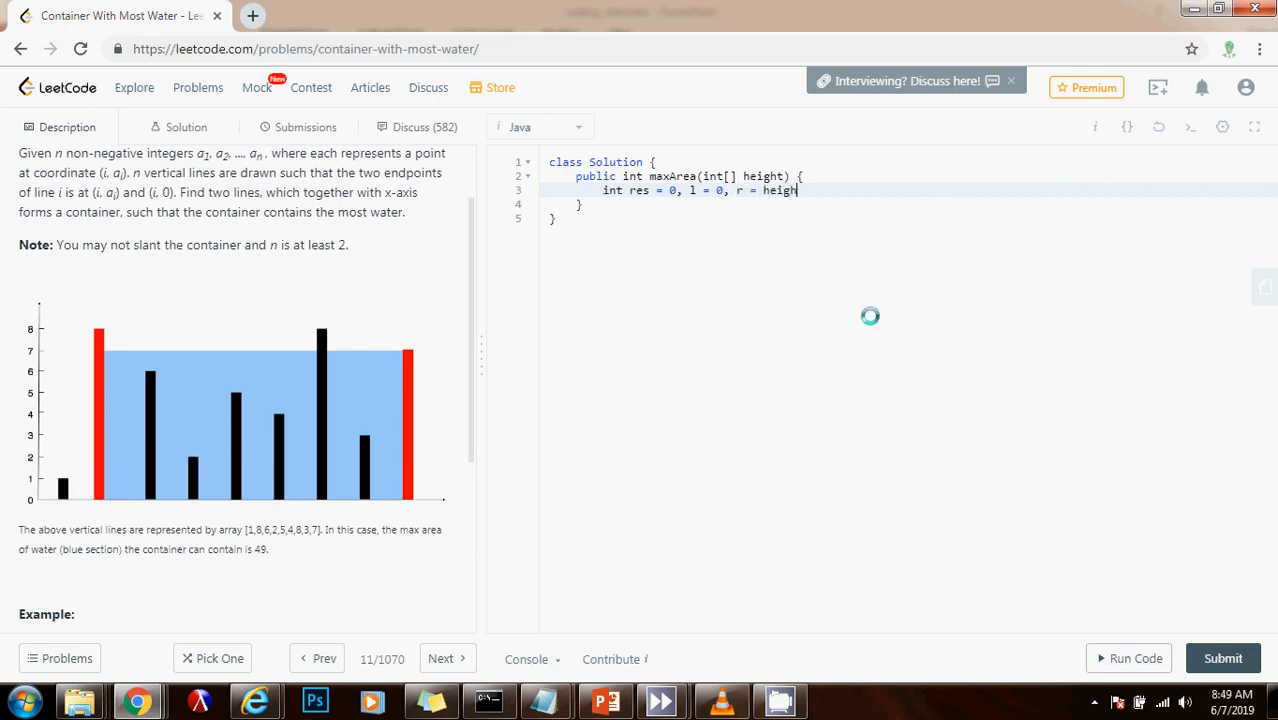
pyautogui.write('.length - 1;')
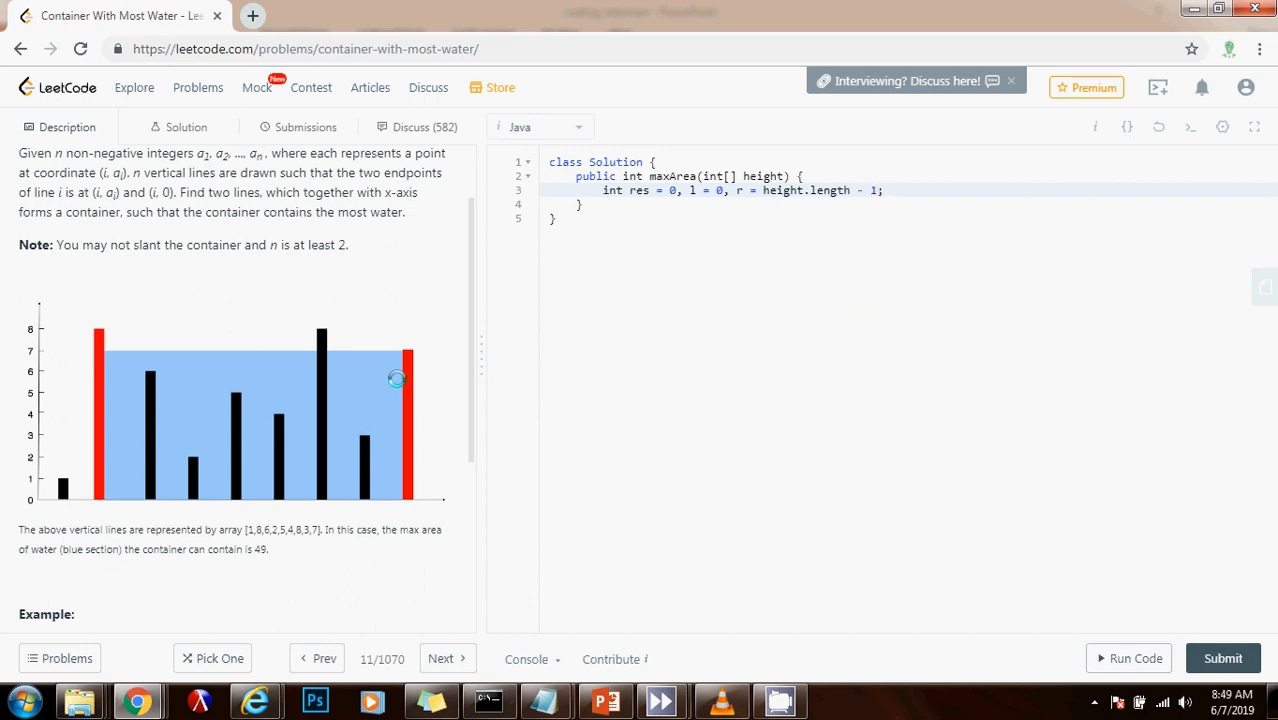
pyautogui.moveTo(58, 481)
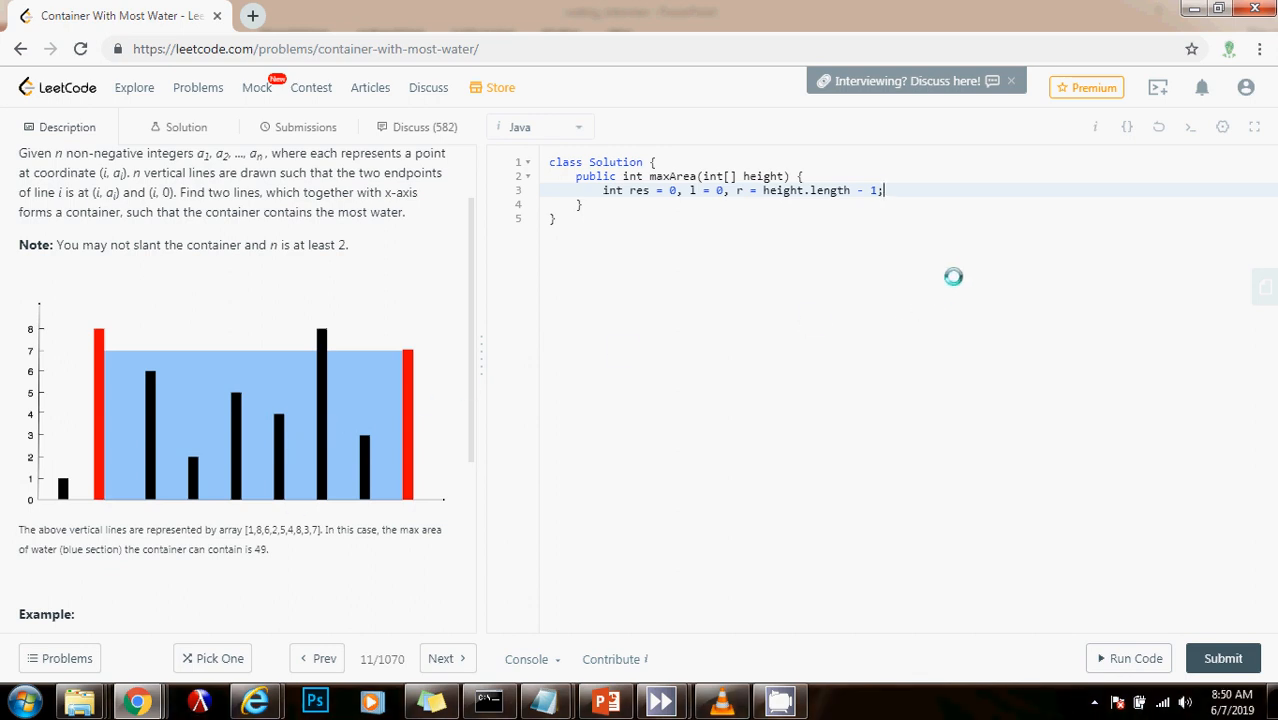
# Add an empty 'while (l < r)' loop followed by 'return res;'.
pyautogui.write('while (l < r) {')
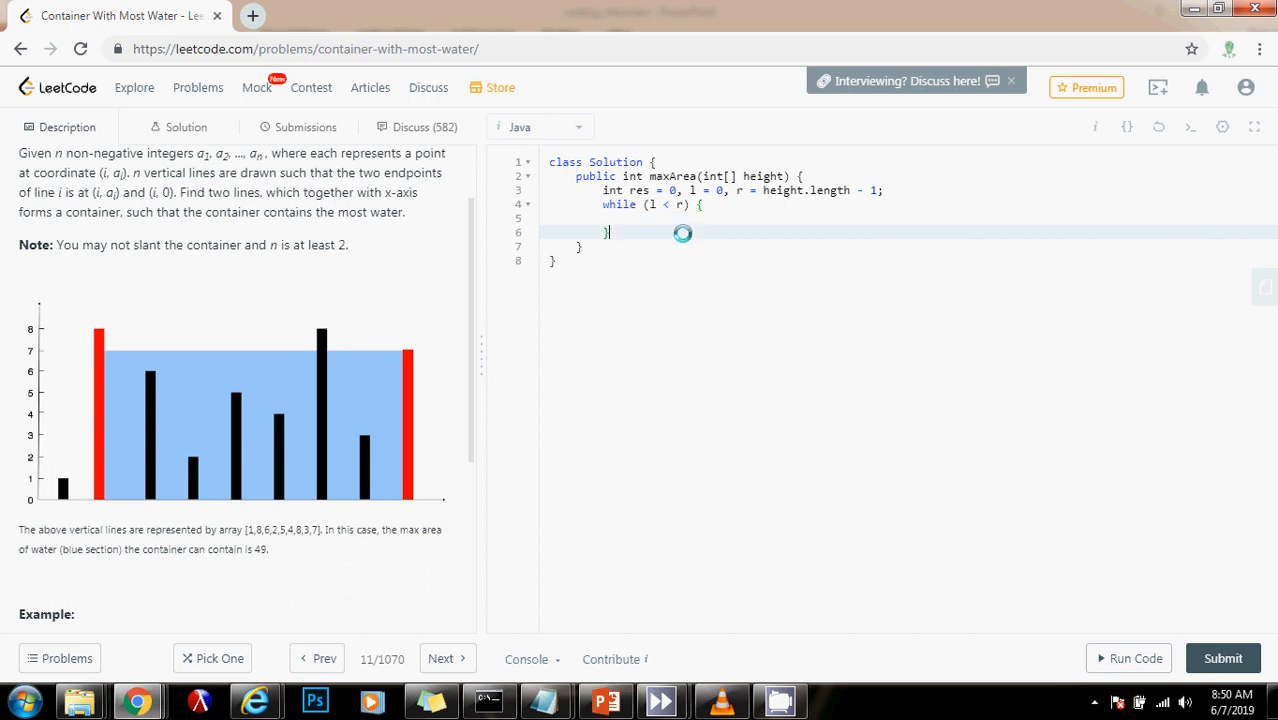
pyautogui.write('return')
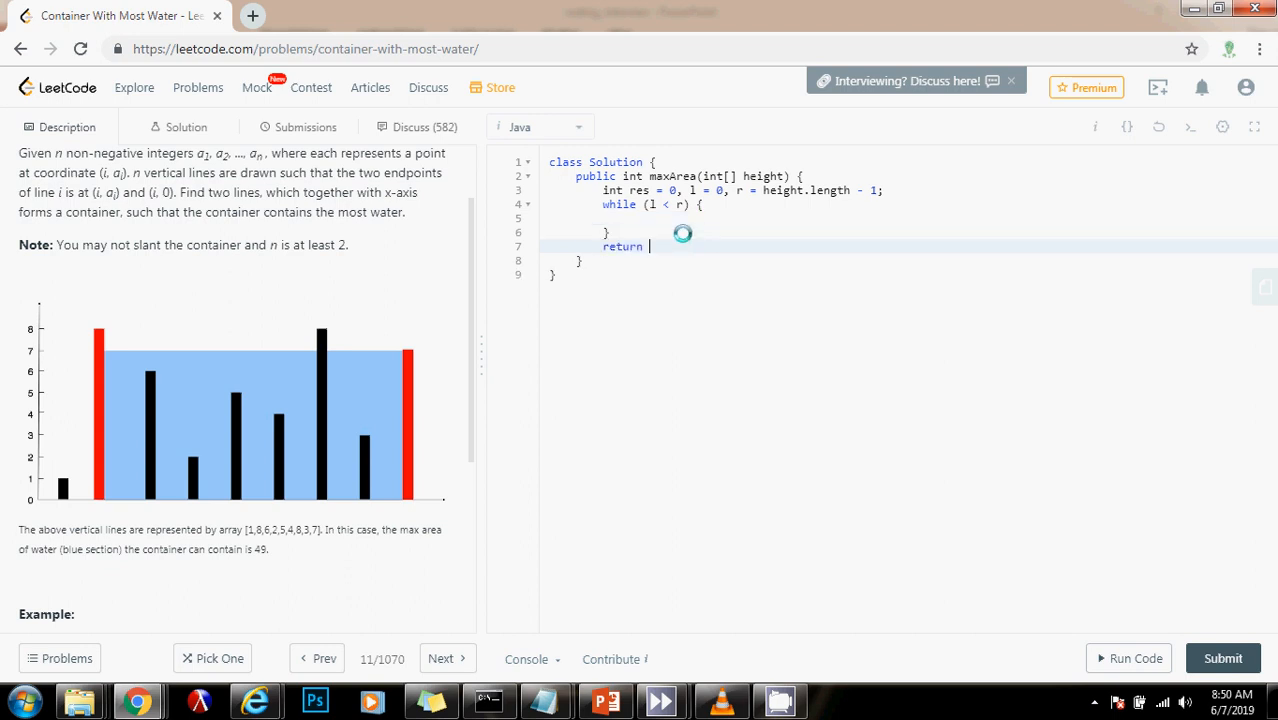
pyautogui.write('res;')
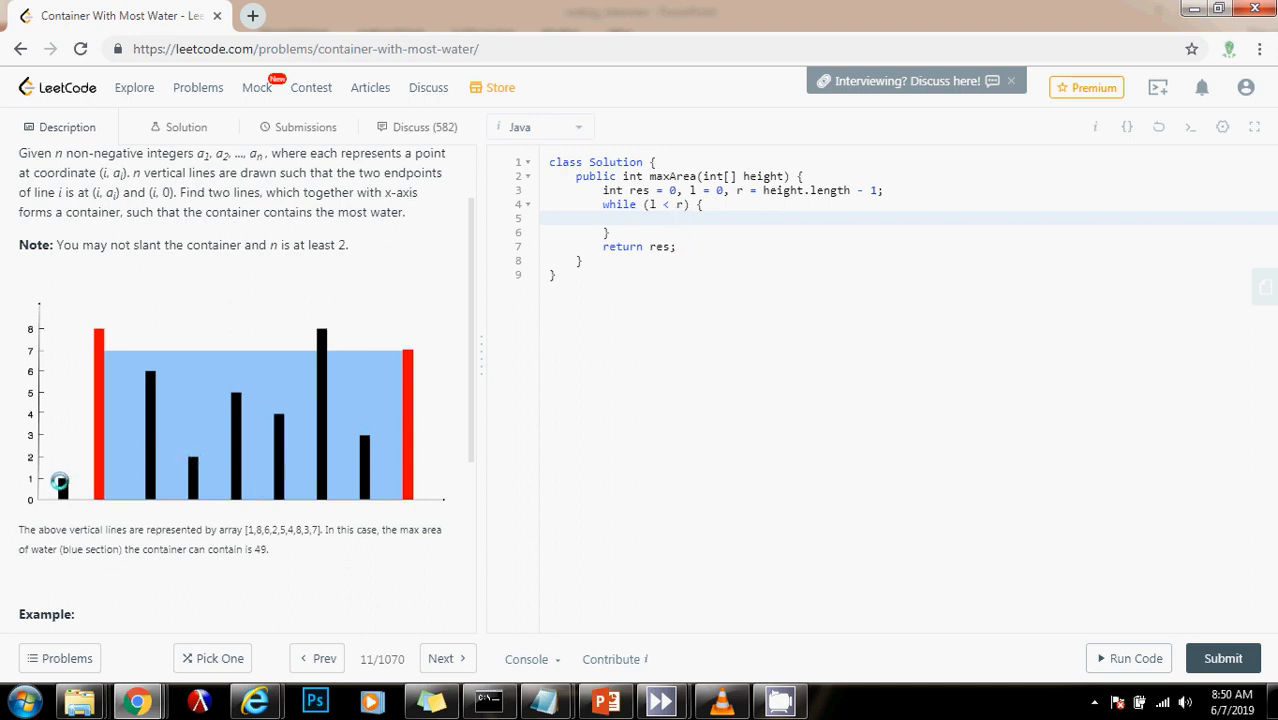
pyautogui.moveTo(104, 353)
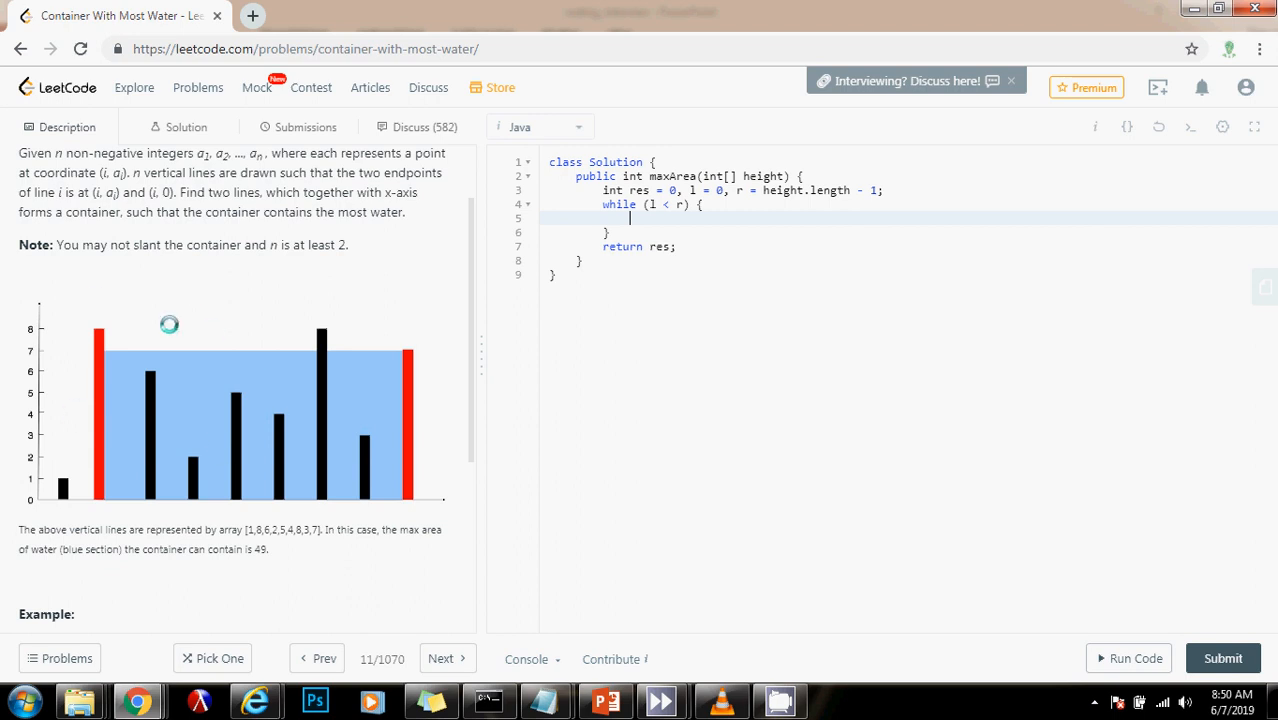
pyautogui.moveTo(158, 371)
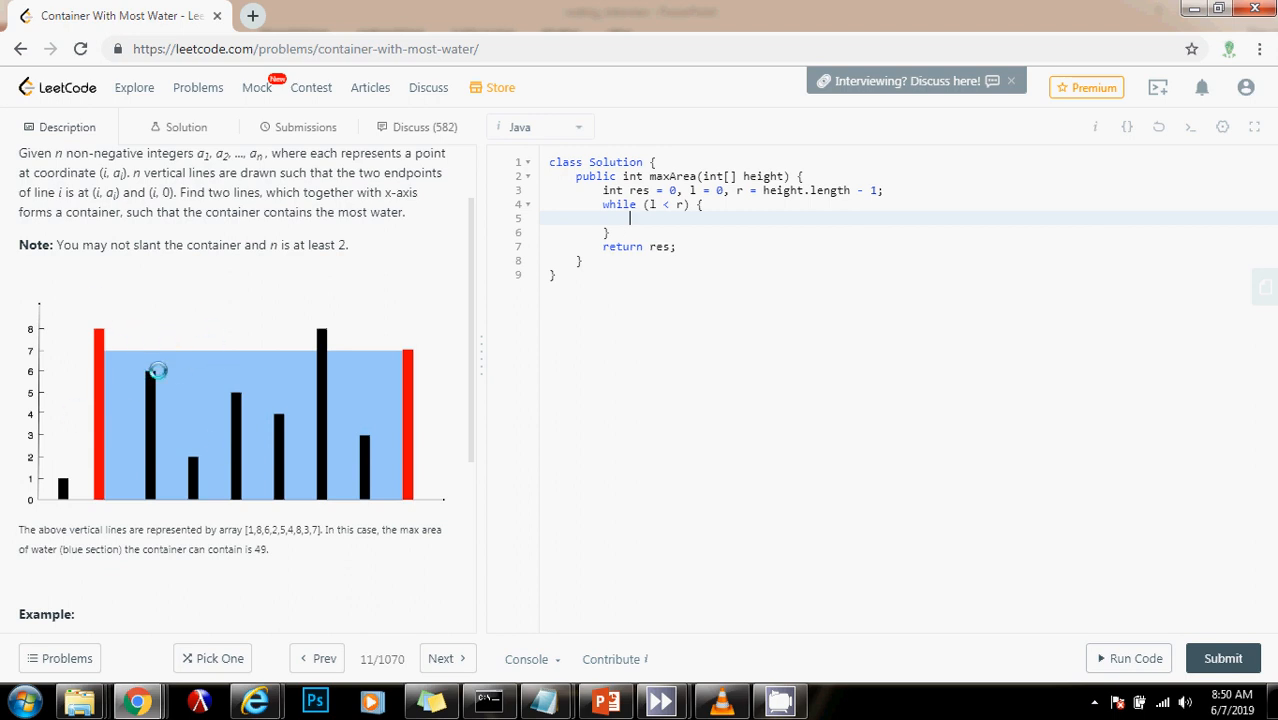
pyautogui.moveTo(203, 406)
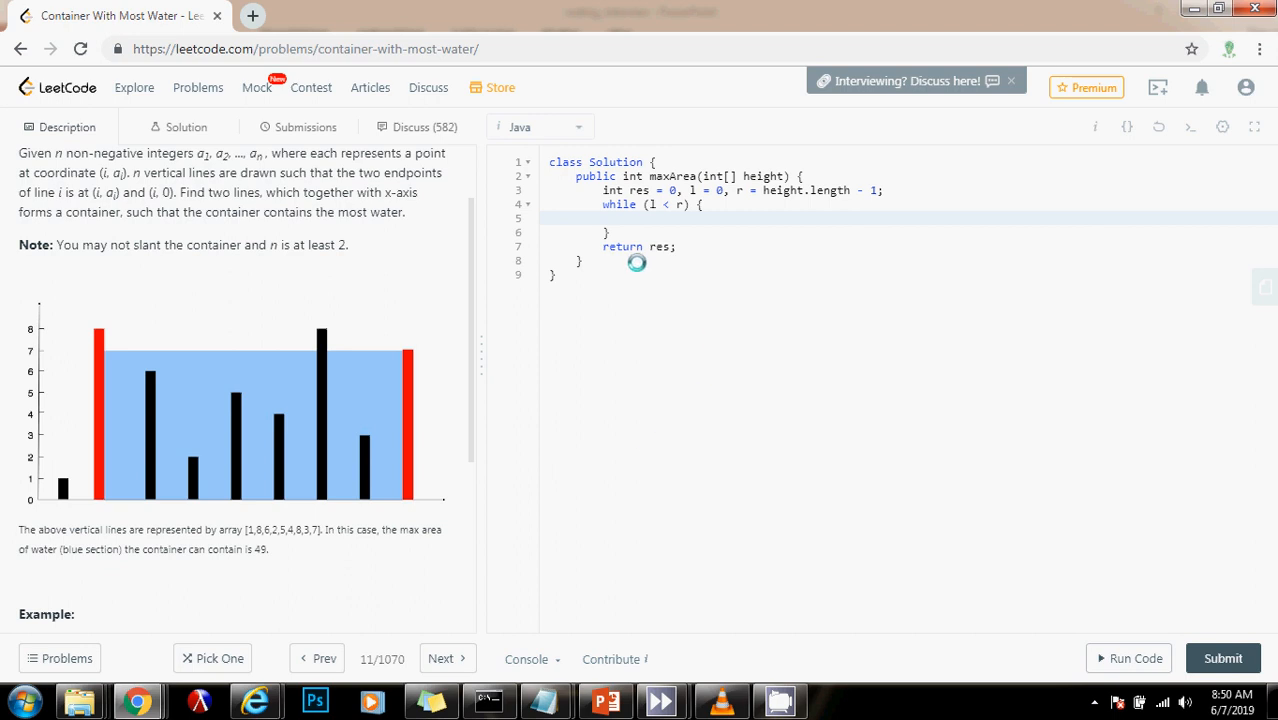
pyautogui.moveTo(658, 352)
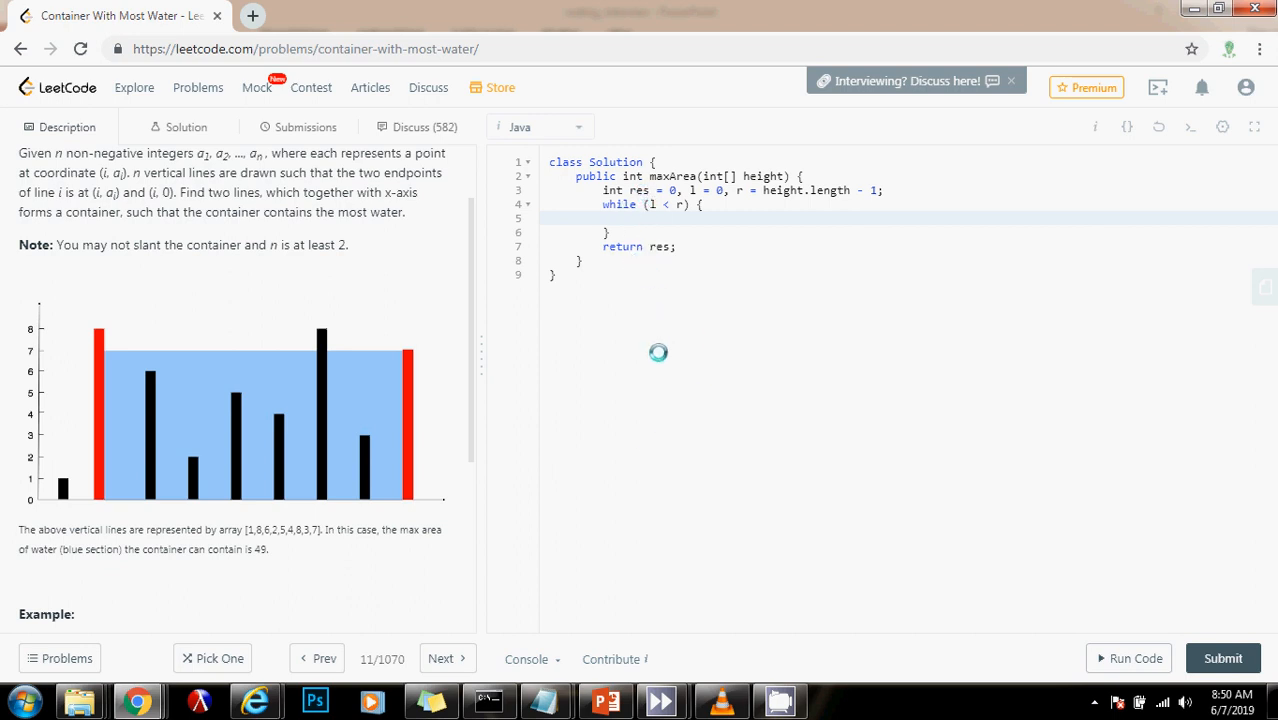
# Write res = Math.max(res, Math.min(height[l], height[r]) * (r - l)); inside the loop.
pyautogui.write('res')
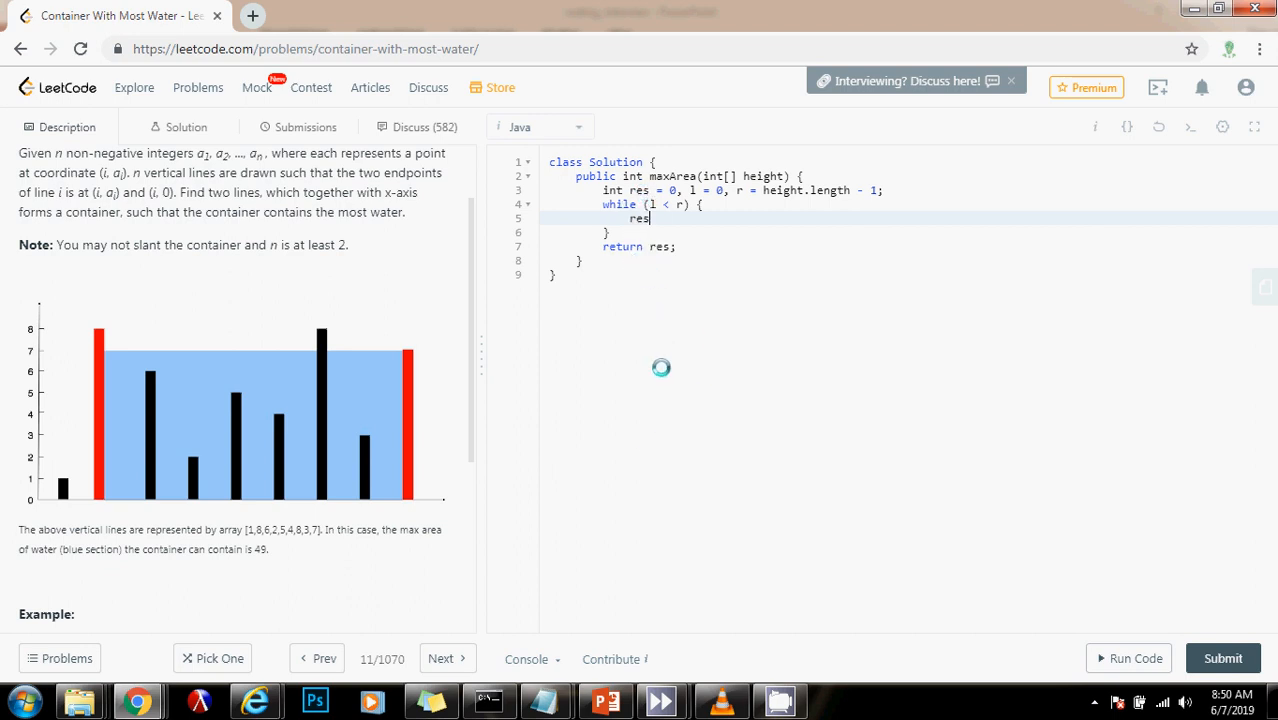
pyautogui.write('= Math')
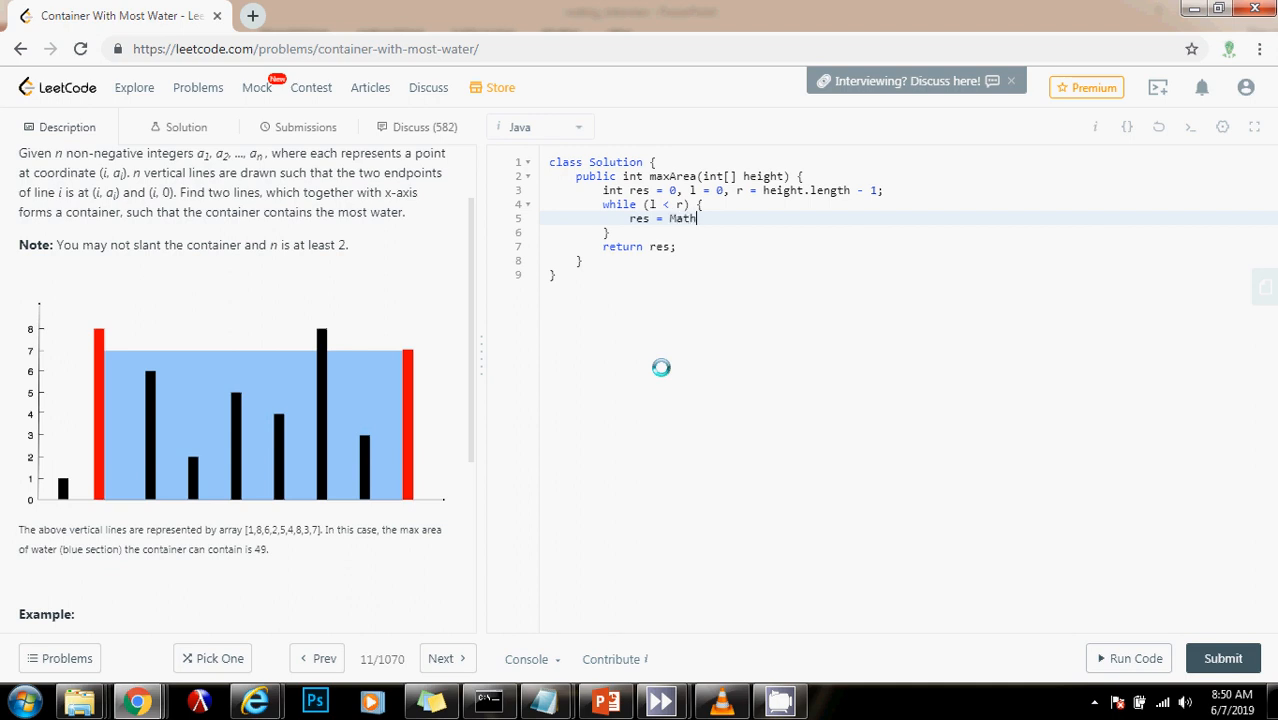
pyautogui.write('.max()')
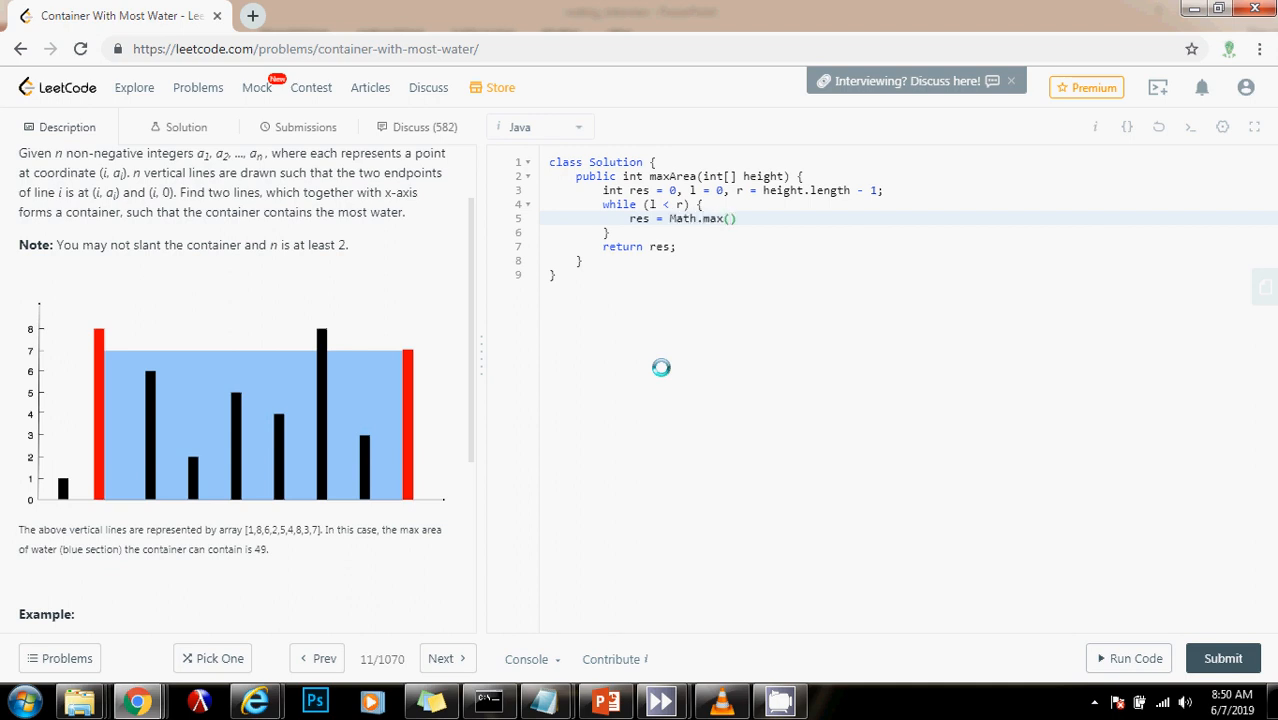
pyautogui.write('res')
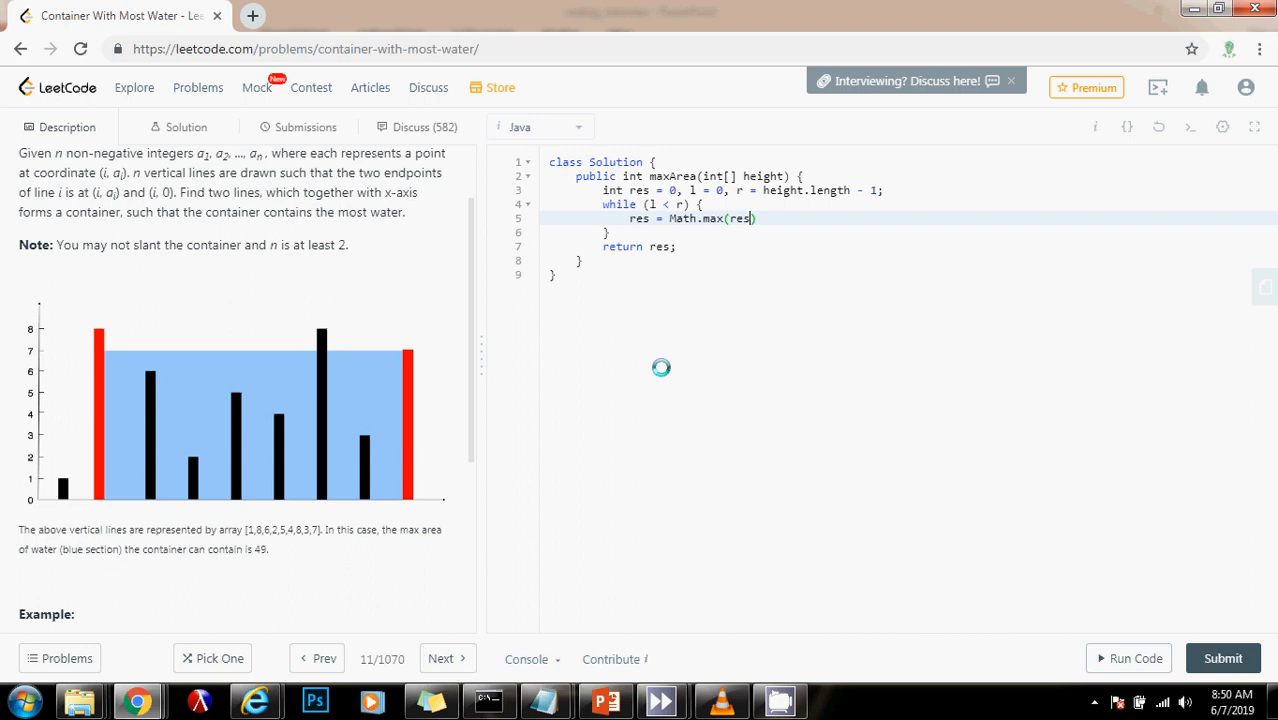
pyautogui.write(',')
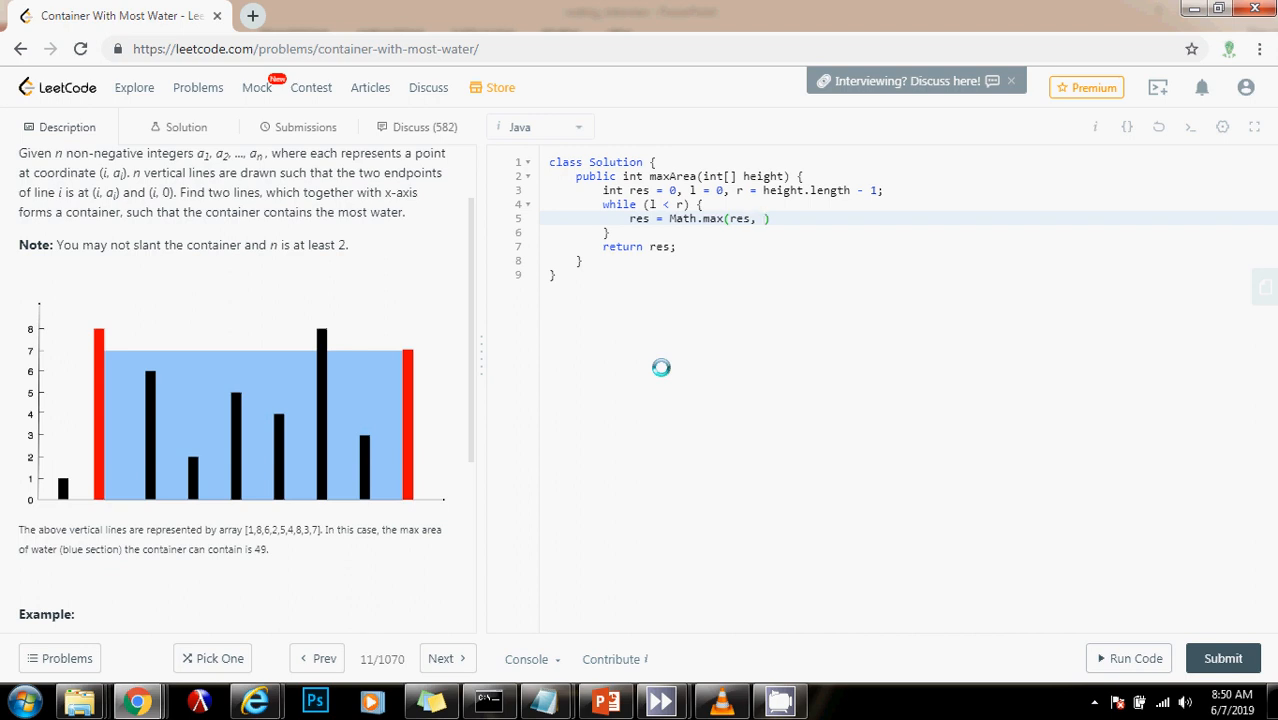
pyautogui.moveTo(421, 352)
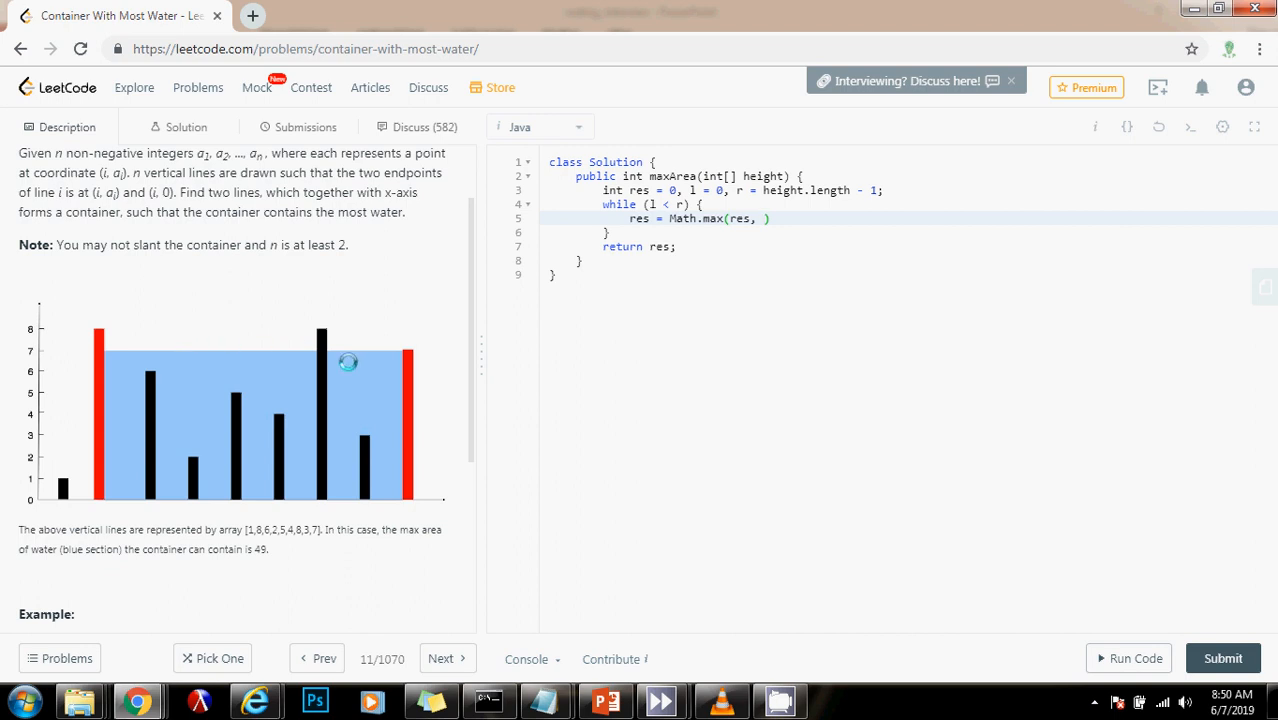
pyautogui.moveTo(411, 350)
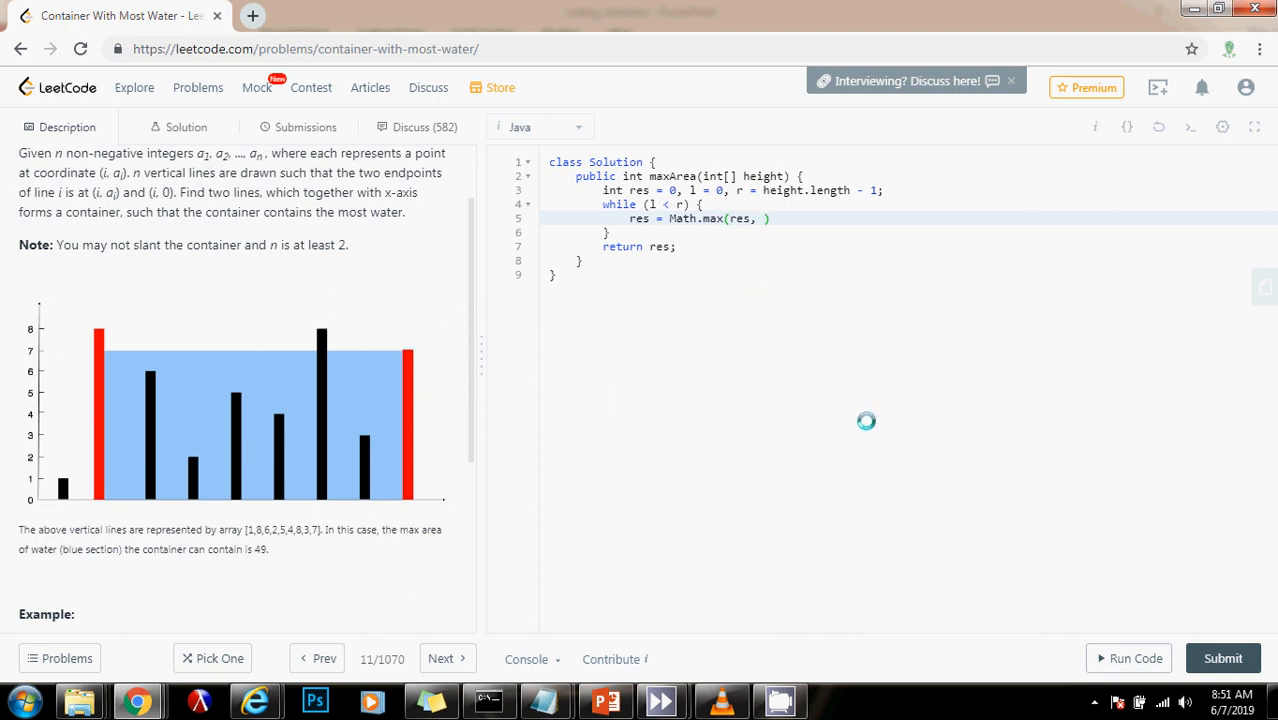
pyautogui.write('Mt')
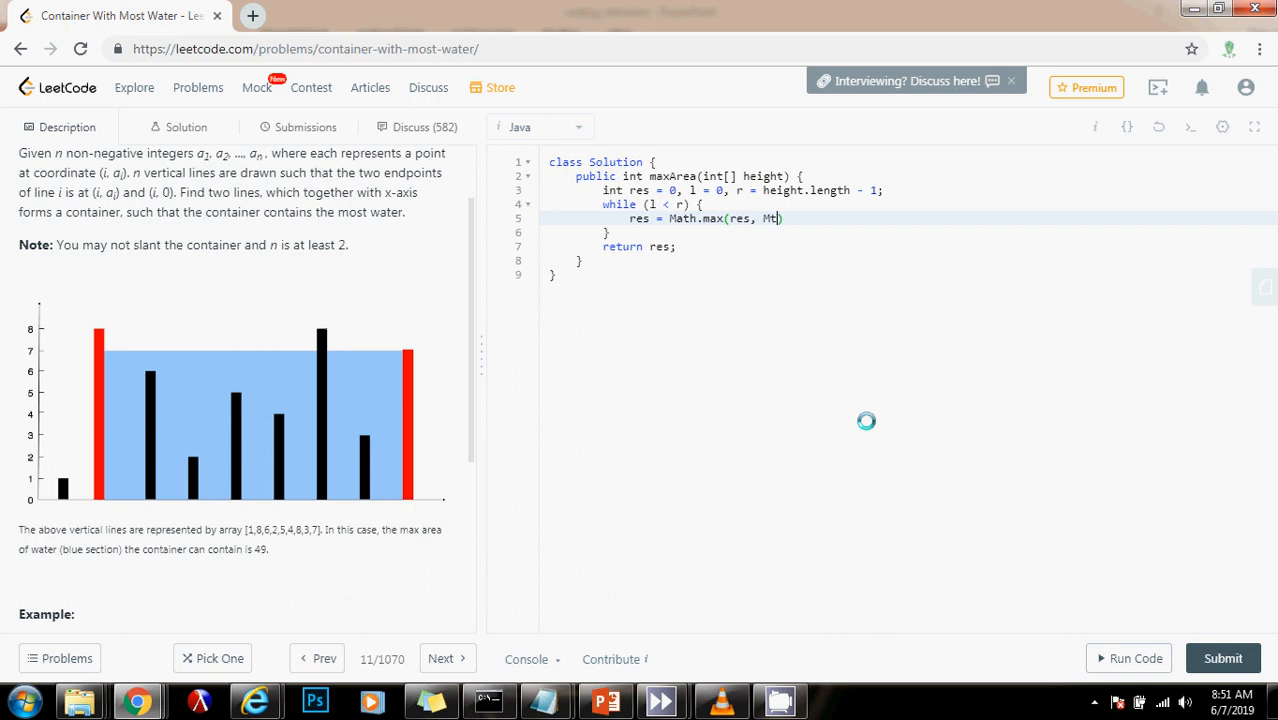
pyautogui.write('ath.min(heigh')
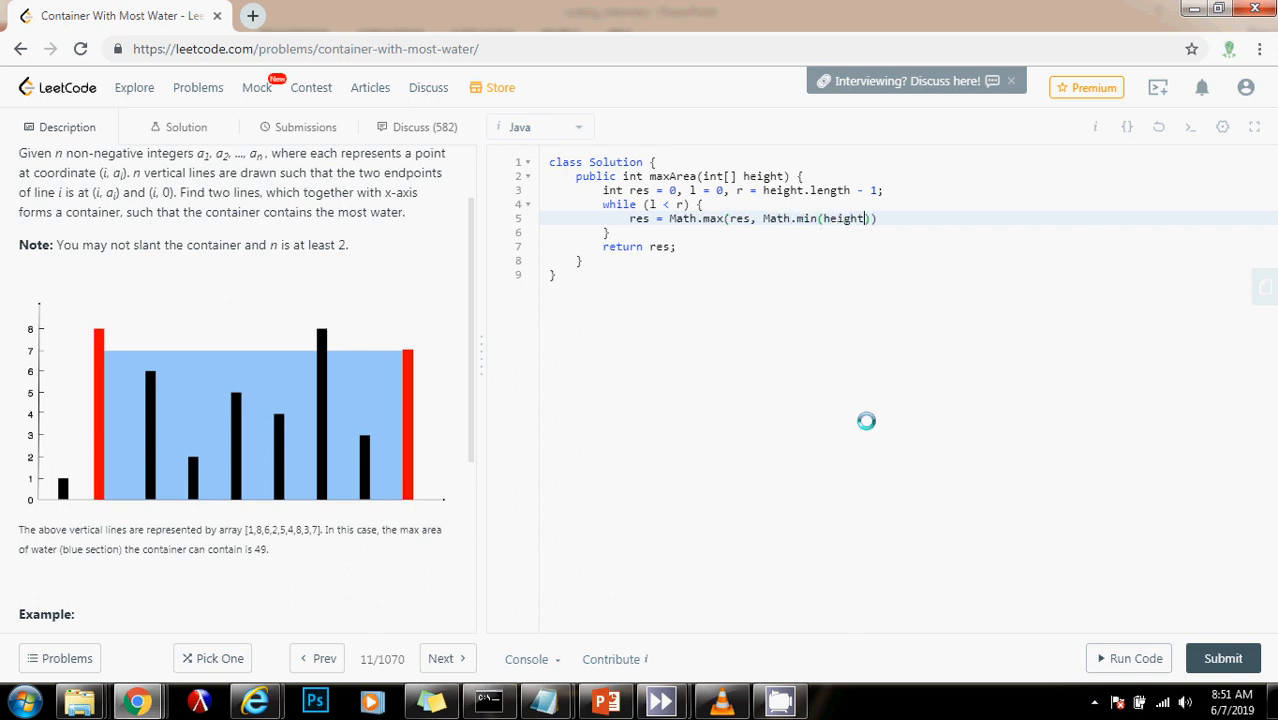
pyautogui.write('[l], height[r')
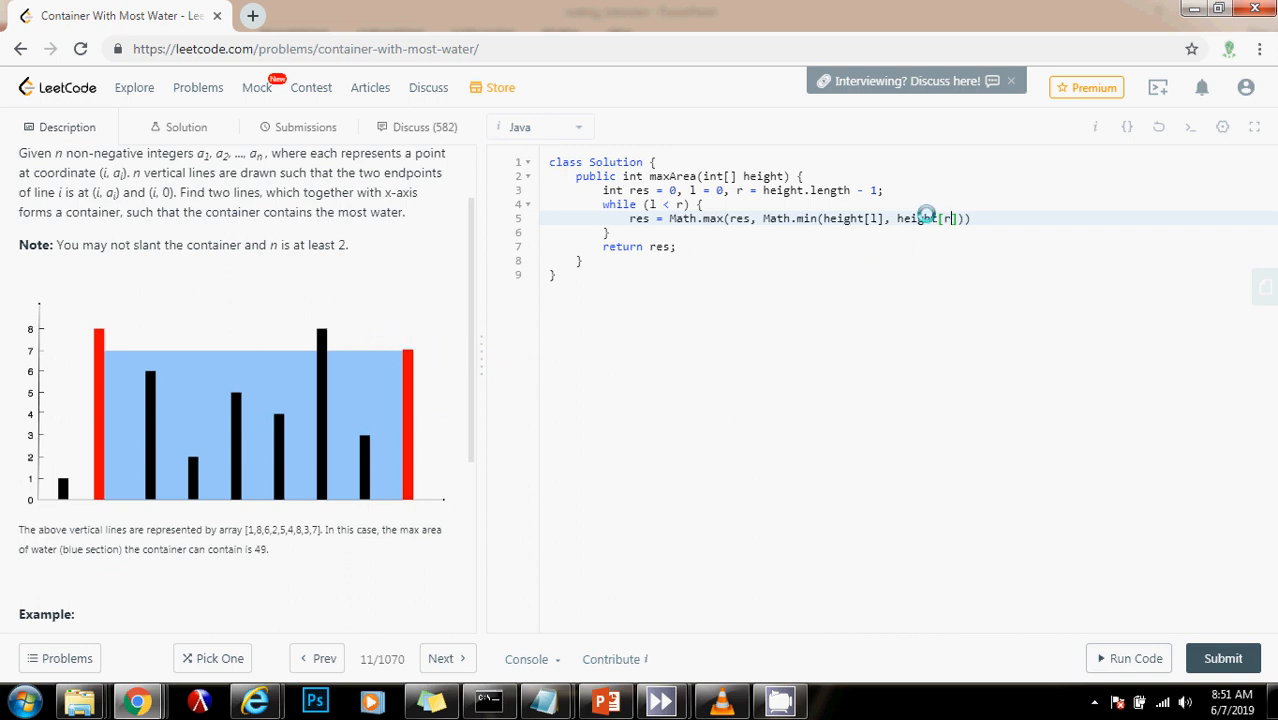
pyautogui.moveTo(417, 375)
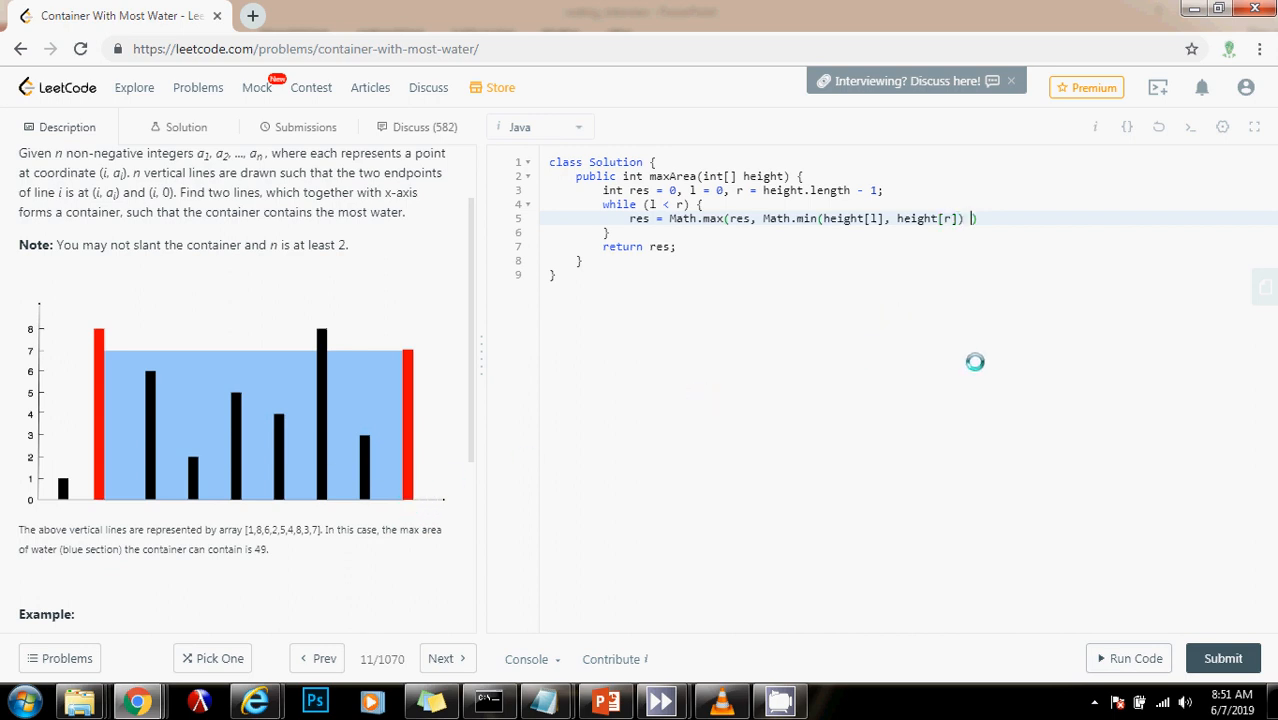
pyautogui.write('*')
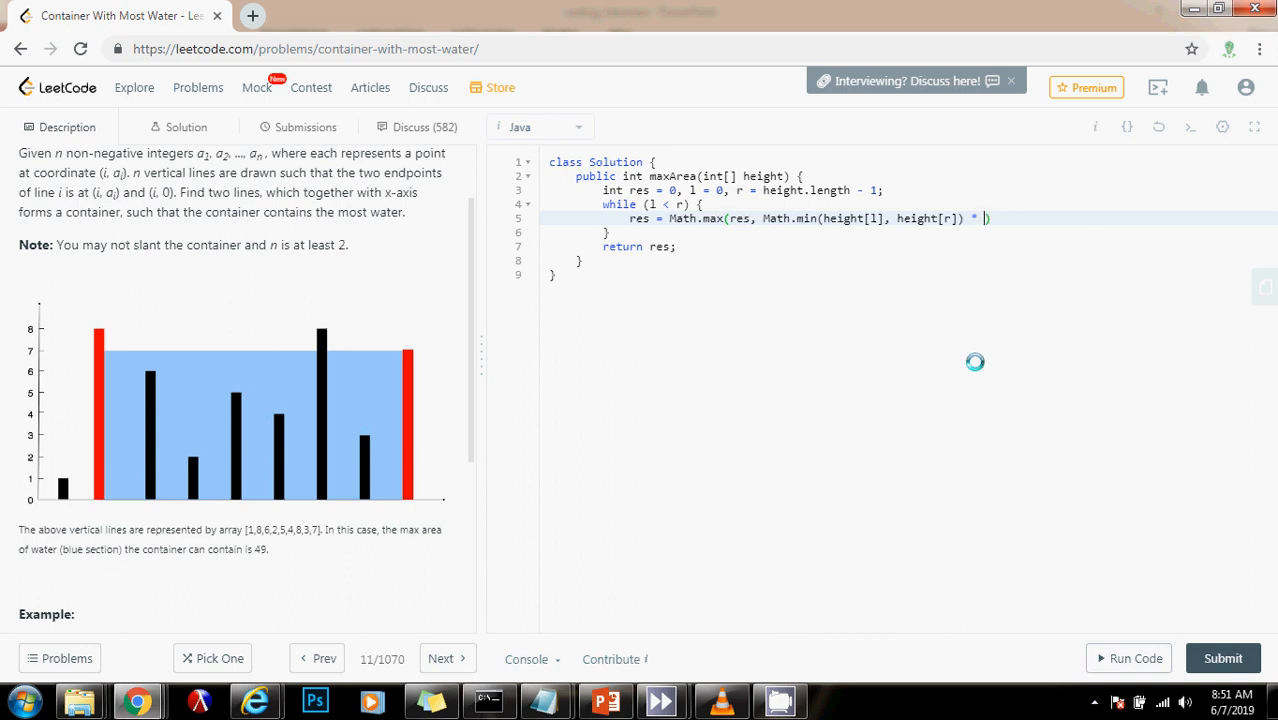
pyautogui.write('(r')
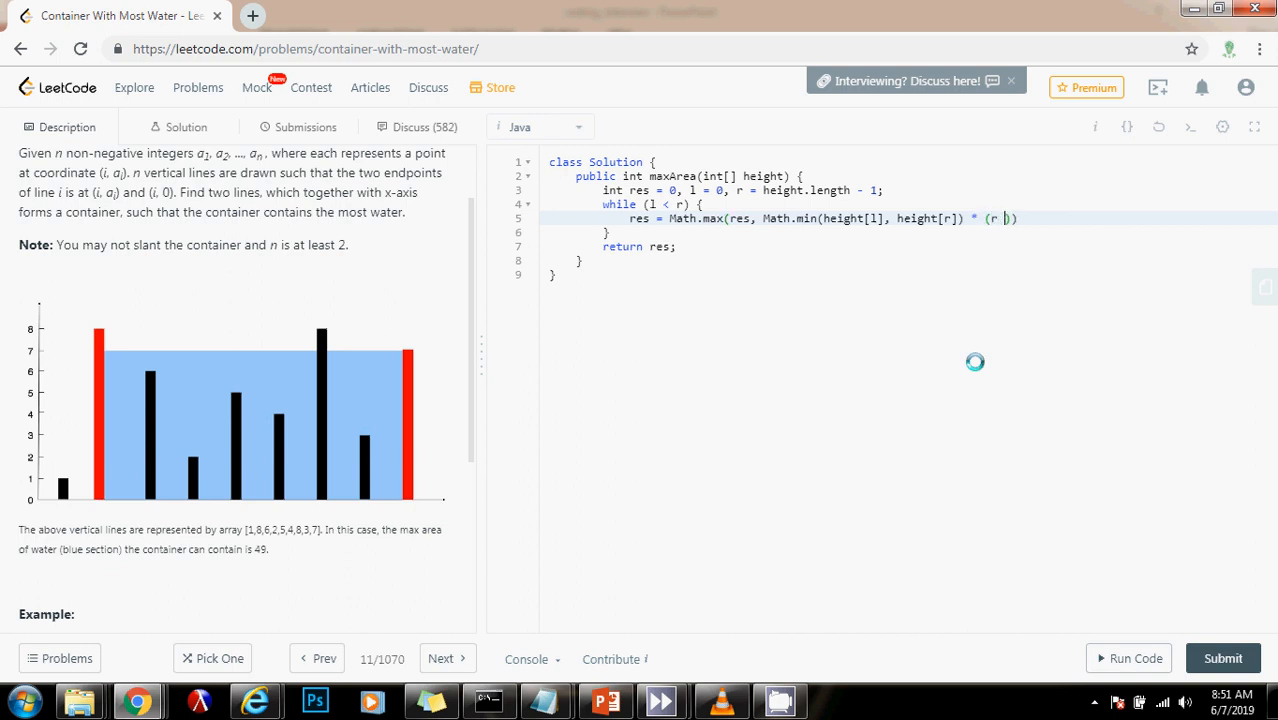
pyautogui.write('- 1')
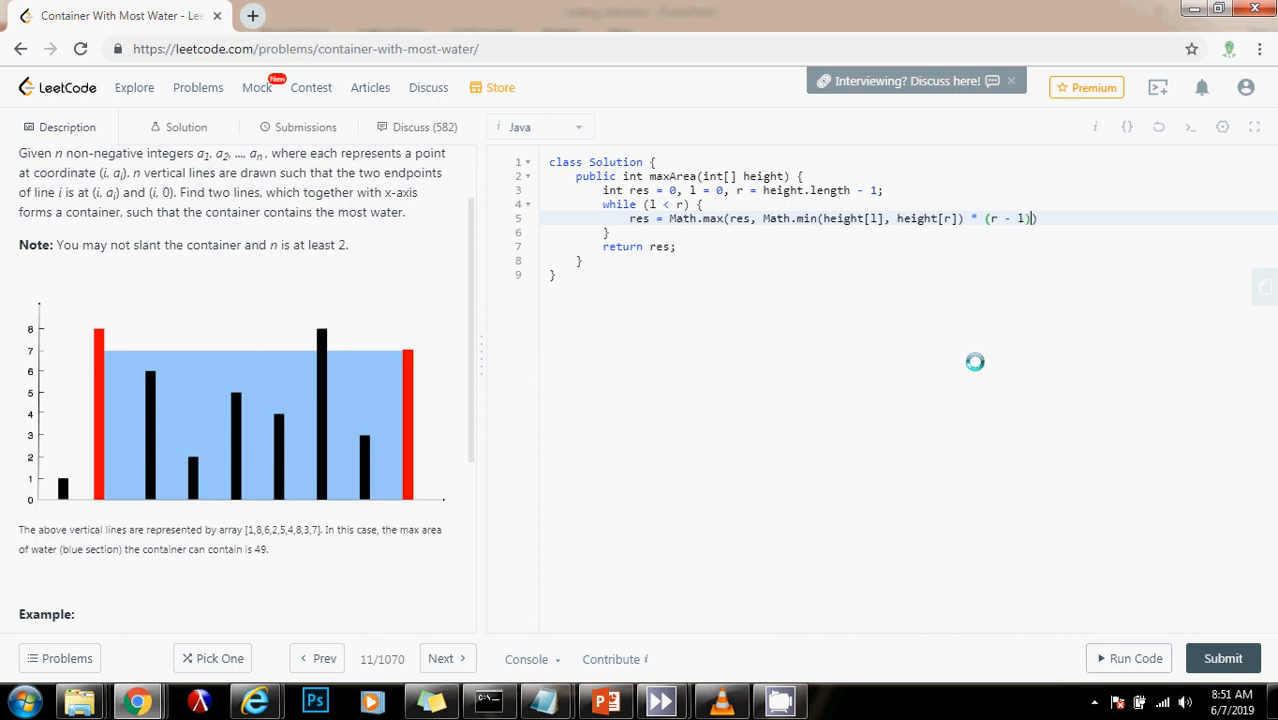
pyautogui.write(');')
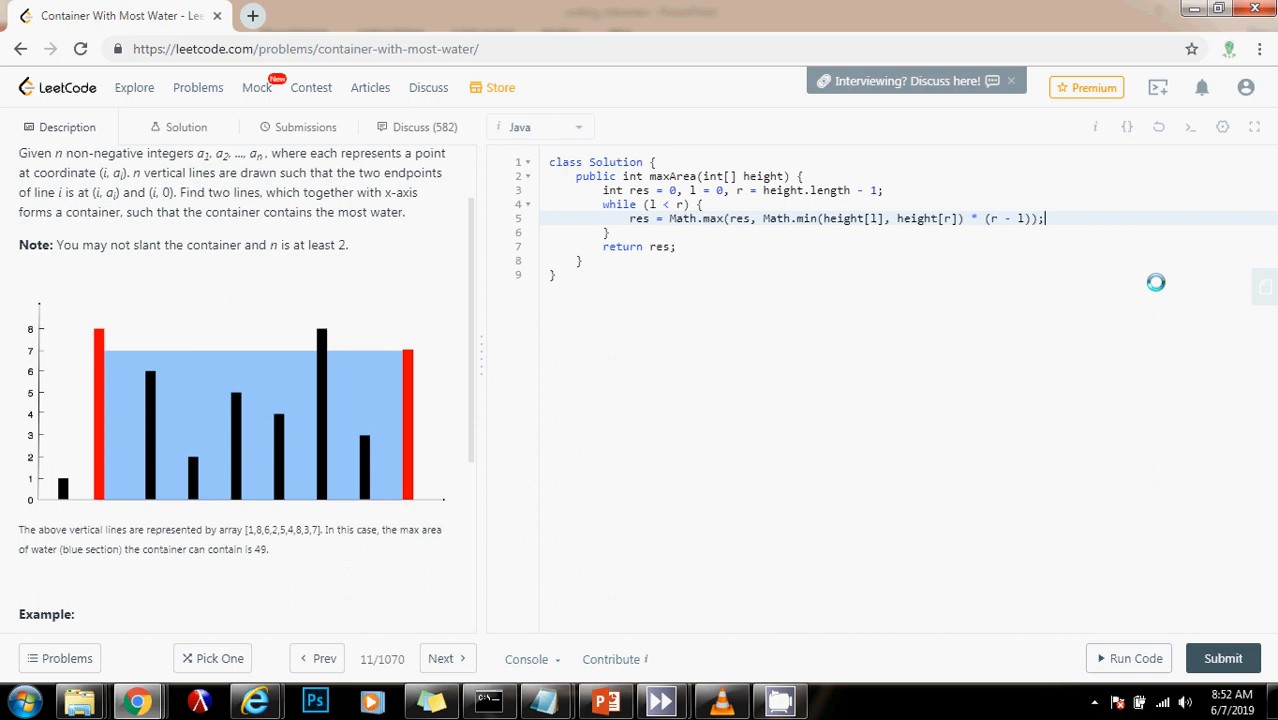
# Add 'if (height[l] < height[r]) ++l; else --r;' inside the while loop.
pyautogui.write('if')
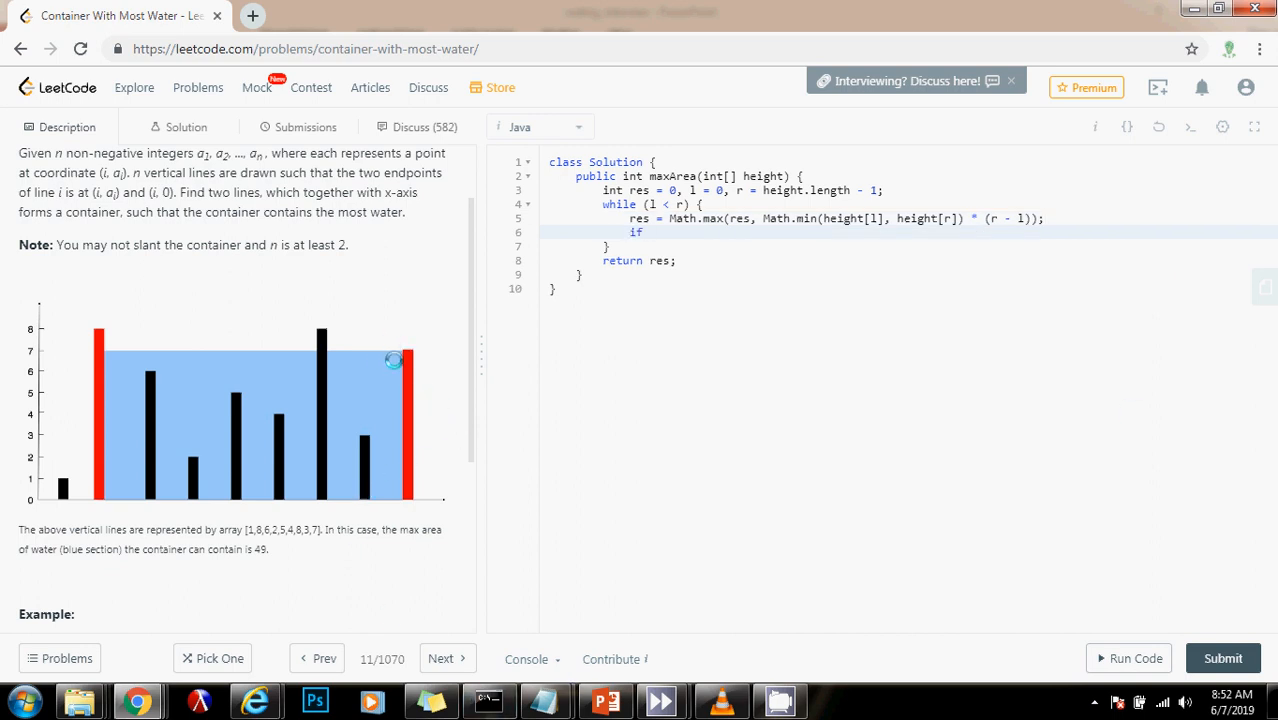
pyautogui.moveTo(343, 435)
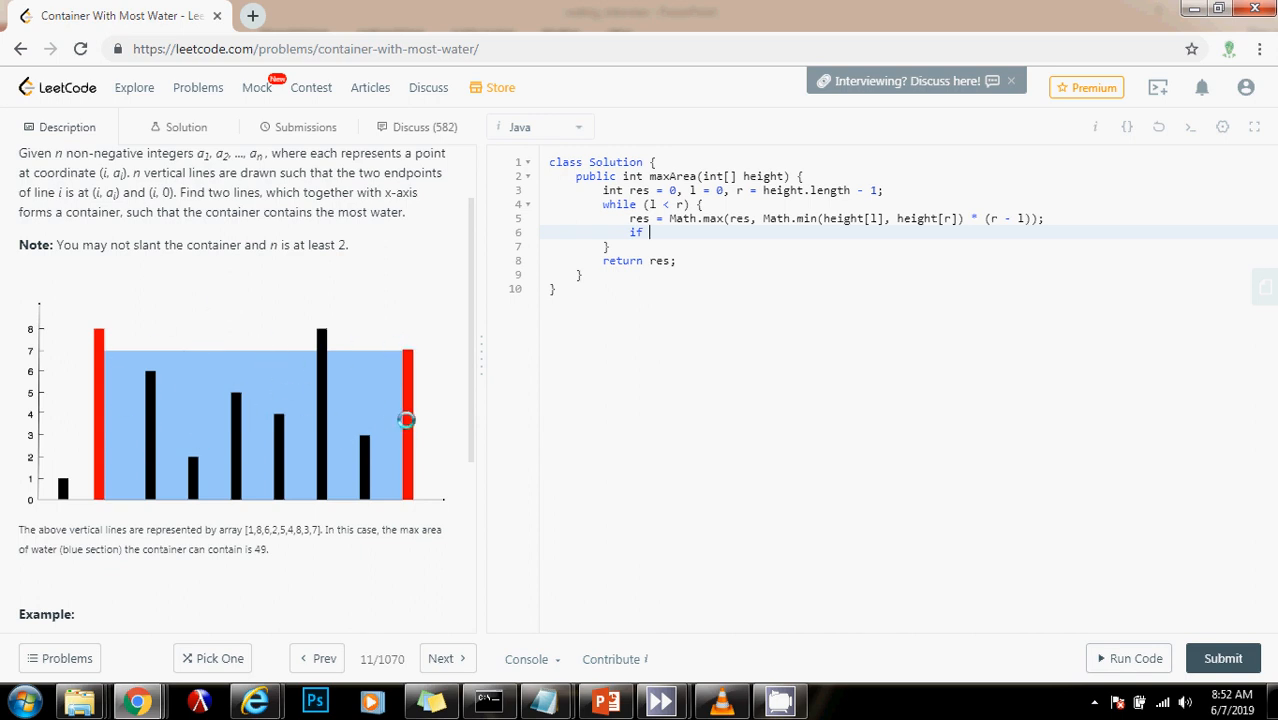
pyautogui.write('()')
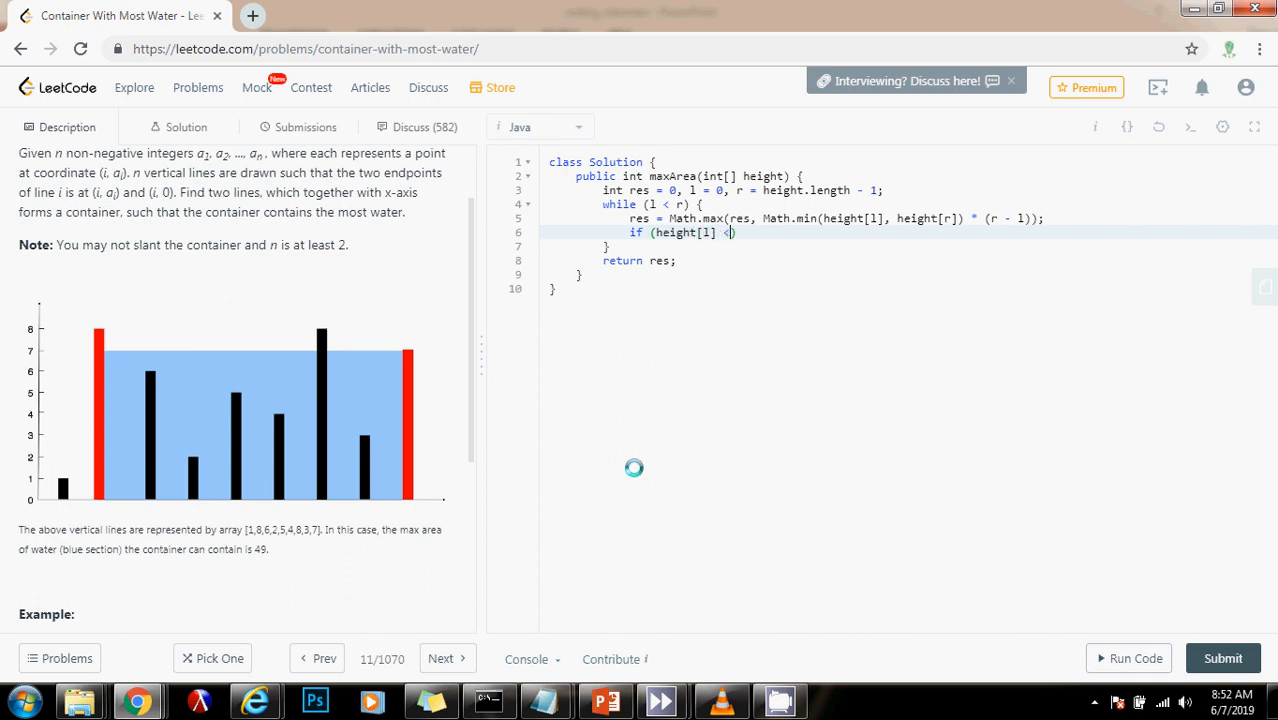
pyautogui.write('height[r])')
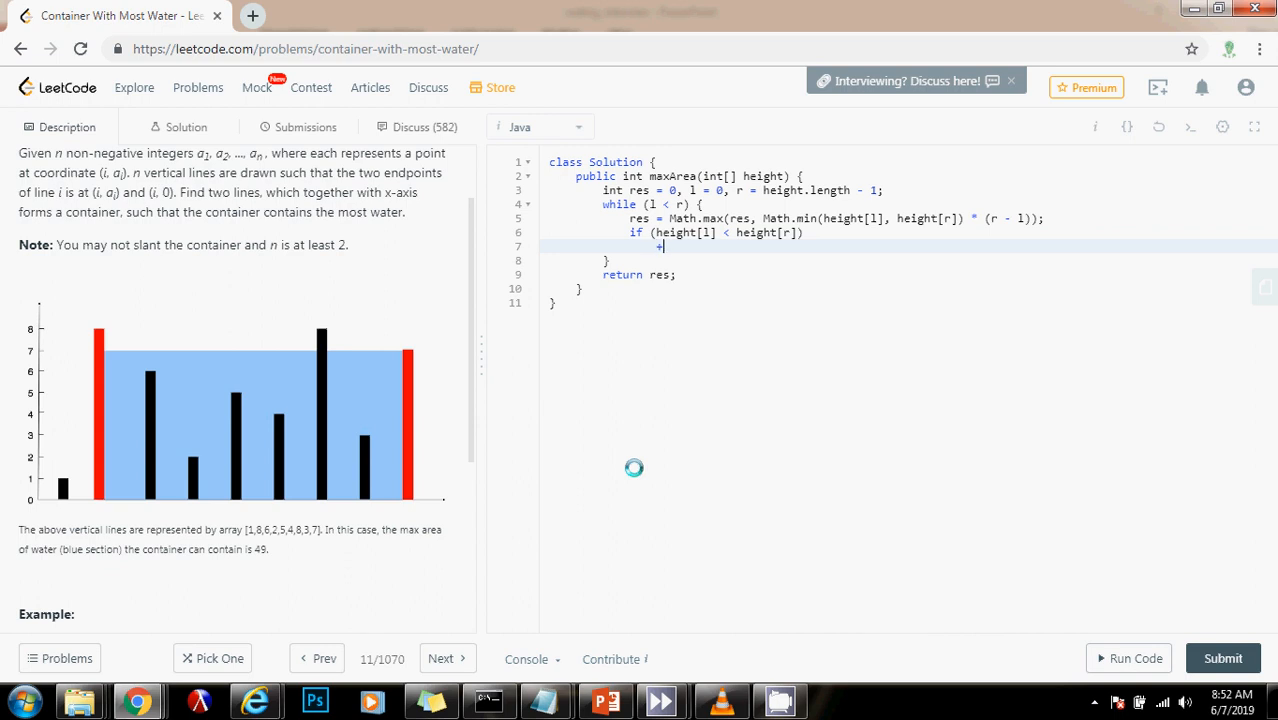
pyautogui.write('+l;')
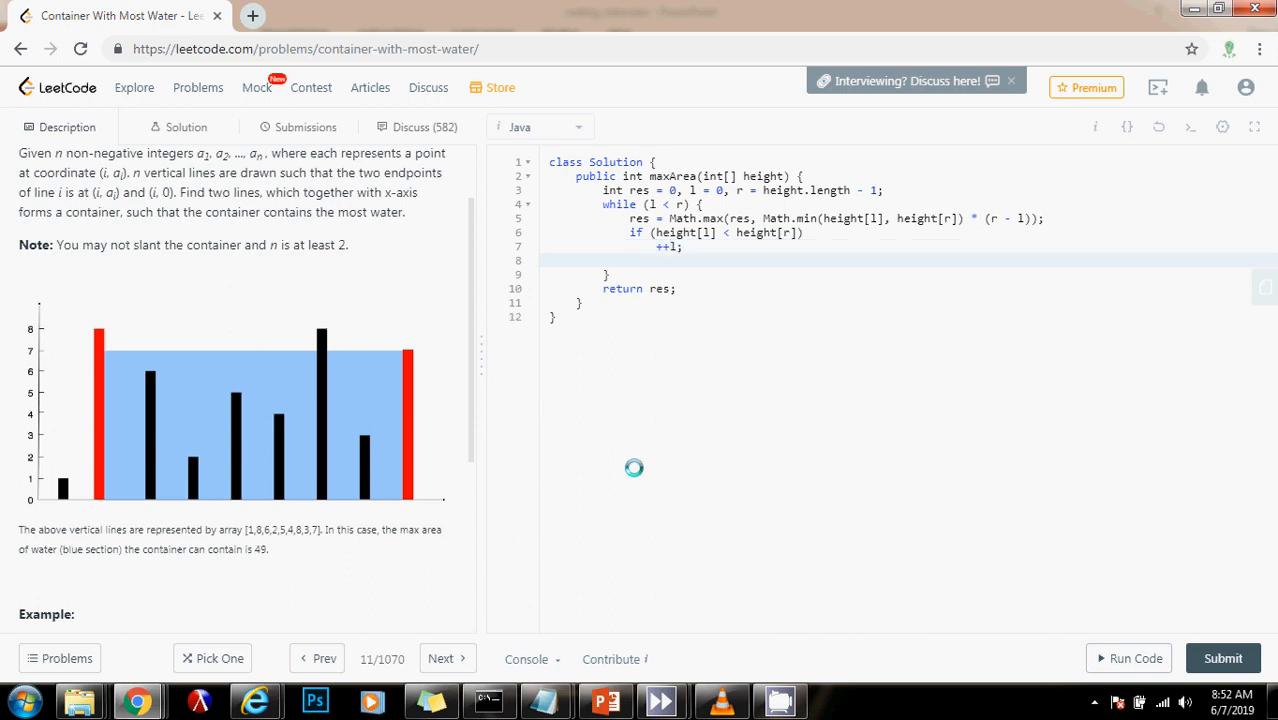
pyautogui.write('else')
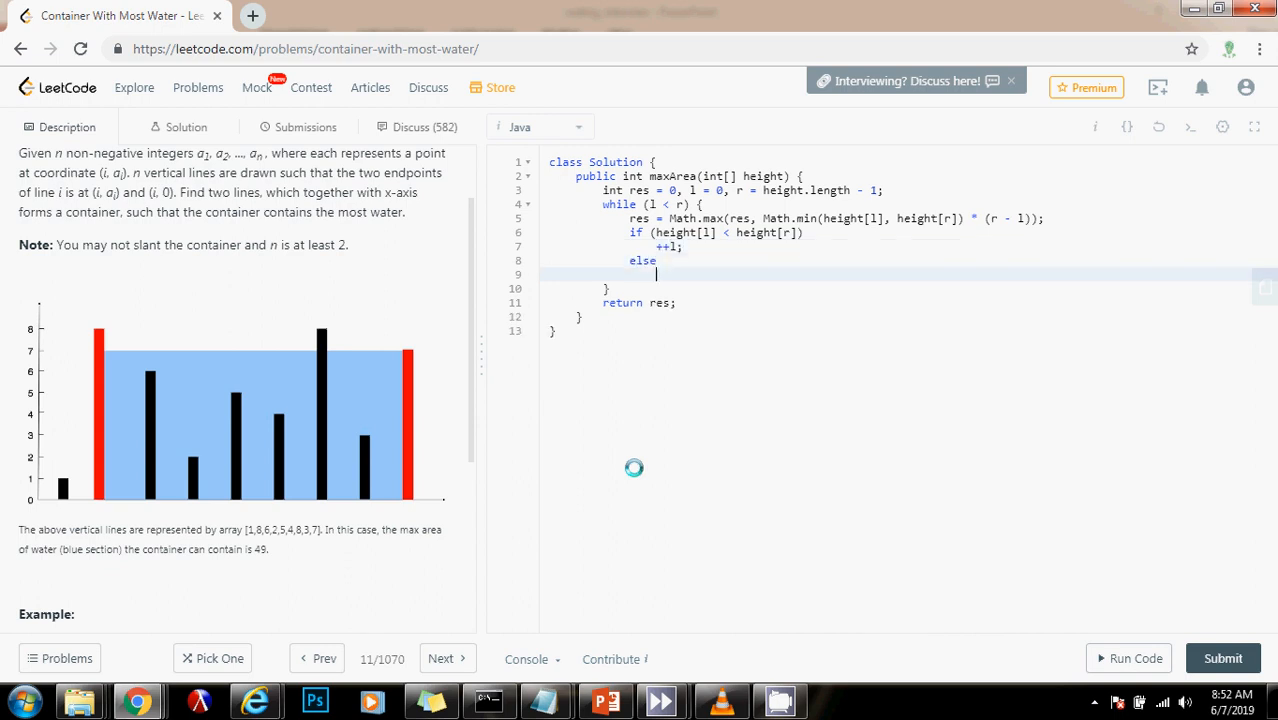
pyautogui.write('--r;')
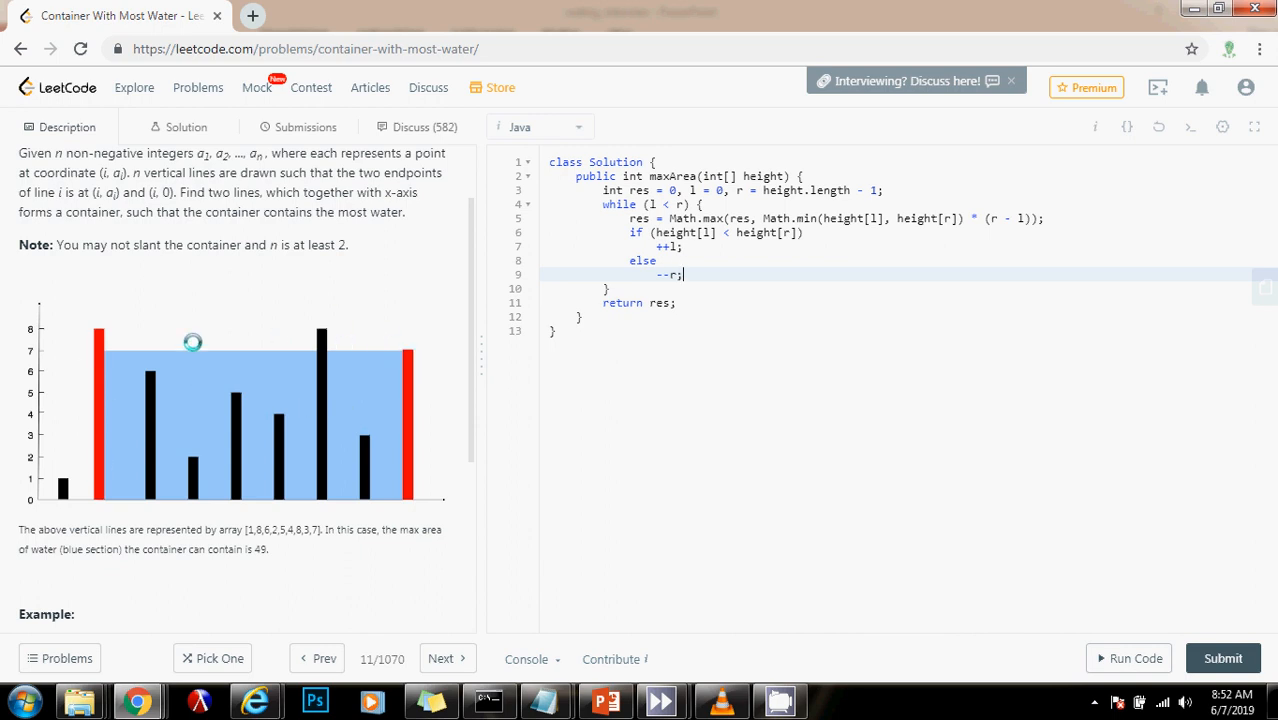
pyautogui.moveTo(405, 414)
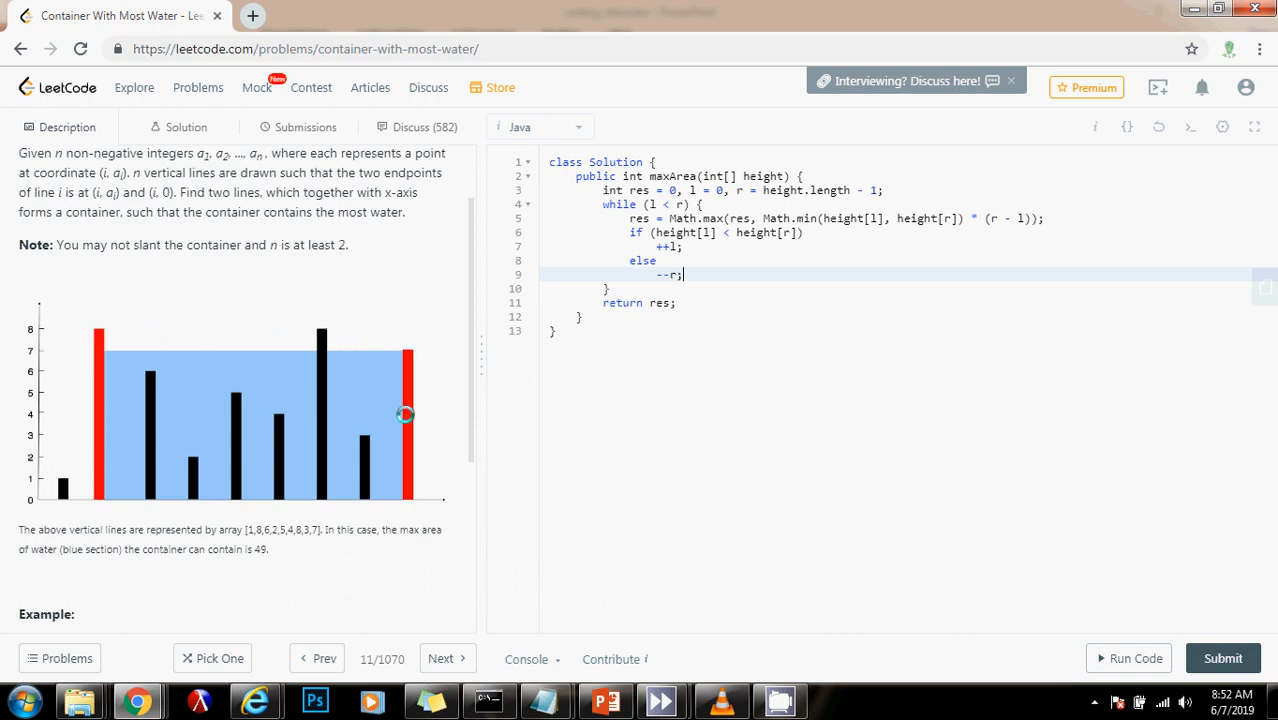
pyautogui.moveTo(364, 446)
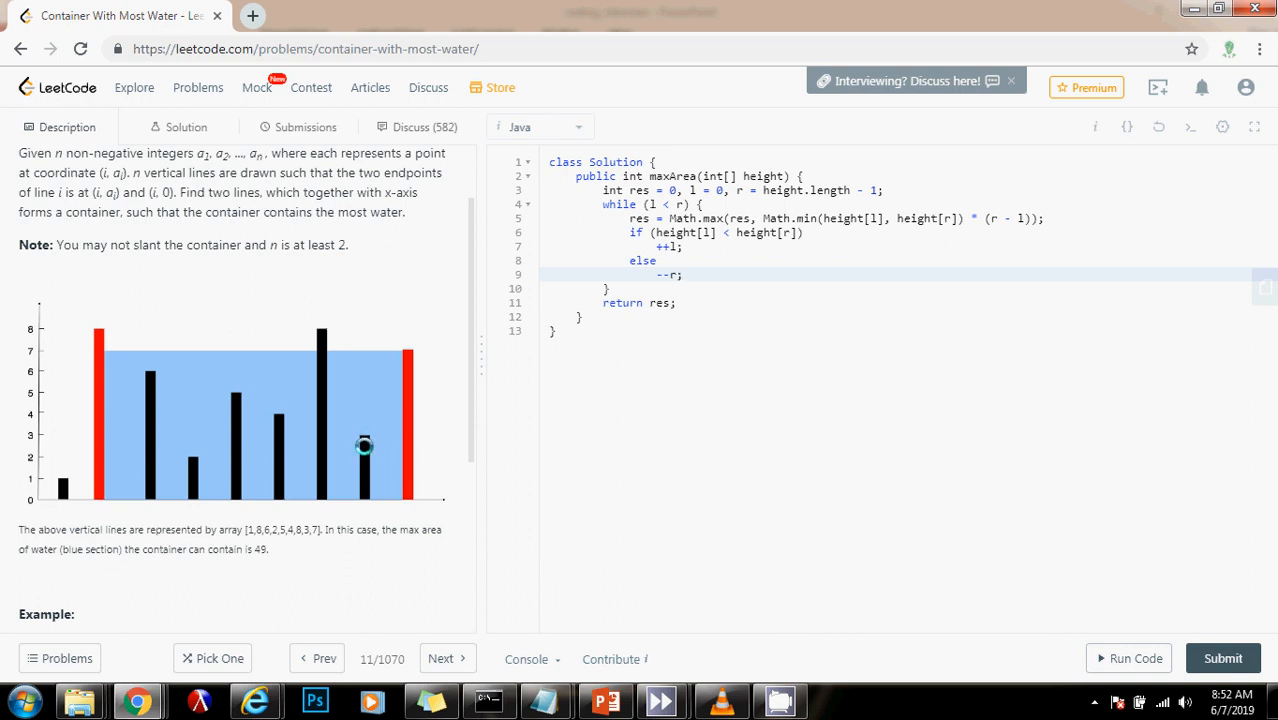
pyautogui.moveTo(318, 332)
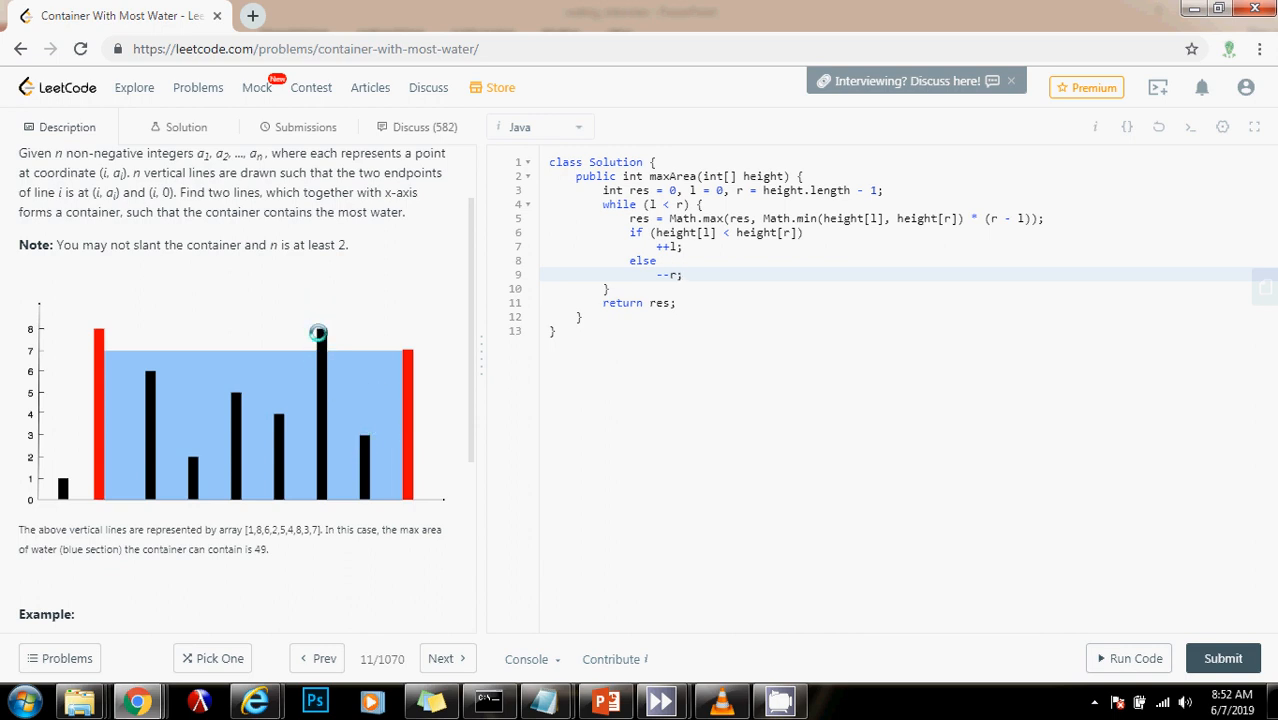
pyautogui.moveTo(336, 356)
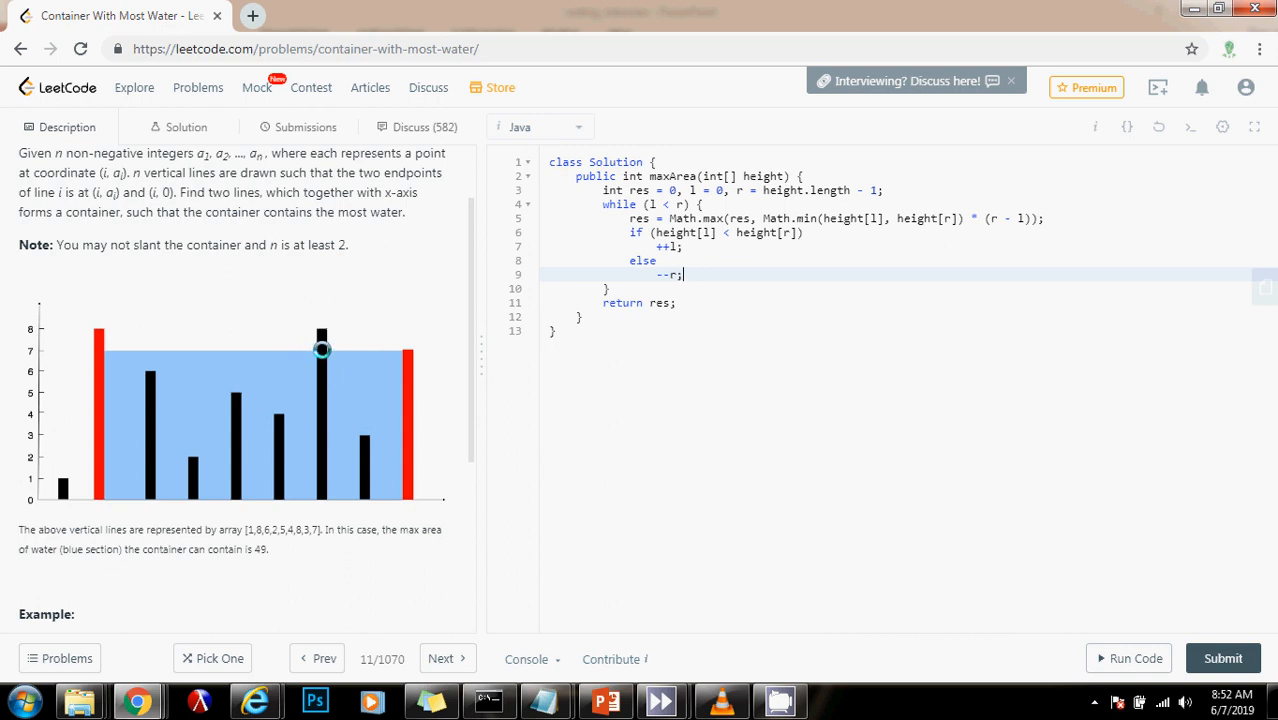
pyautogui.moveTo(318, 351)
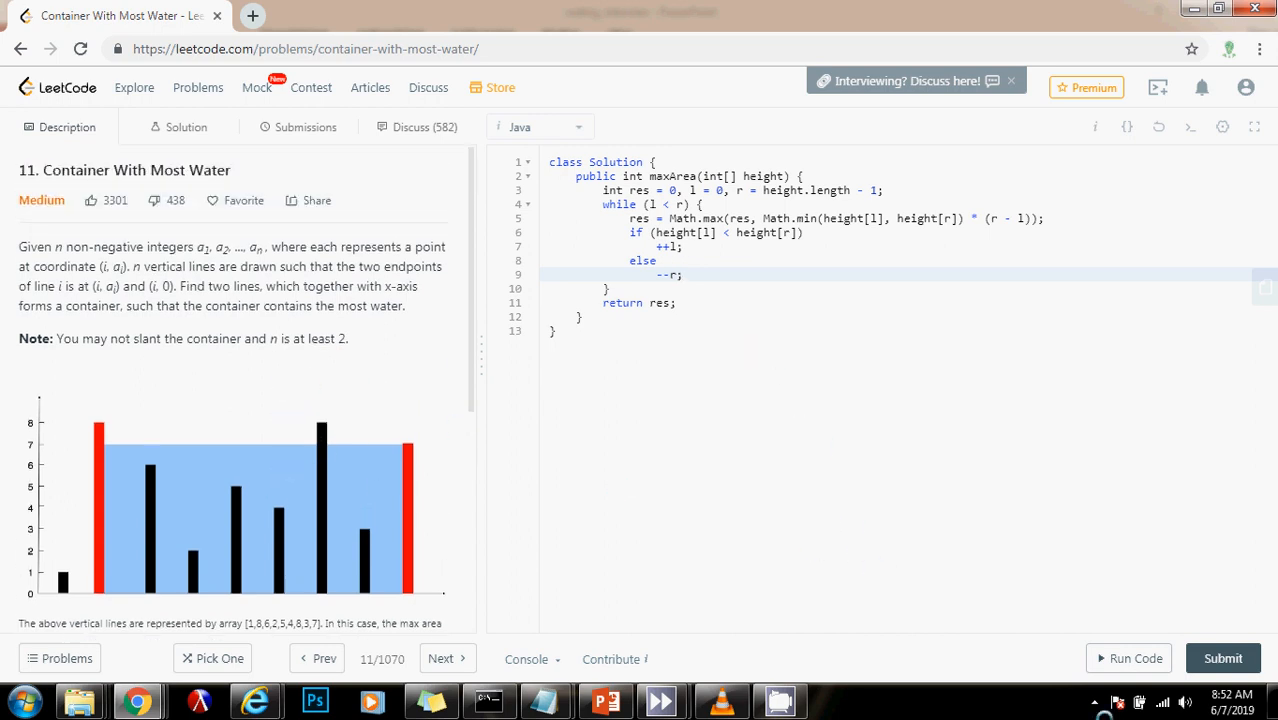
# Run the code on the example input and confirm output 49 matches expected.
pyautogui.click(1128, 658)
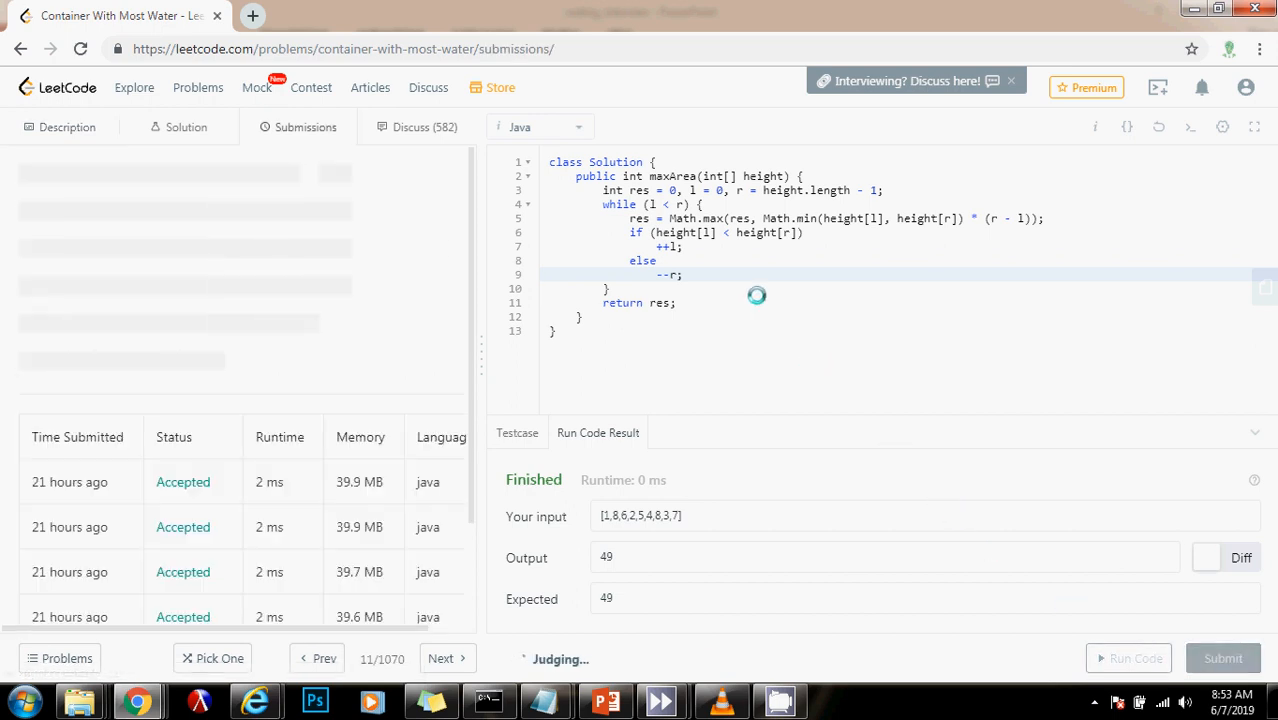
# View the accepted submission: Success, 2 ms, faster than 95.82%, 40.2 MB.
pyautogui.click(1223, 658)
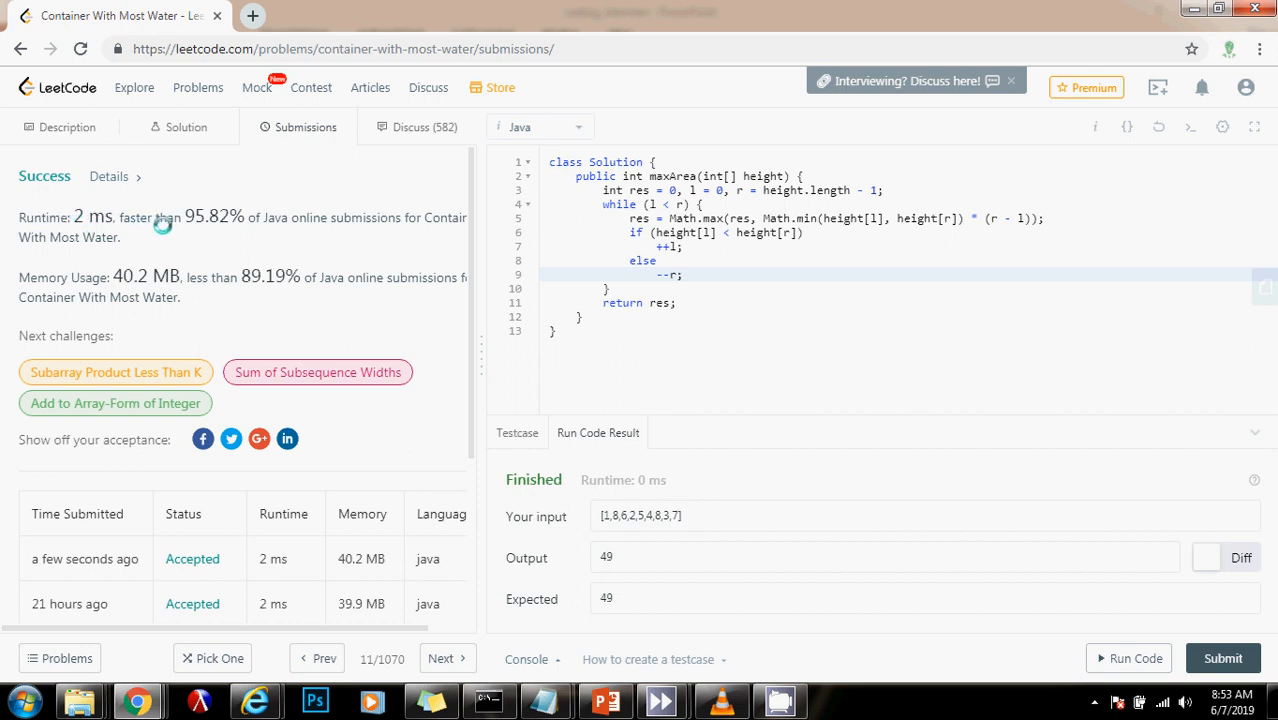
pyautogui.moveTo(208, 223)
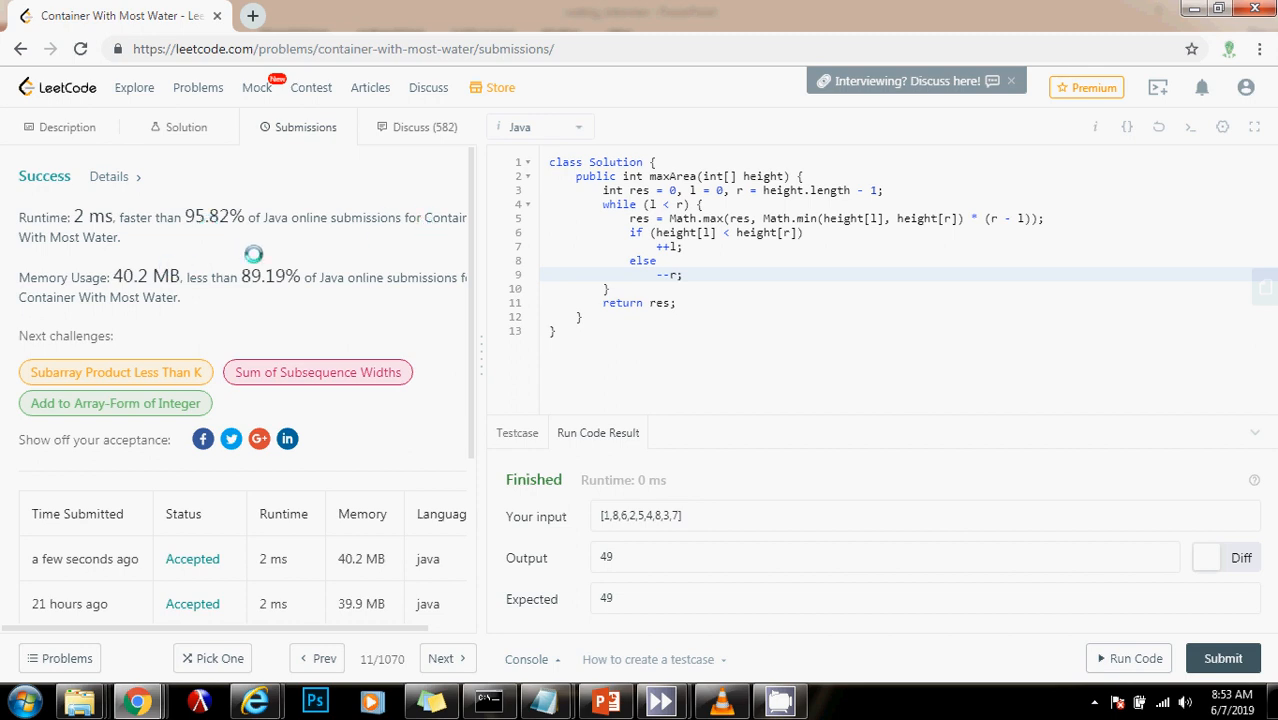
pyautogui.moveTo(786, 260)
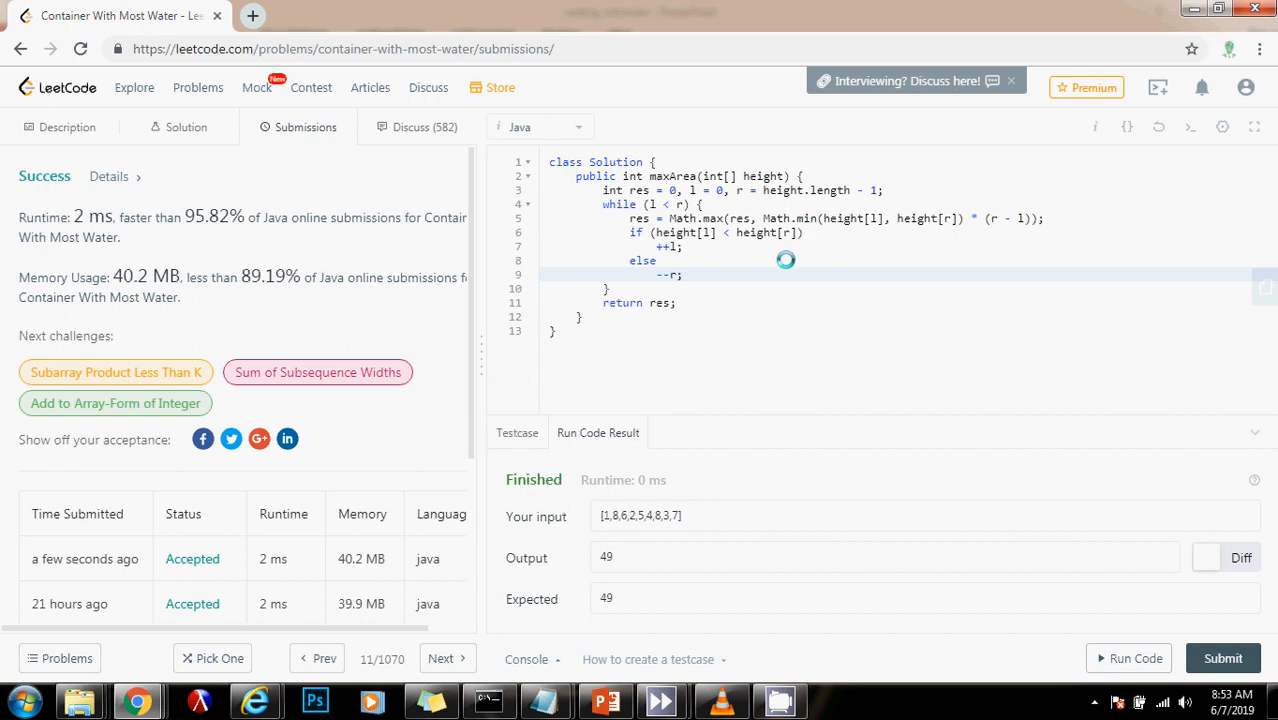
pyautogui.moveTo(697, 251)
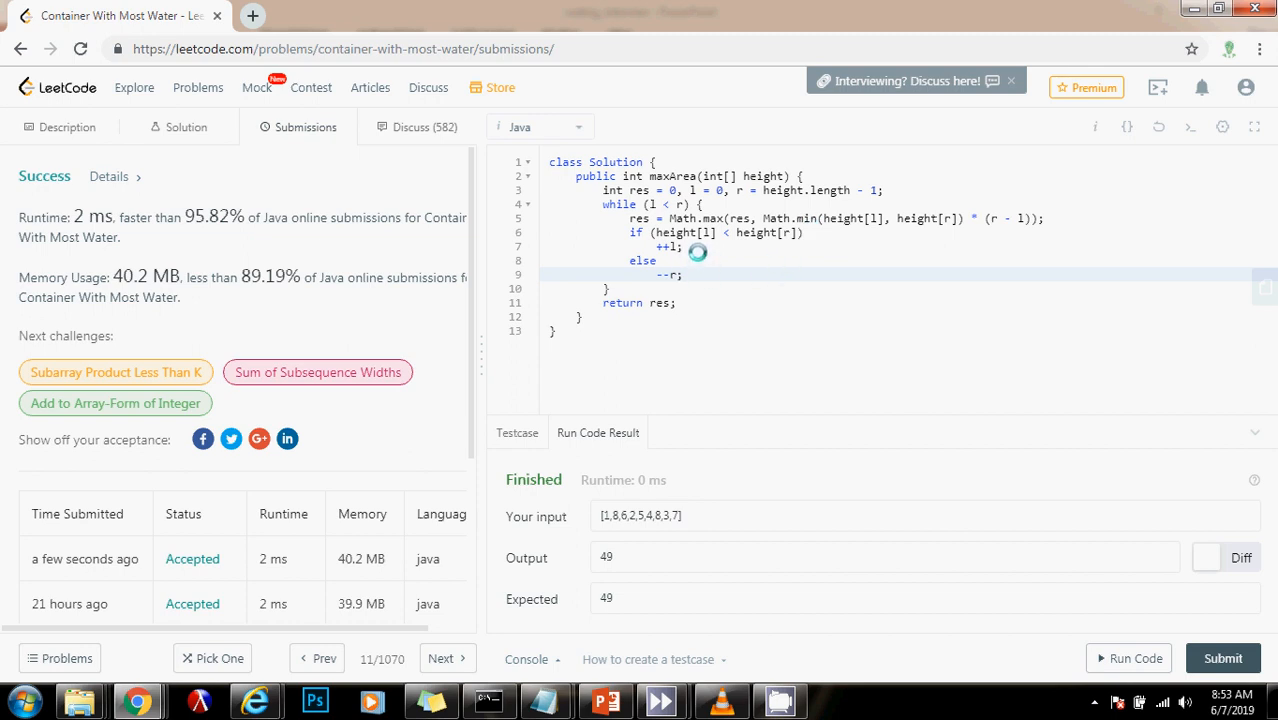
pyautogui.moveTo(864, 183)
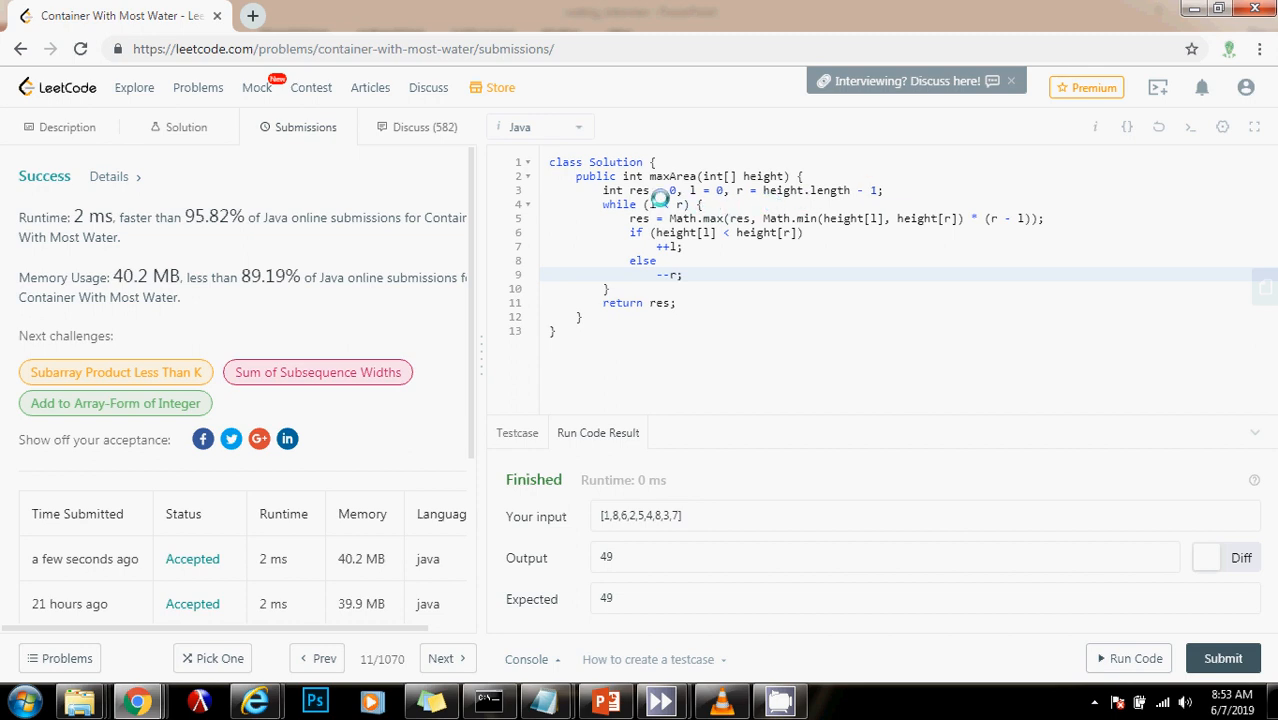
pyautogui.moveTo(701, 277)
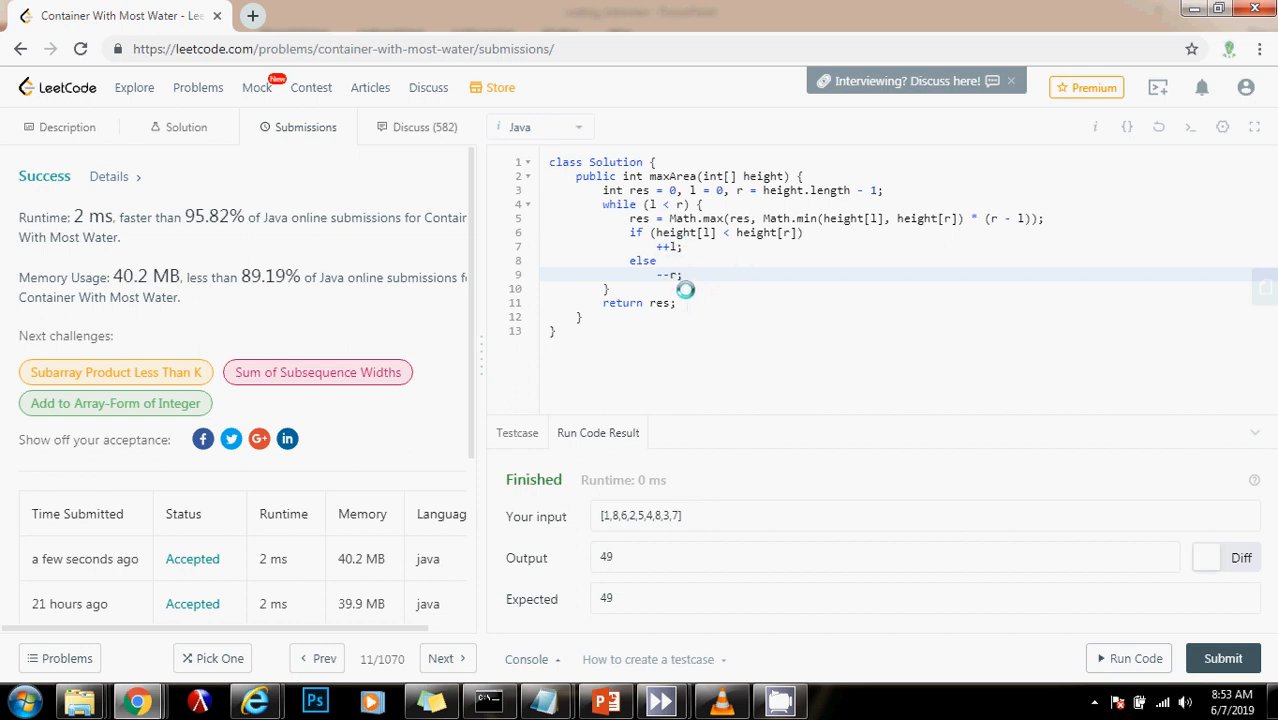
pyautogui.moveTo(690, 170)
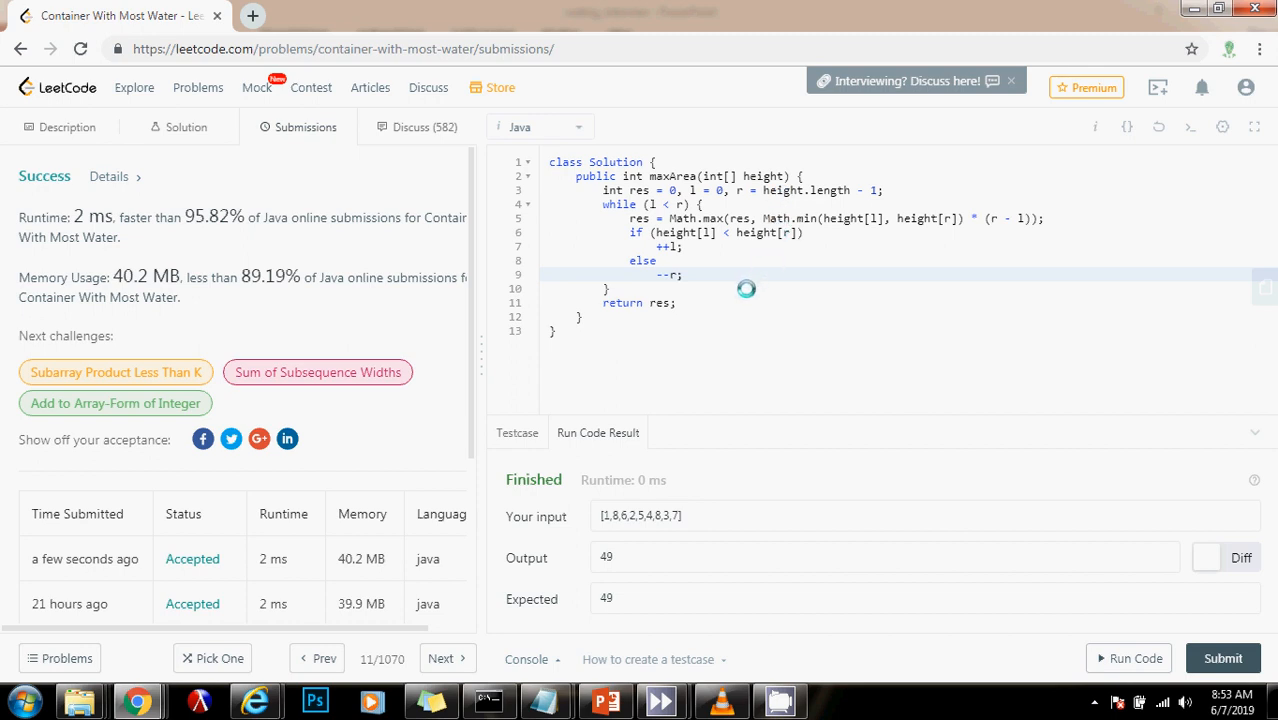
pyautogui.moveTo(713, 265)
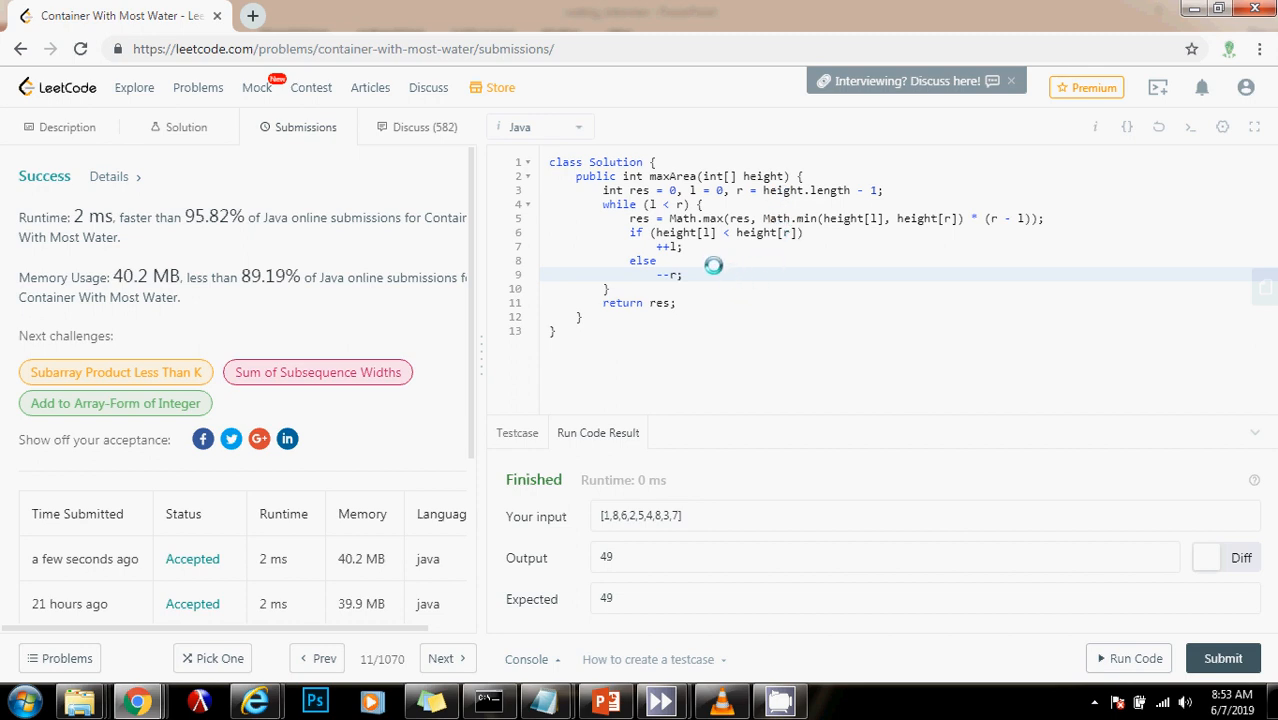